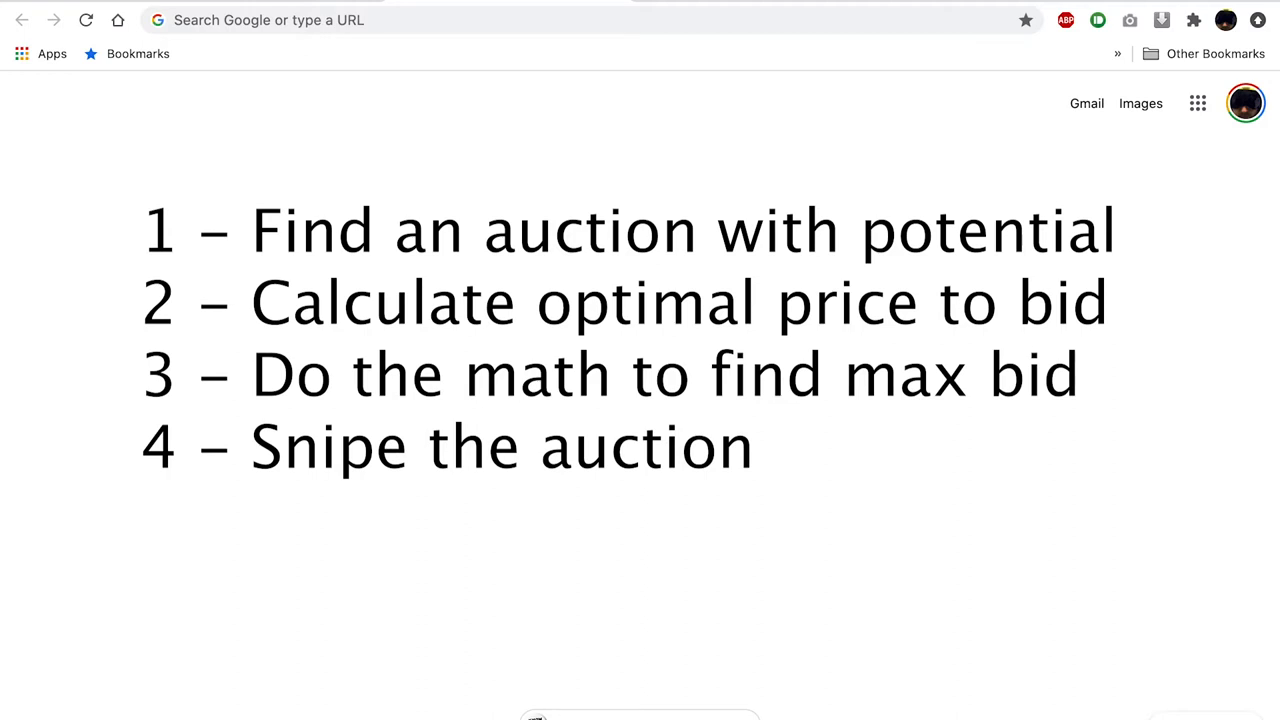
Go to ebay.com and search for blu ray lots
text(5 – Sell the titles you don't want)
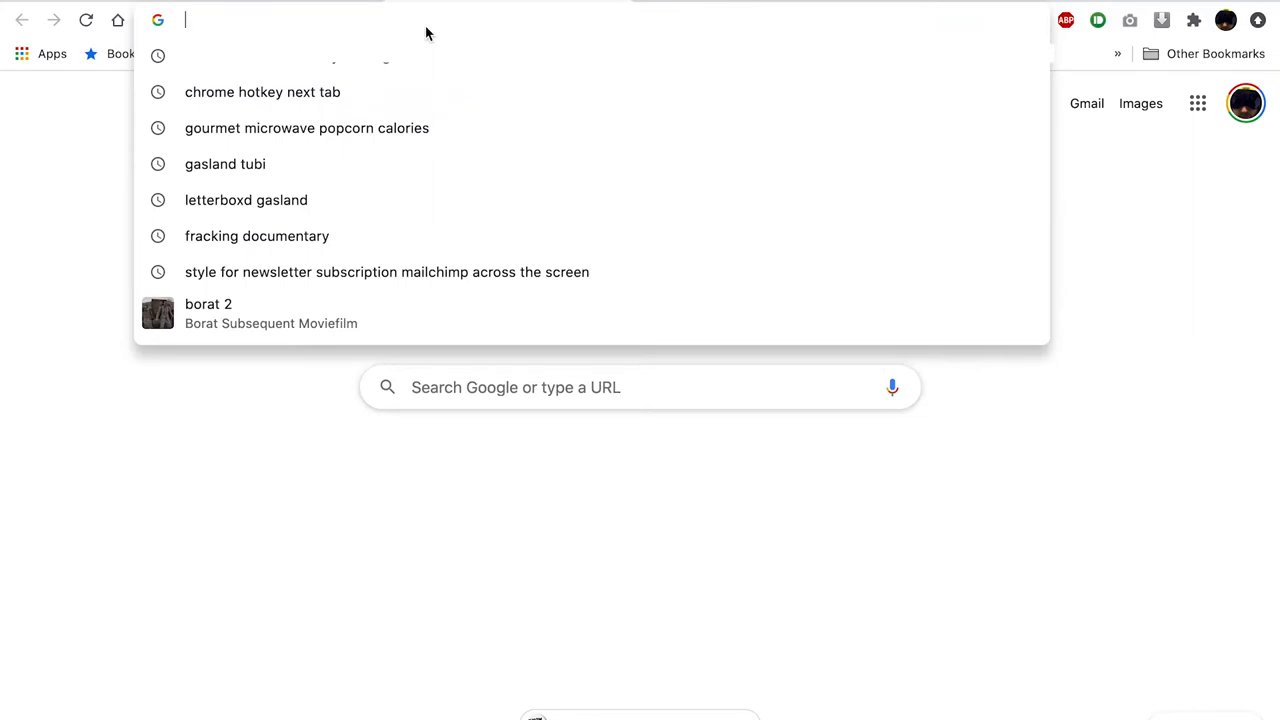
text(ebay.com)
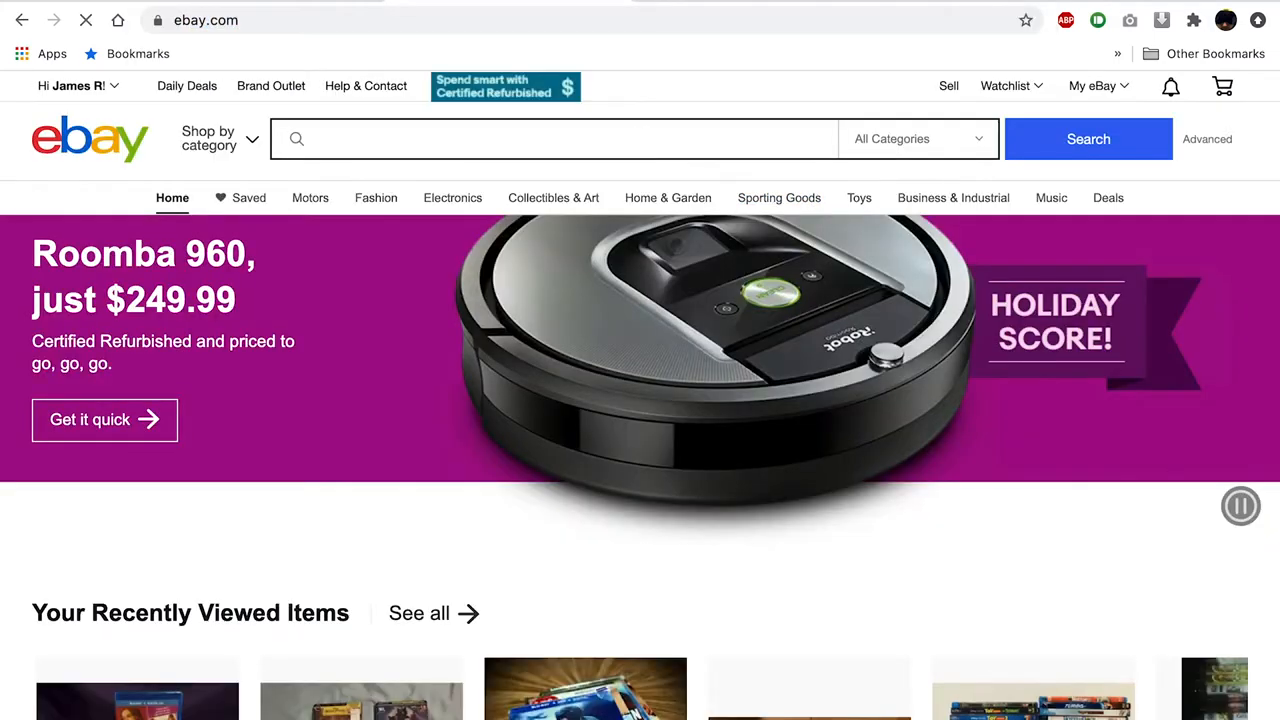
text(blu ray)
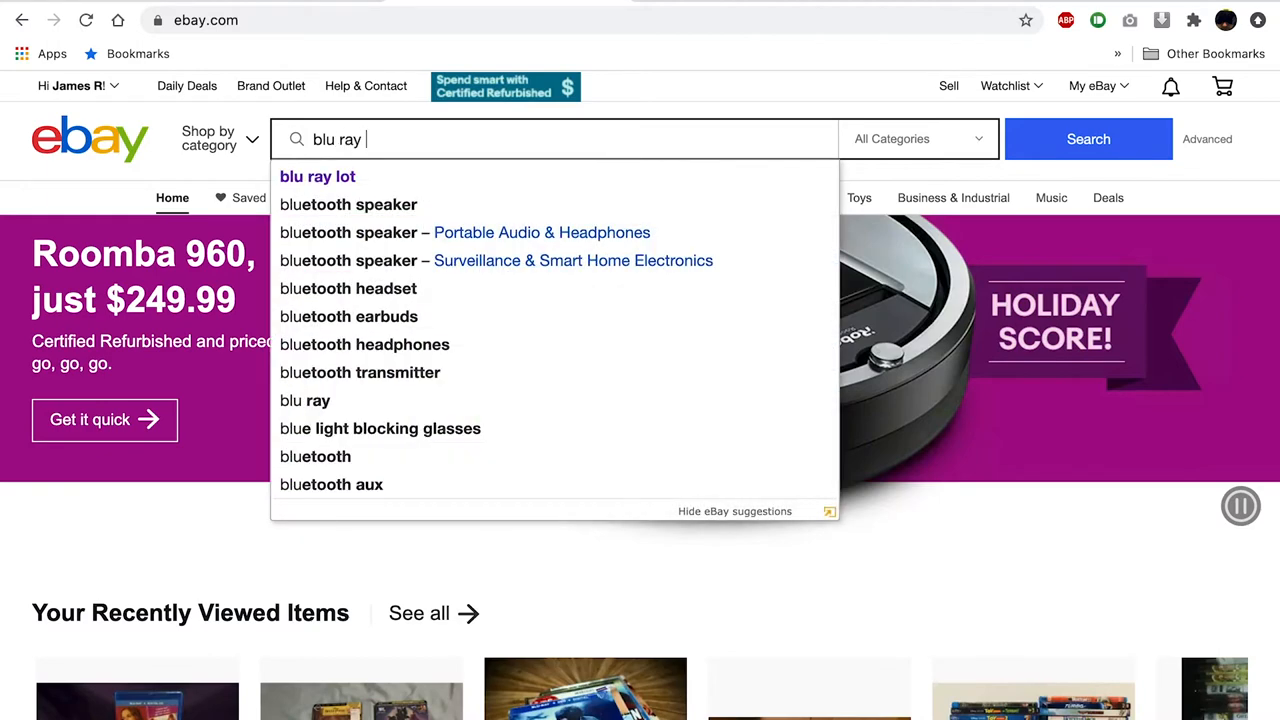
click(316, 176)
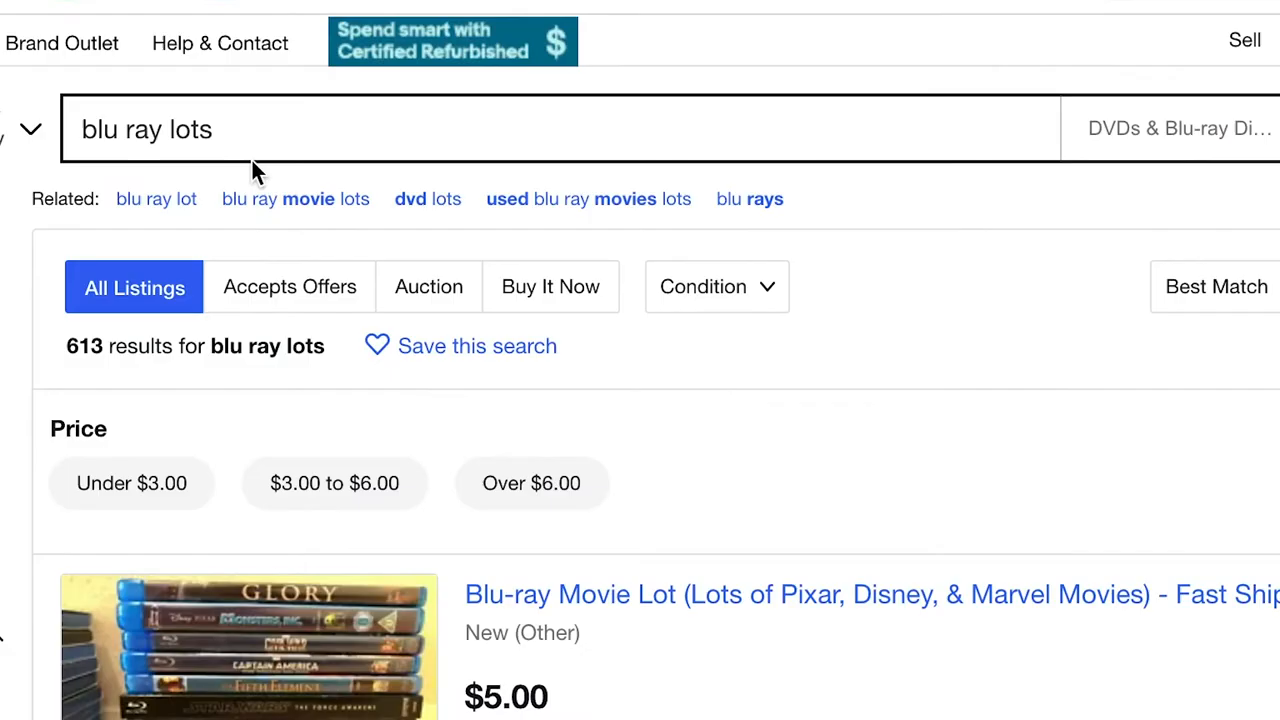
Filter the blu ray lots results to Auction listings only
click(118, 130)
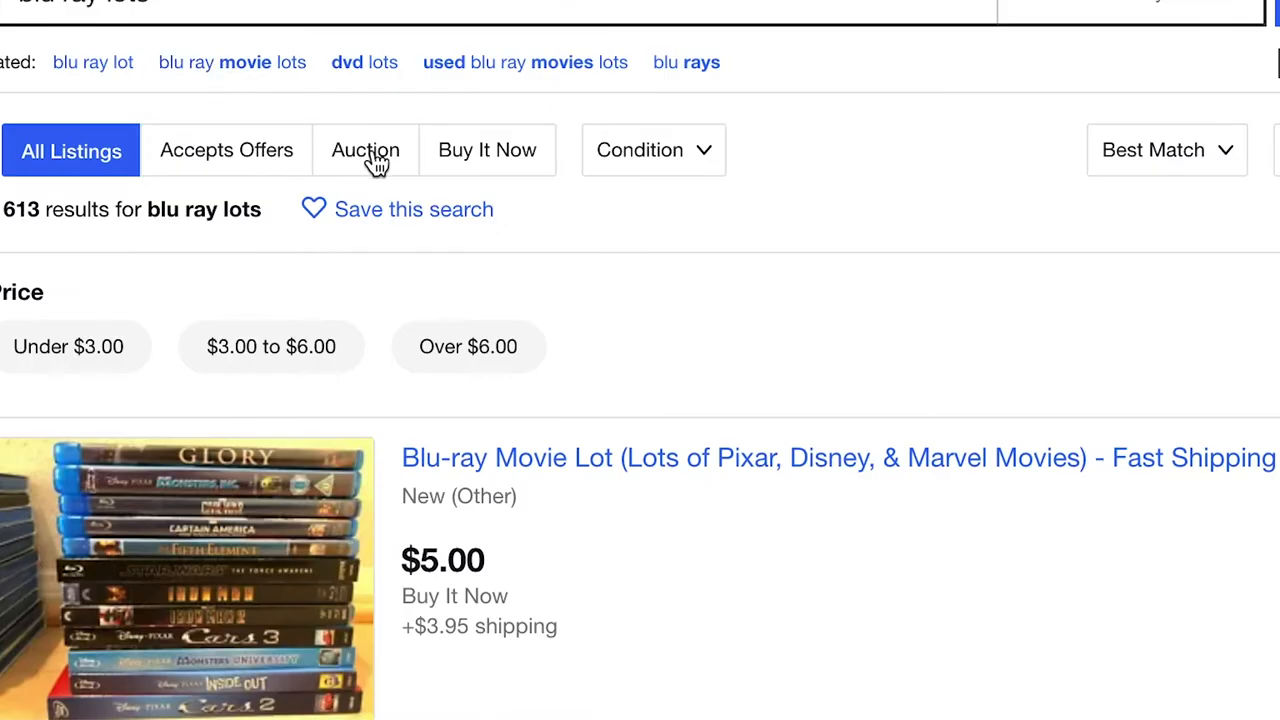
click(364, 148)
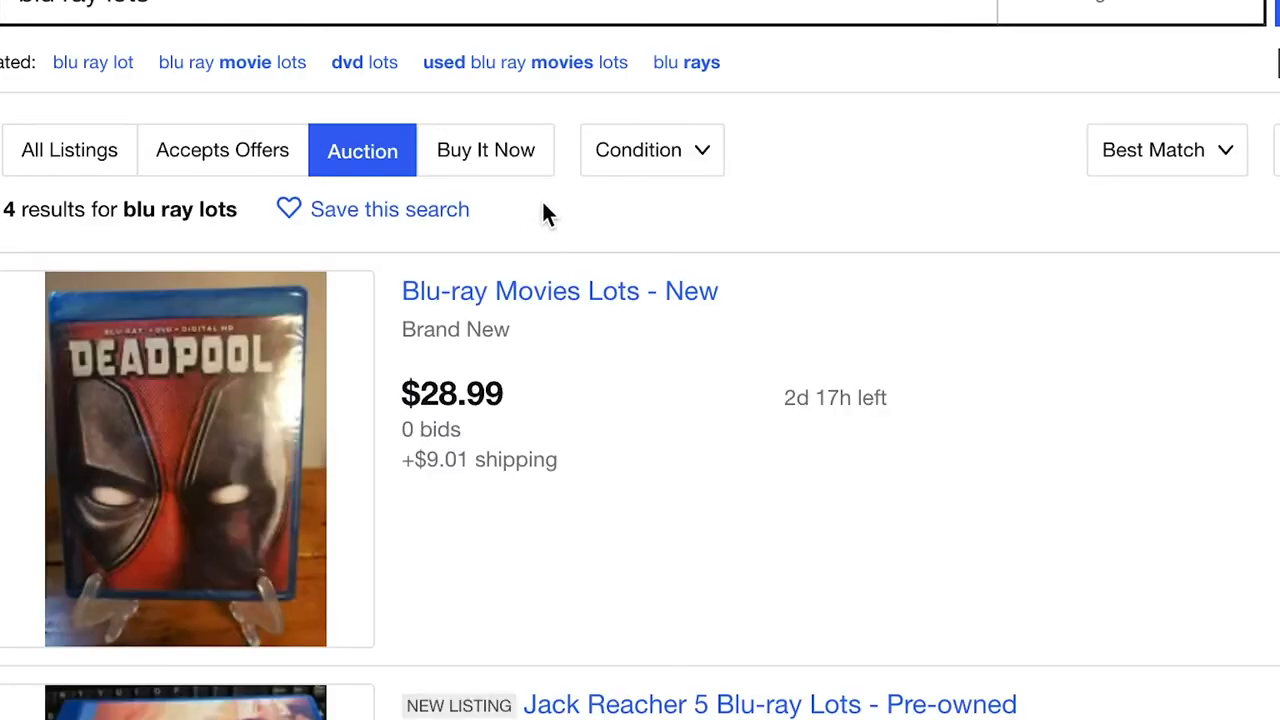
mouse_move(630, 244)
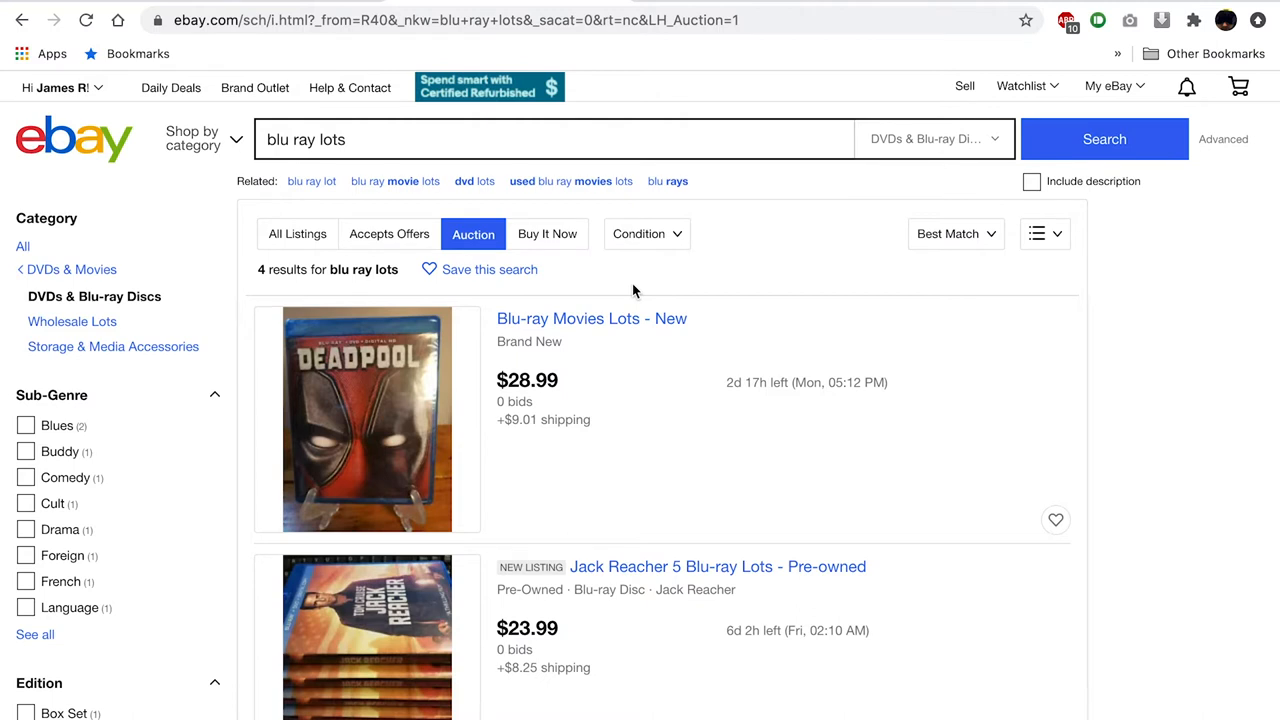
mouse_move(490, 248)
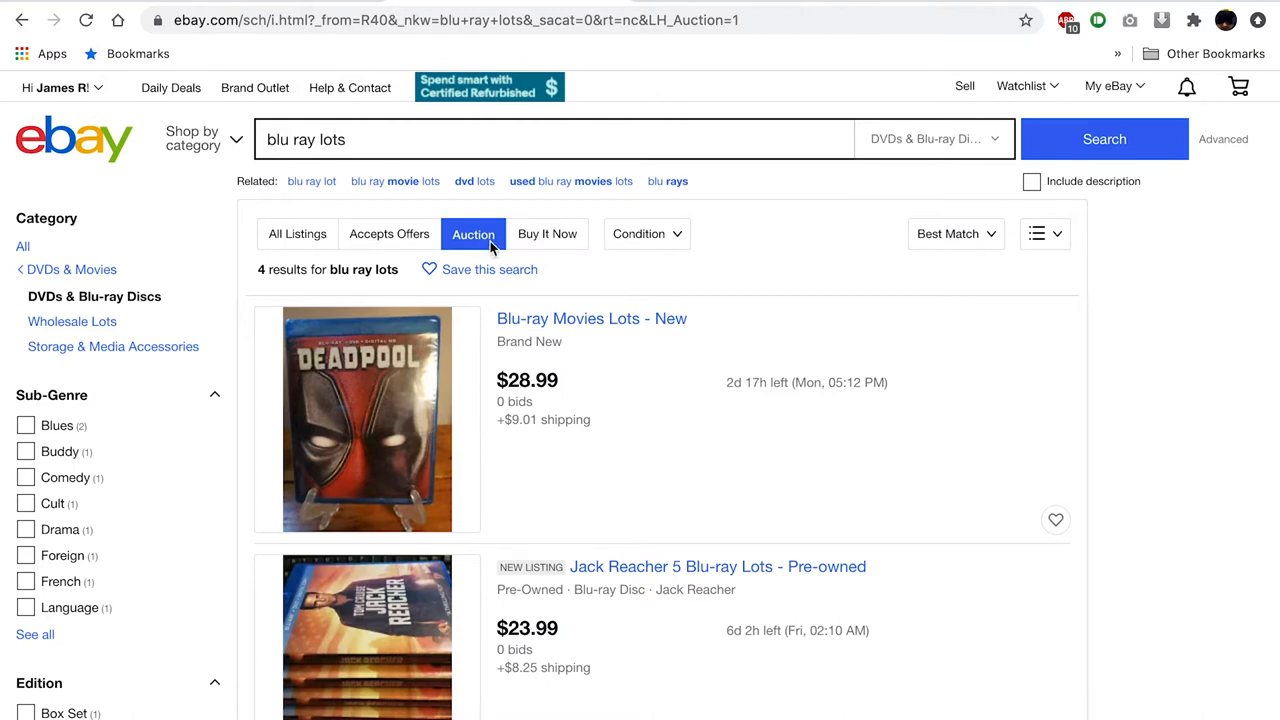
Sort the auction results by Time: ending soonest and scan down the listings
click(954, 232)
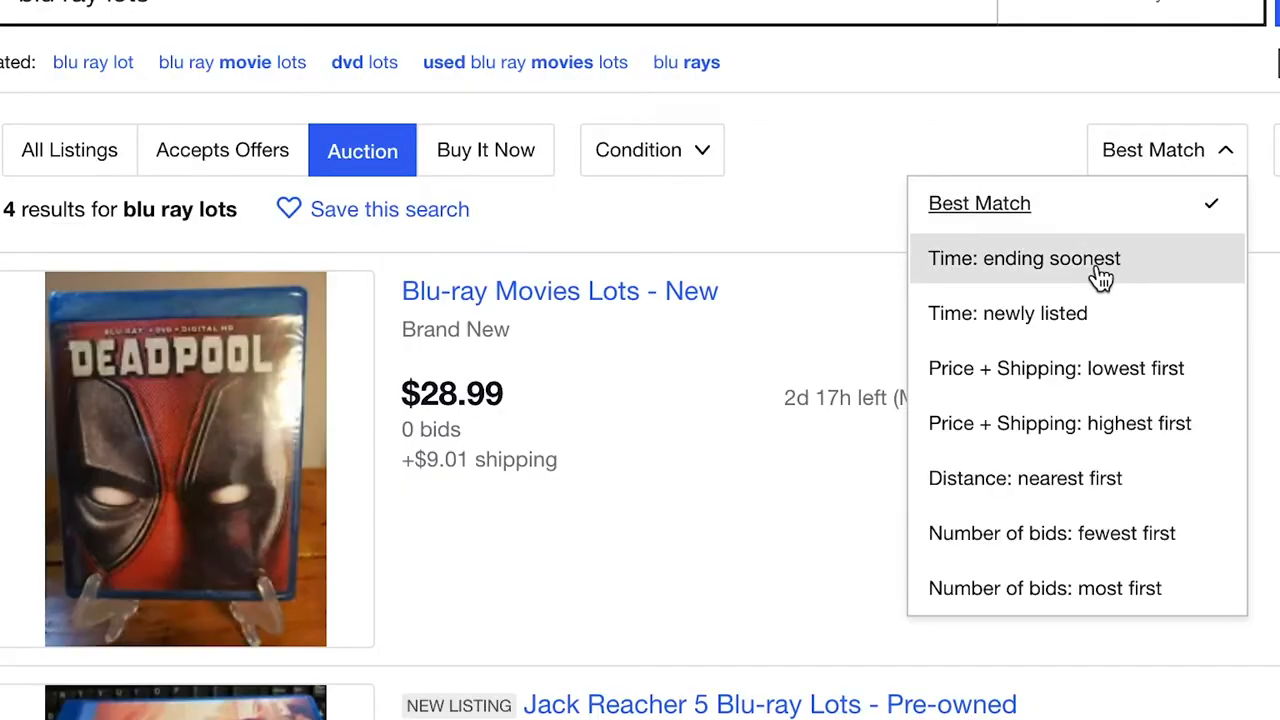
click(1024, 258)
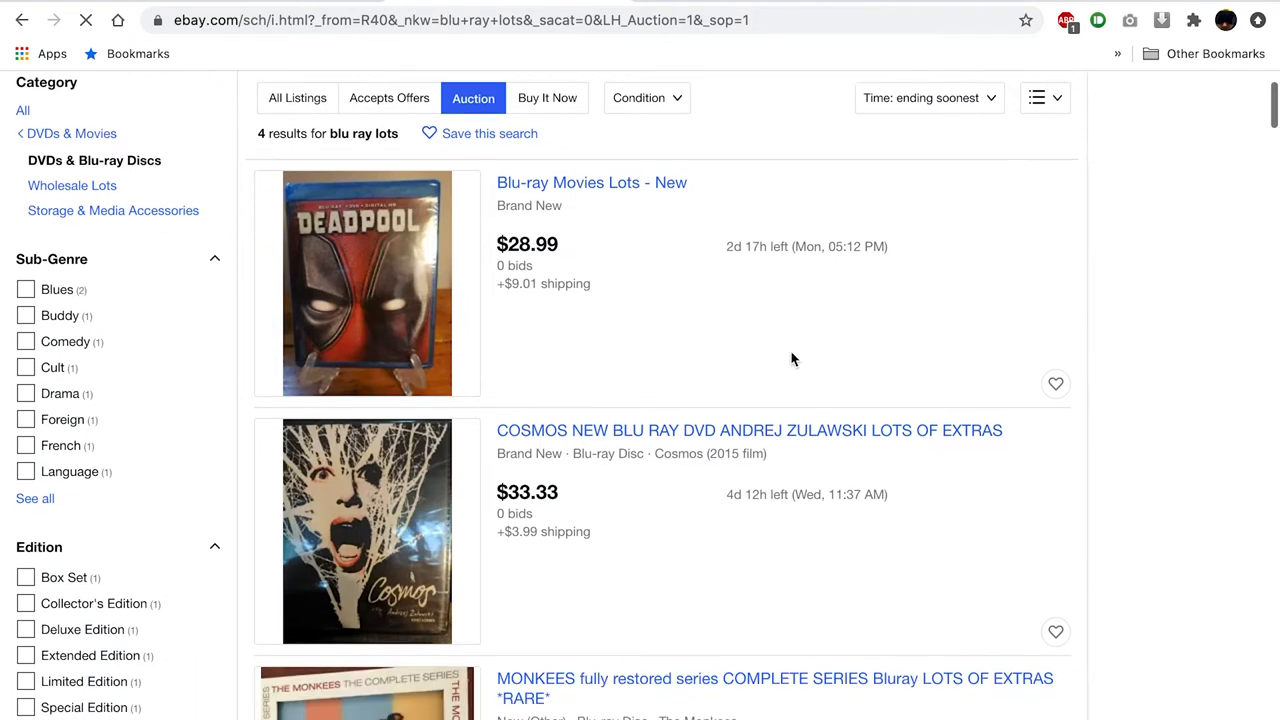
scroll(down, 3)
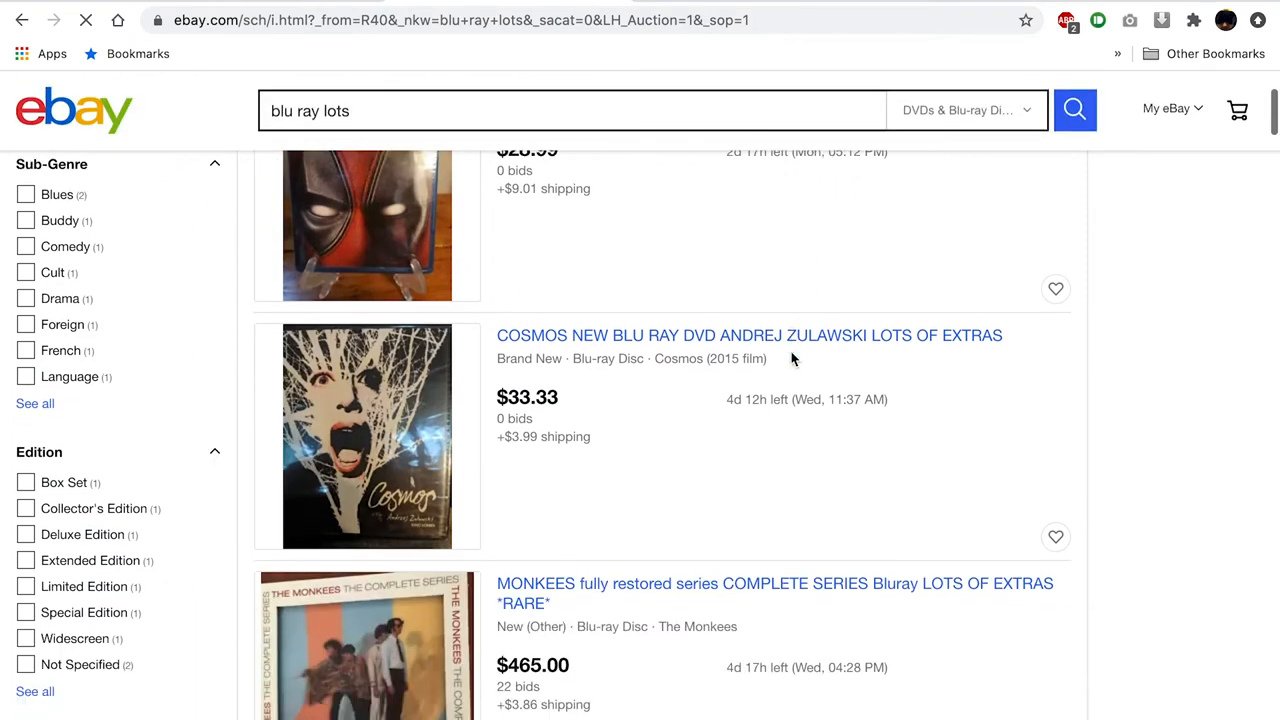
scroll(down, 3)
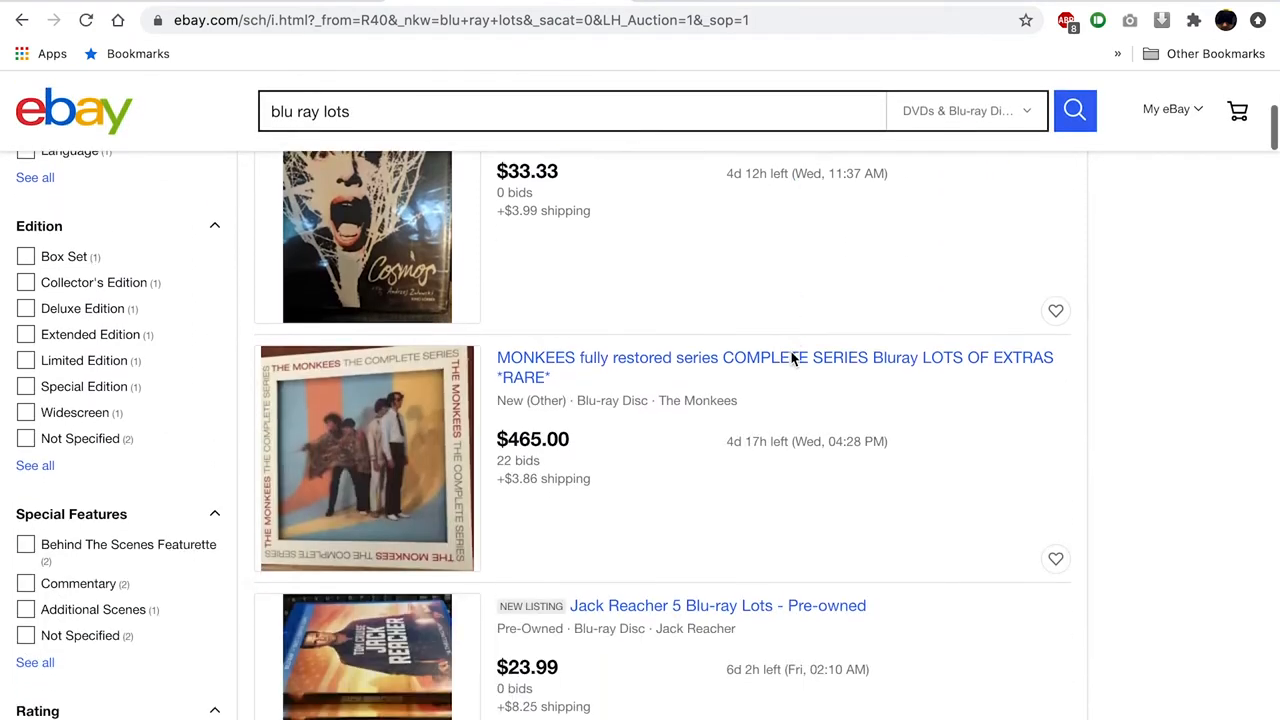
scroll(down, 3)
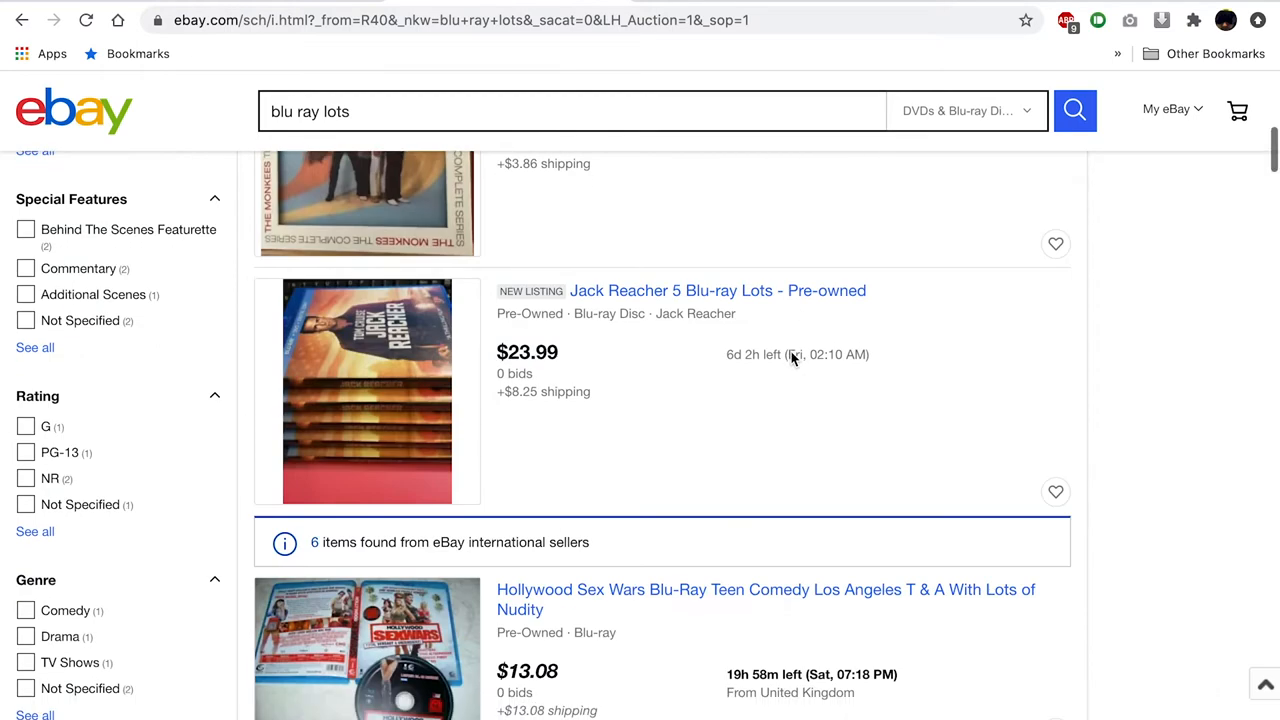
scroll(down, 3)
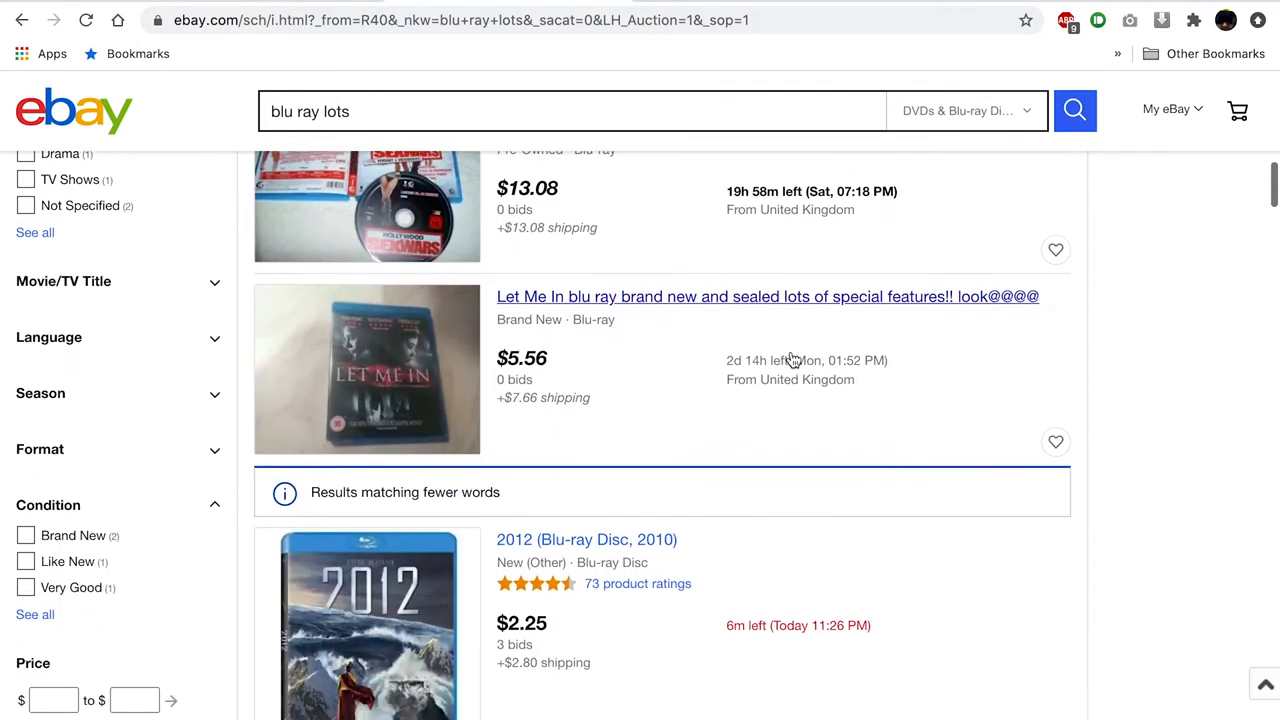
Scroll to the Blu-ray used lot of 6 DVDs at $10.50 with 8 bids
scroll(down, 3)
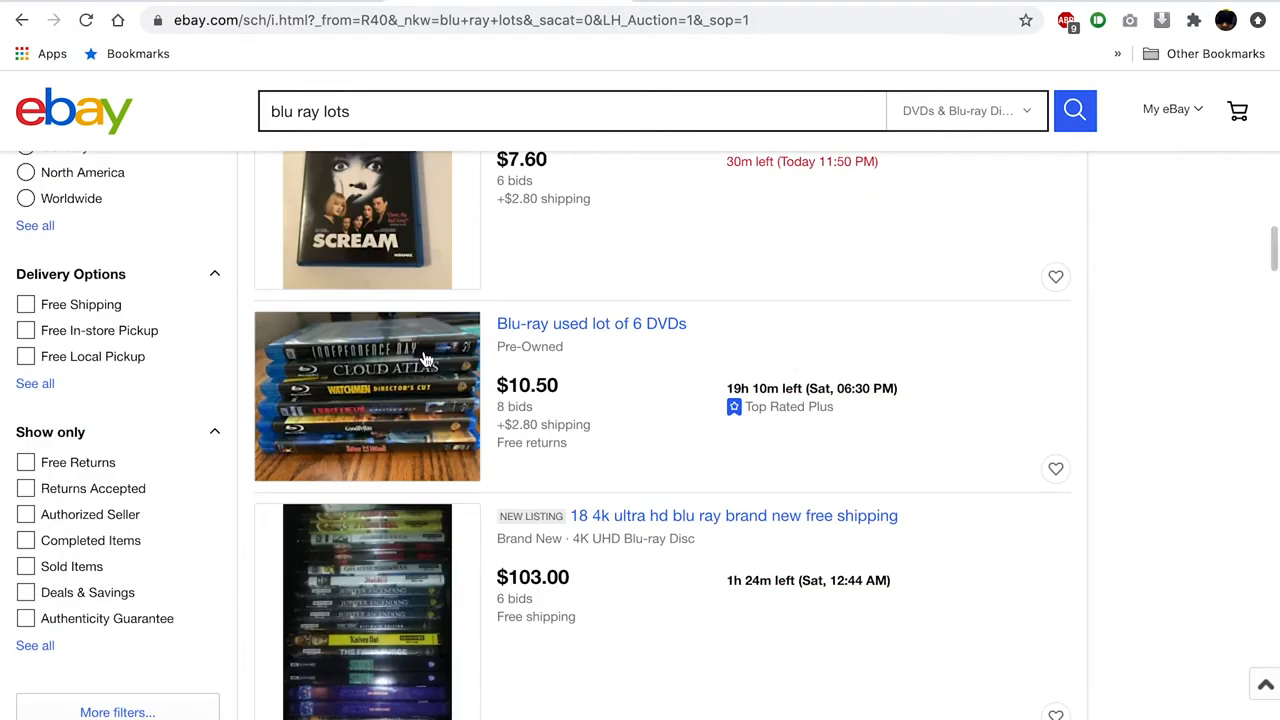
mouse_move(396, 384)
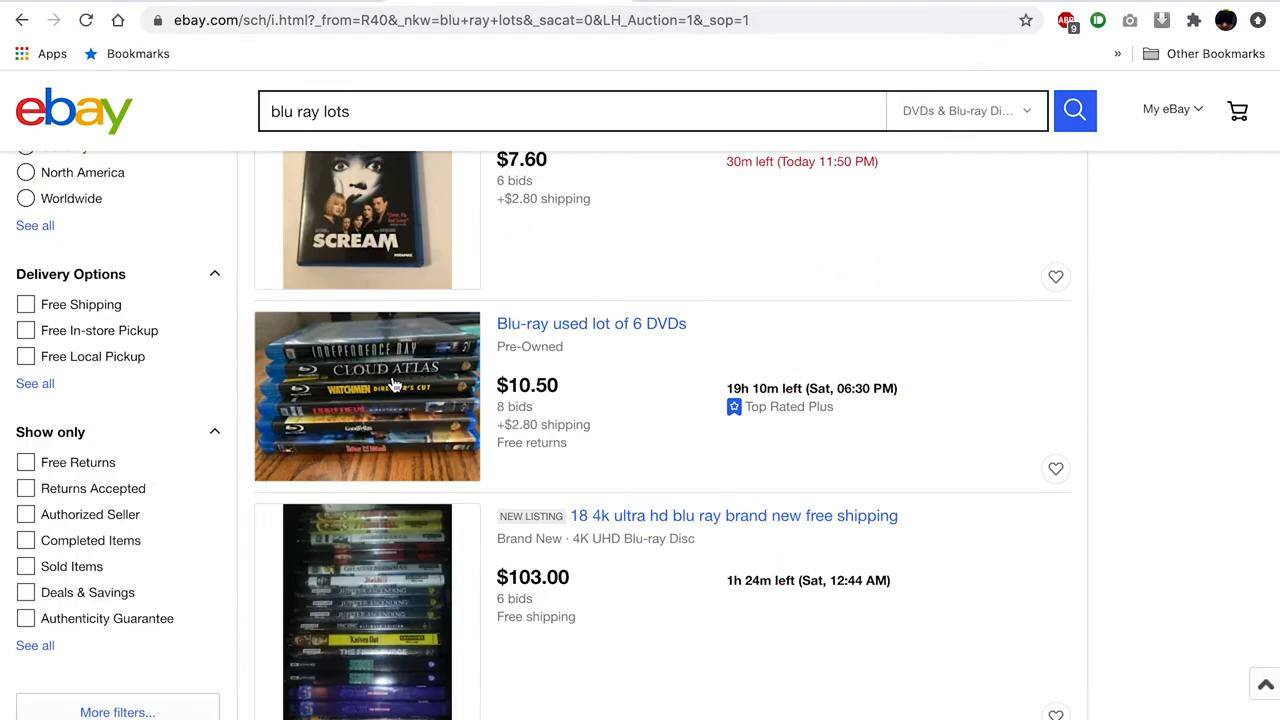
mouse_move(390, 384)
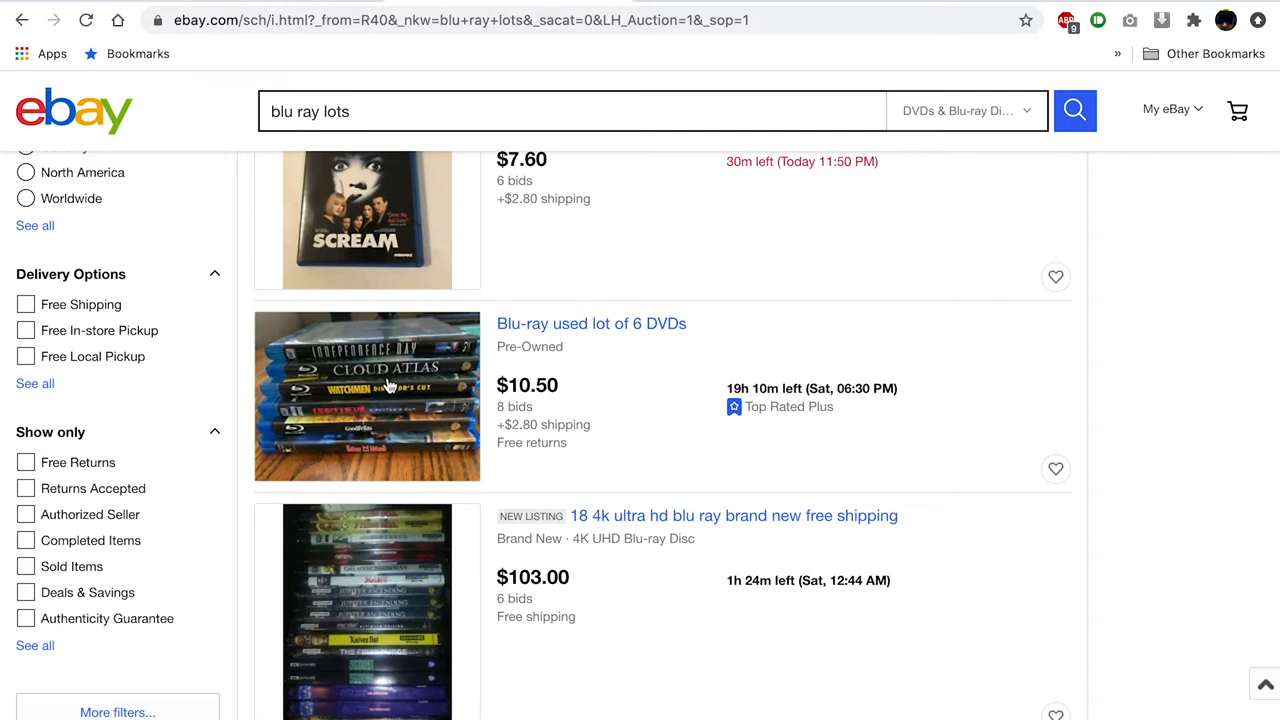
mouse_move(380, 432)
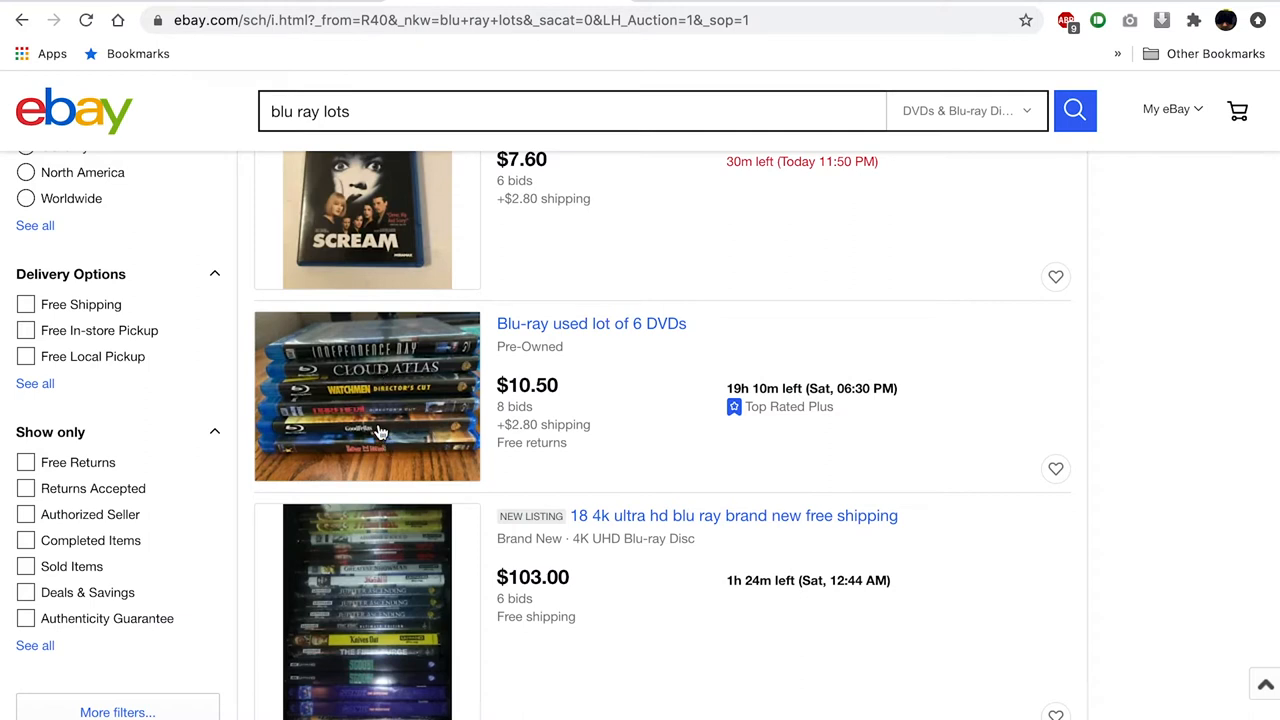
mouse_move(728, 510)
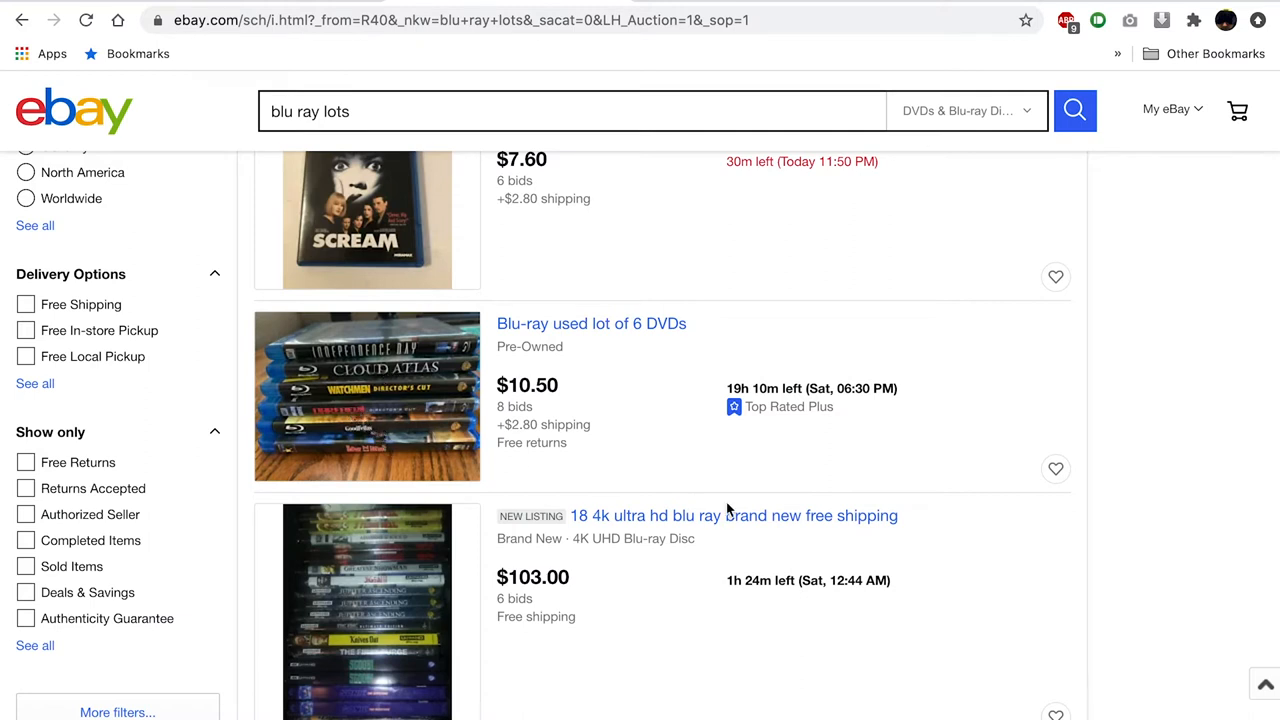
mouse_move(608, 340)
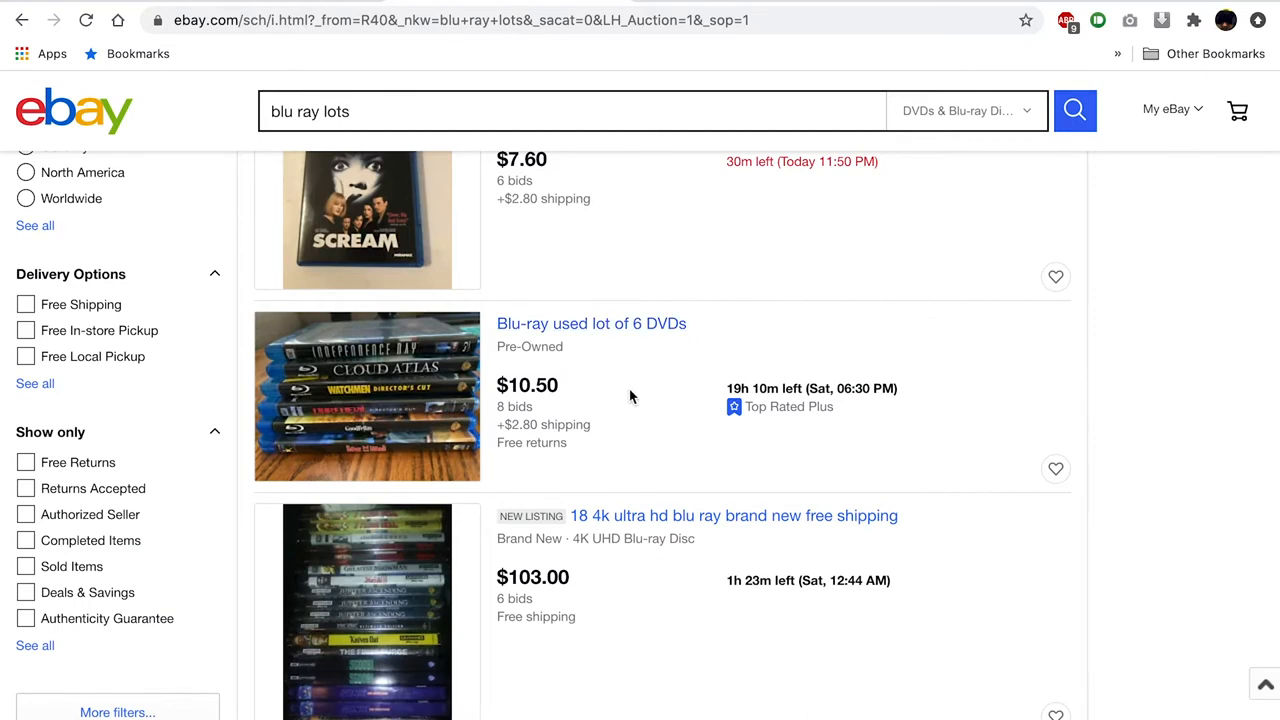
scroll(down, 3)
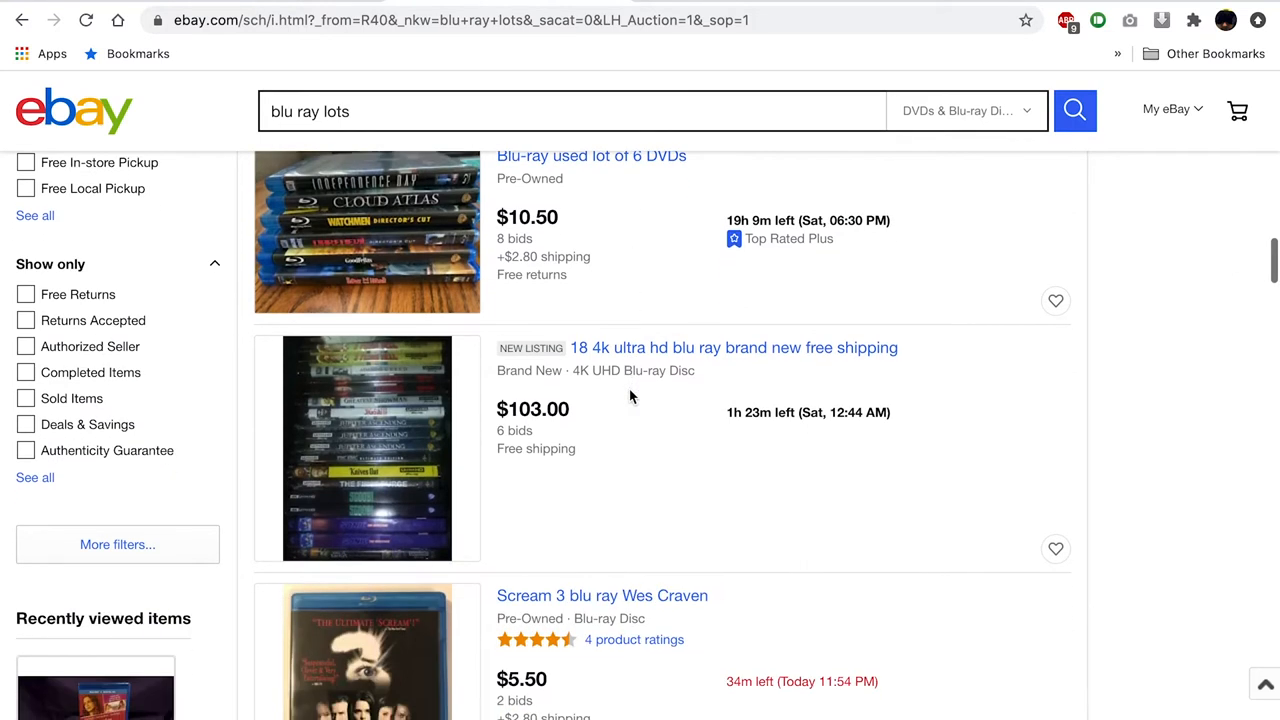
mouse_move(500, 396)
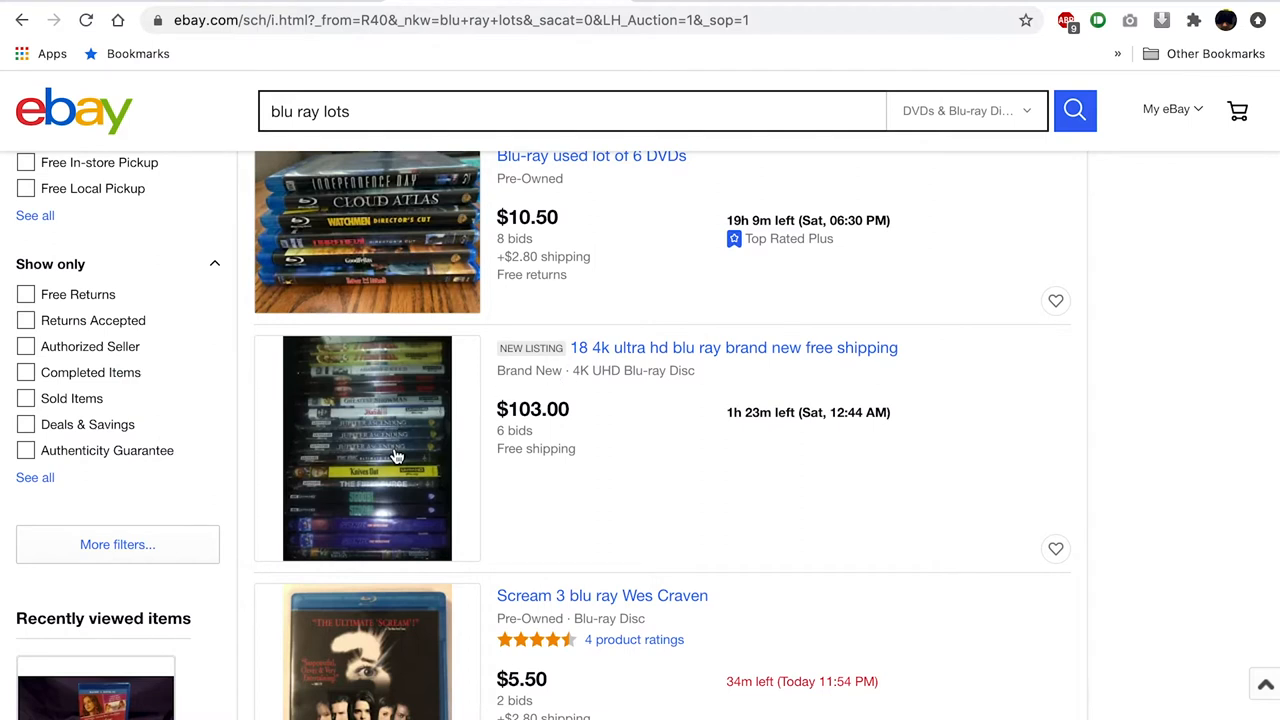
mouse_move(388, 352)
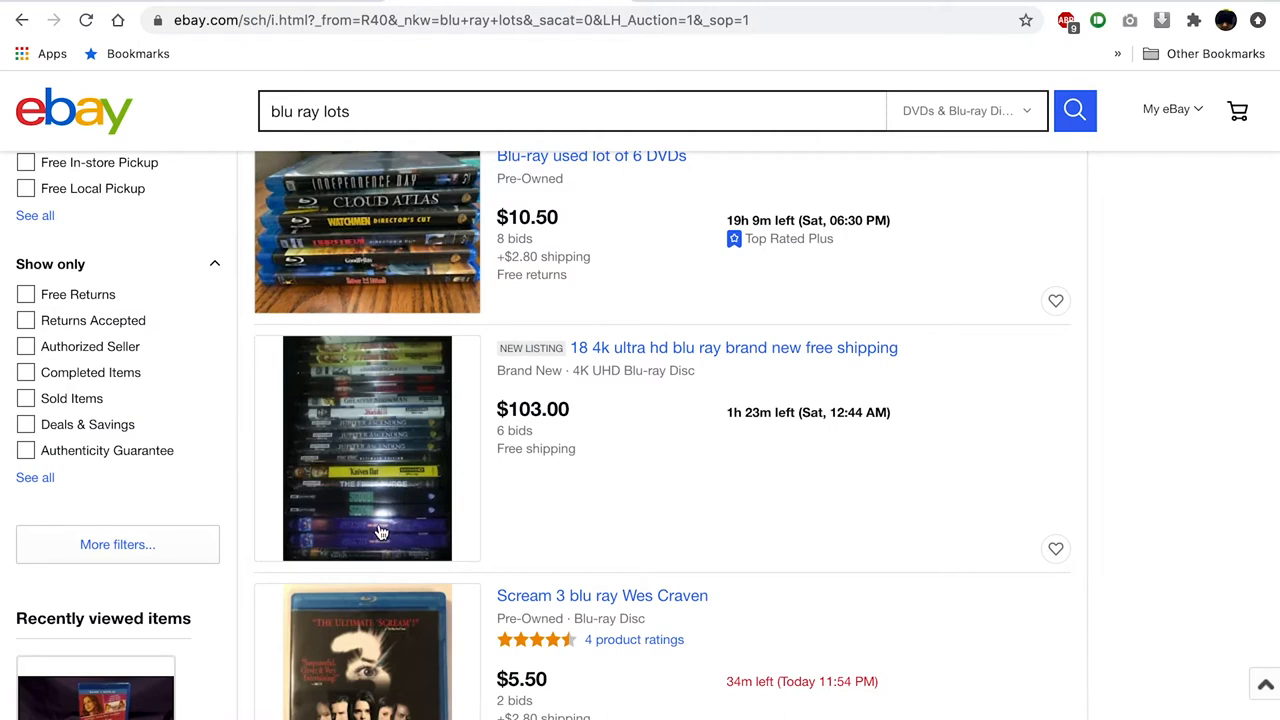
mouse_move(388, 520)
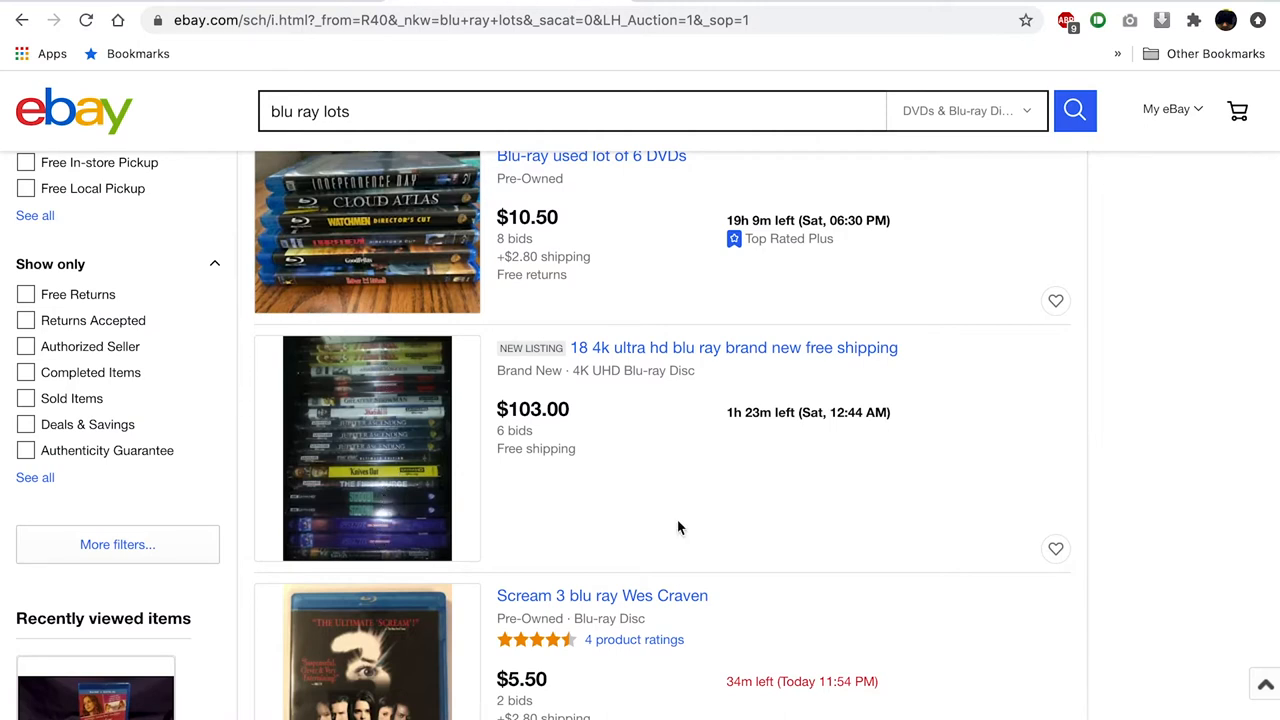
mouse_move(510, 410)
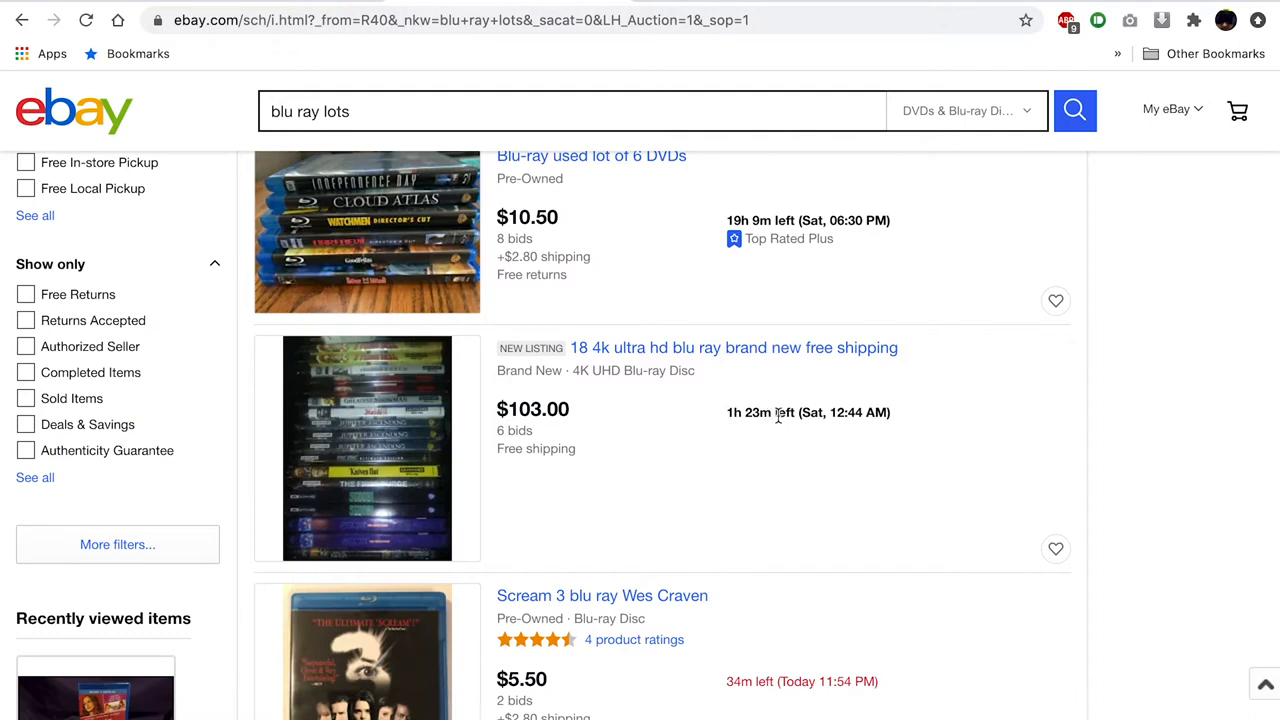
mouse_move(710, 500)
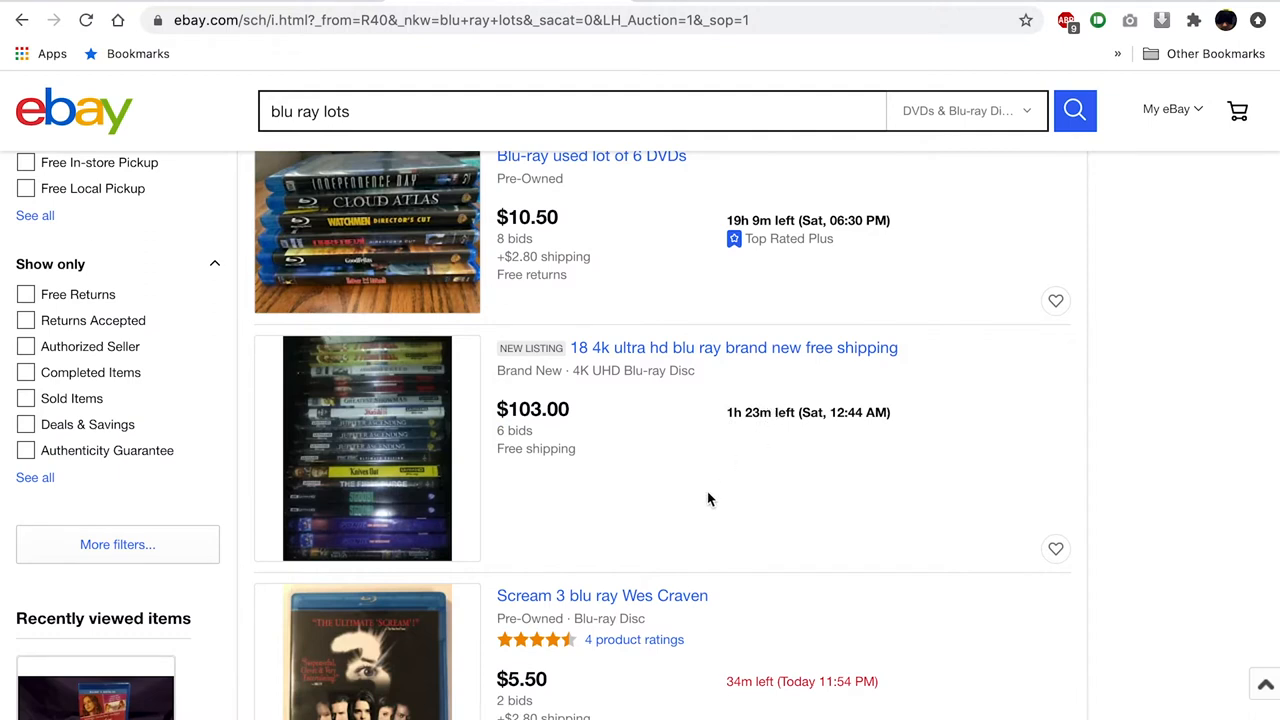
scroll(down, 3)
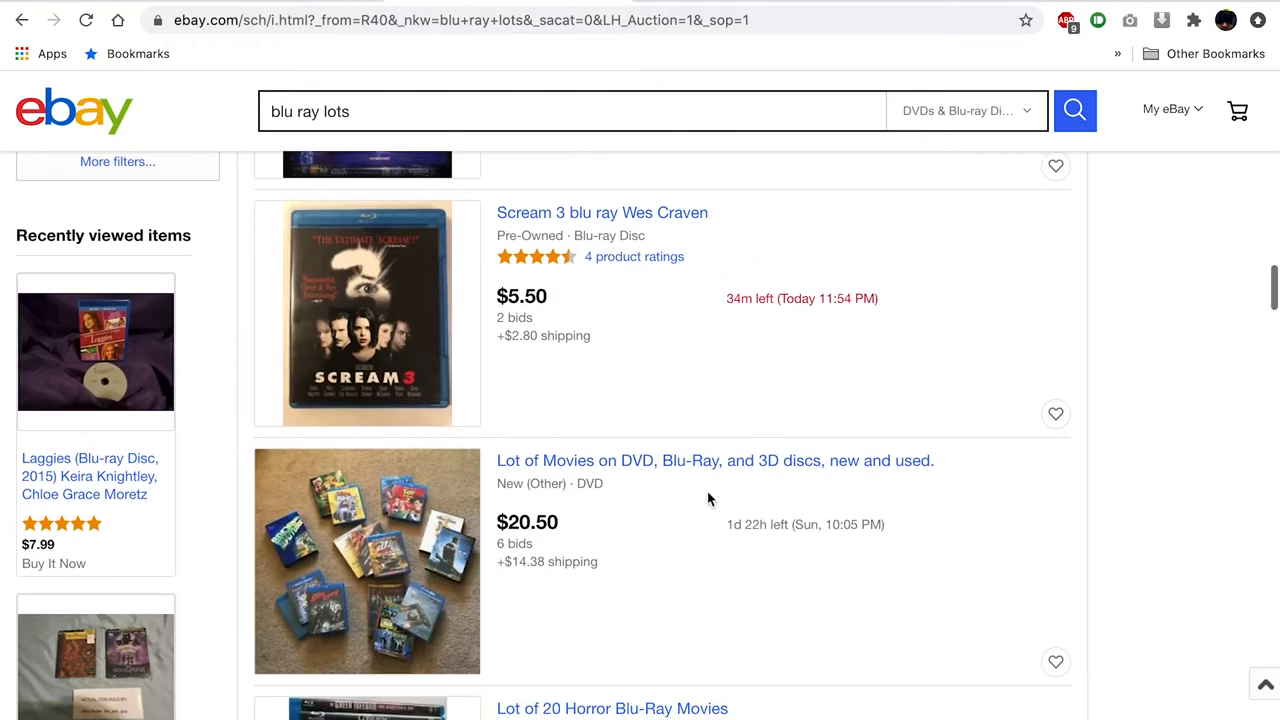
scroll(down, 3)
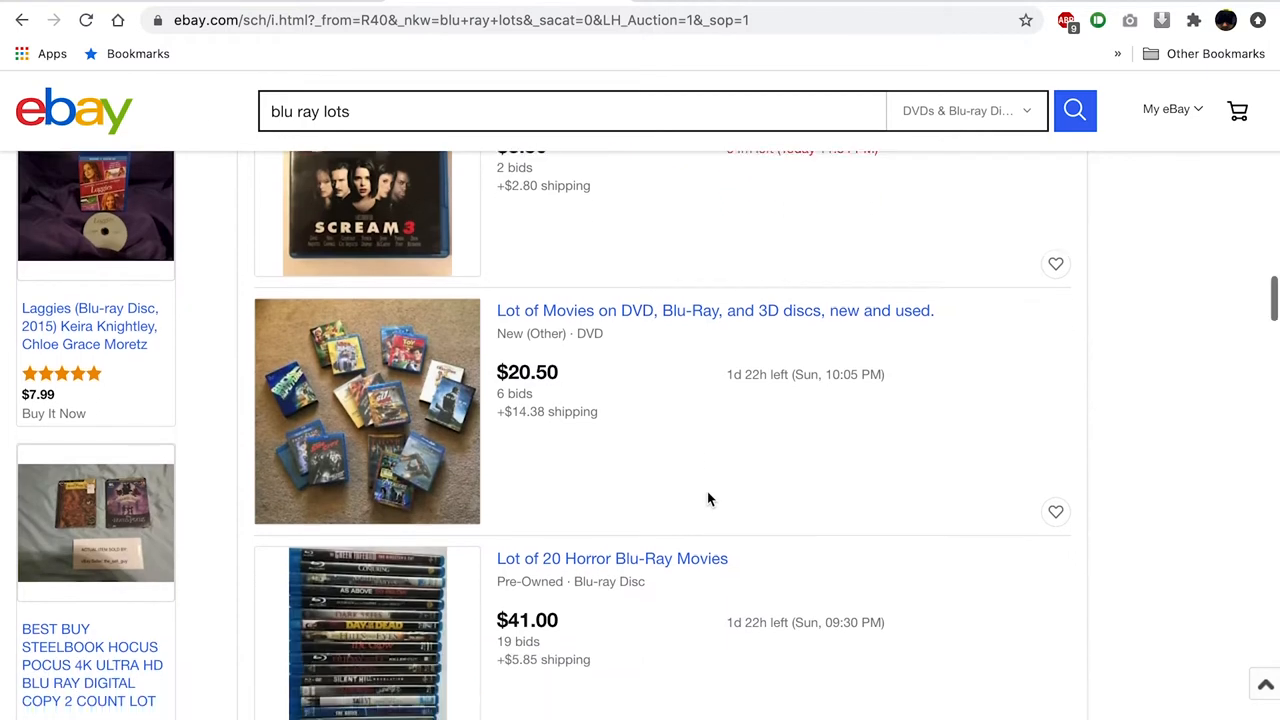
scroll(down, 3)
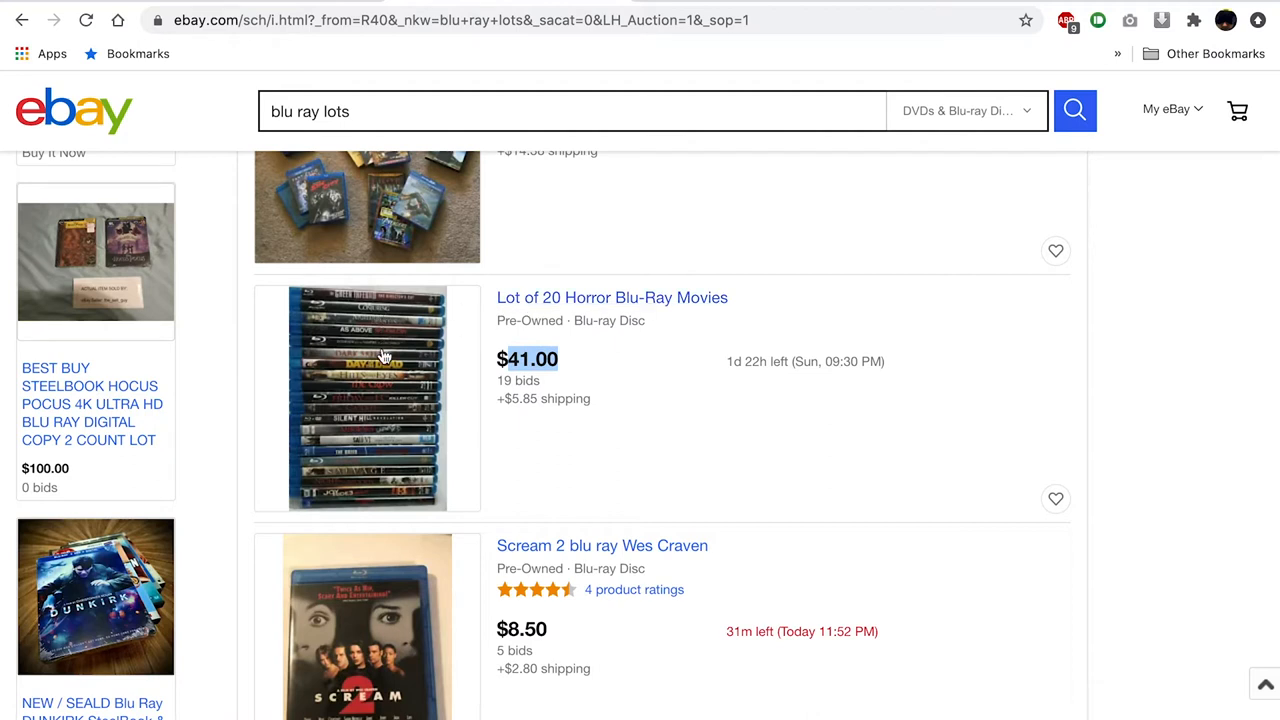
mouse_move(612, 498)
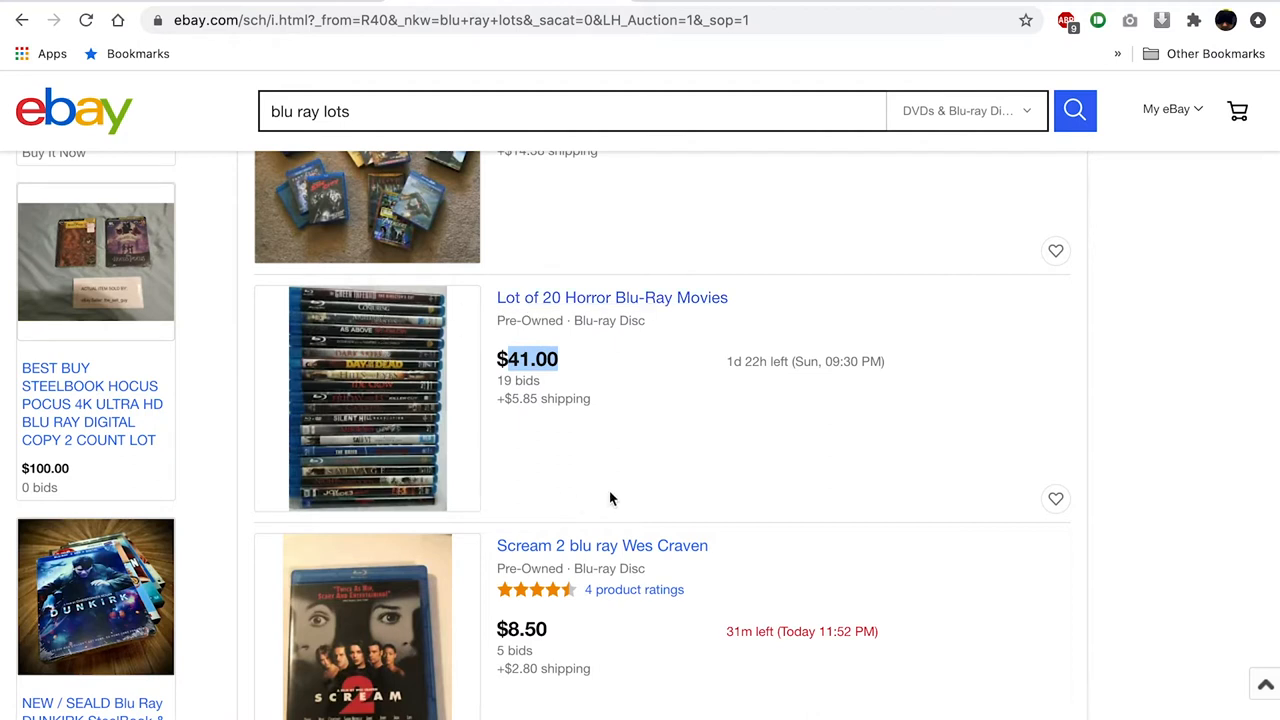
mouse_move(650, 478)
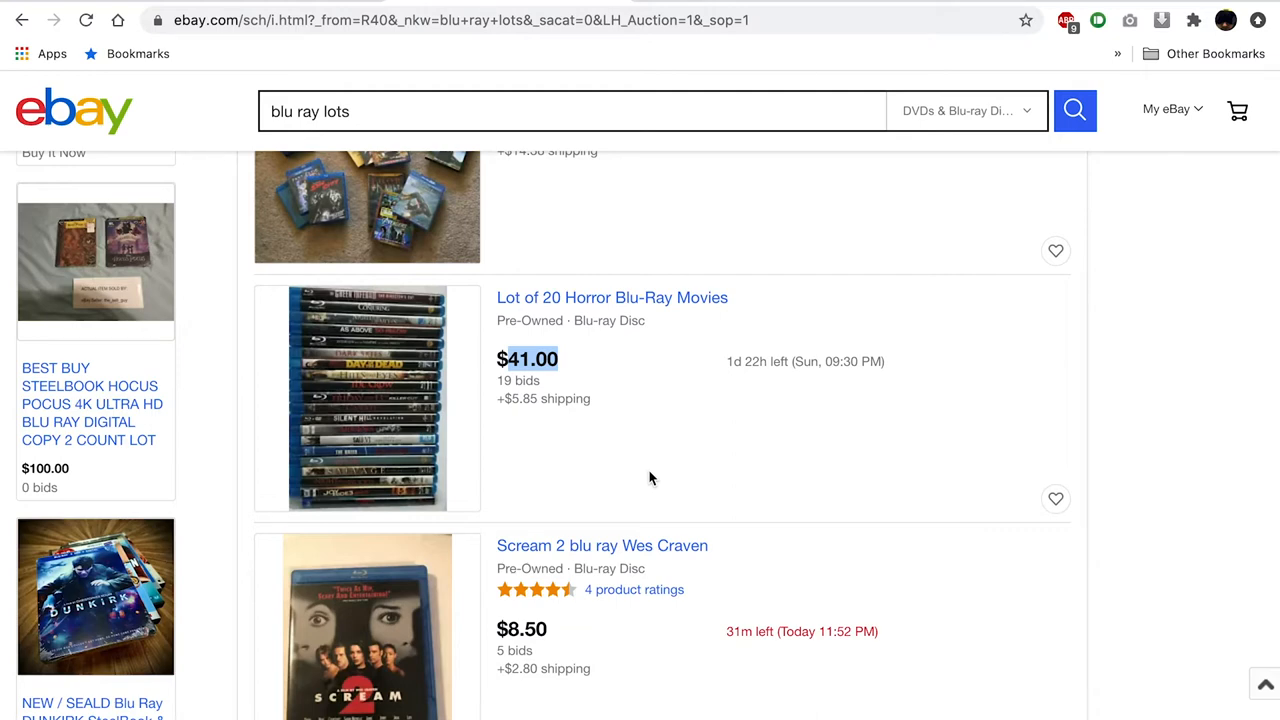
scroll(down, 3)
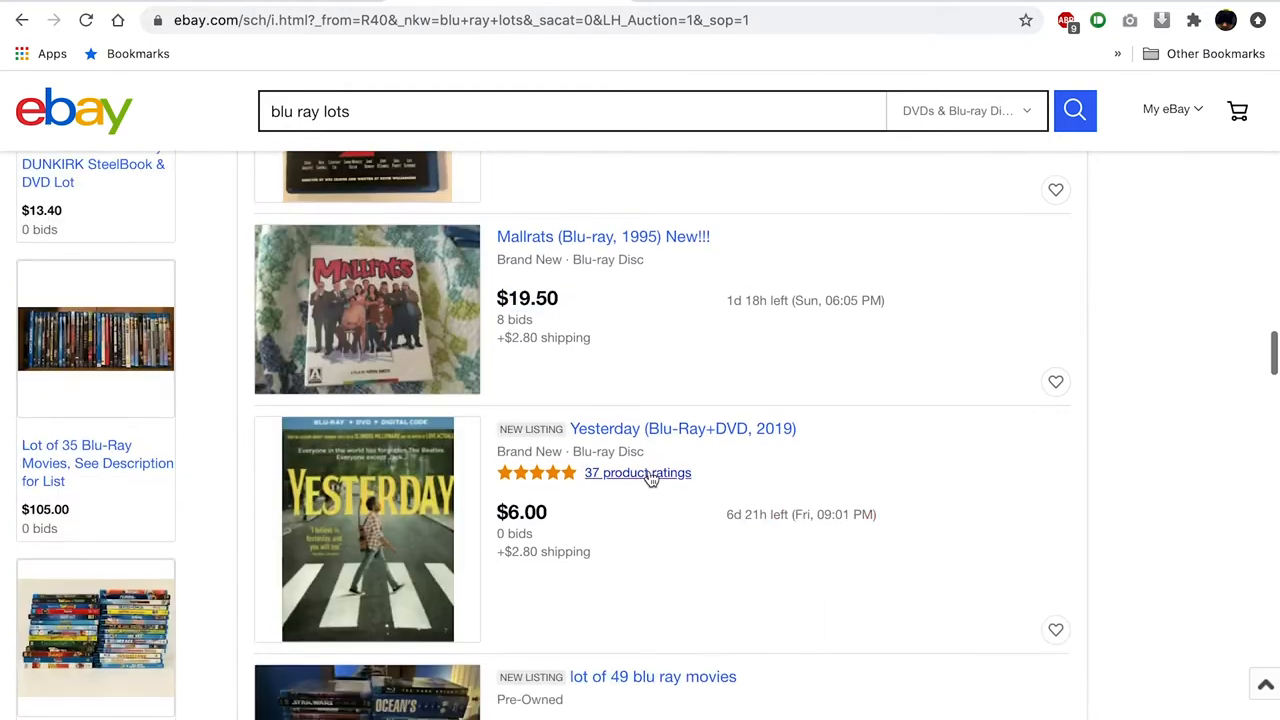
scroll(down, 3)
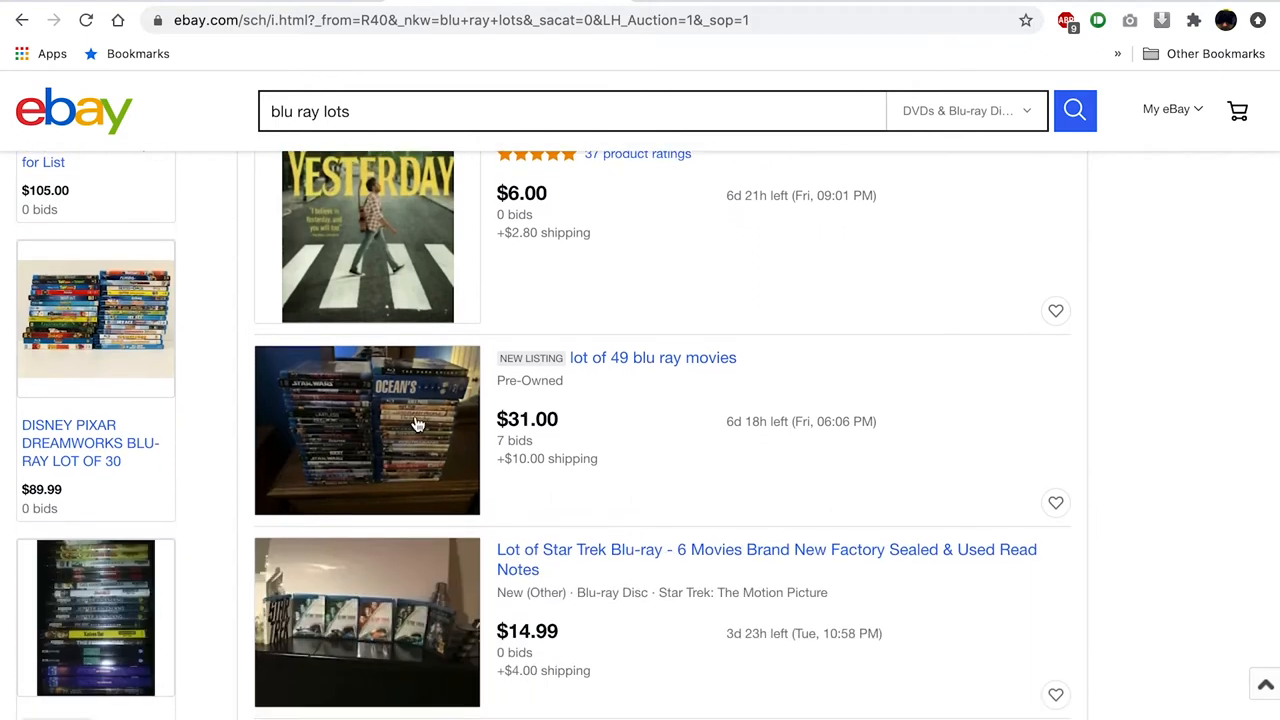
mouse_move(418, 436)
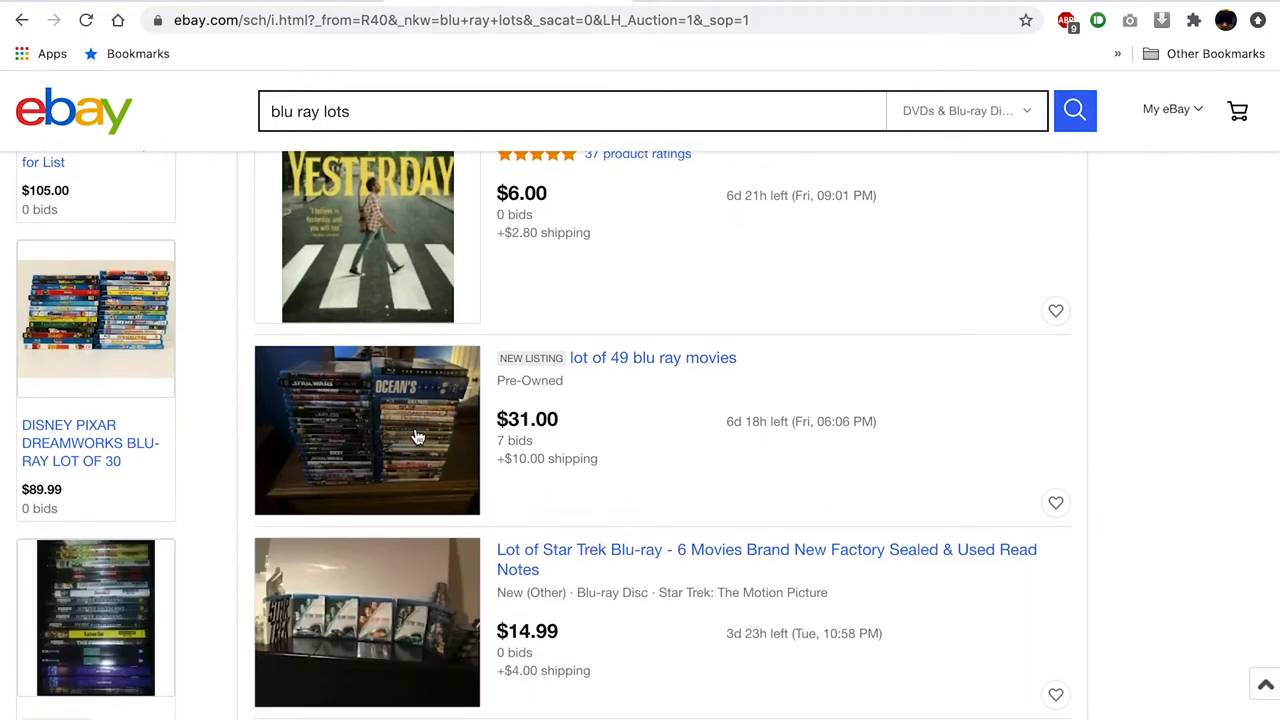
scroll(down, 3)
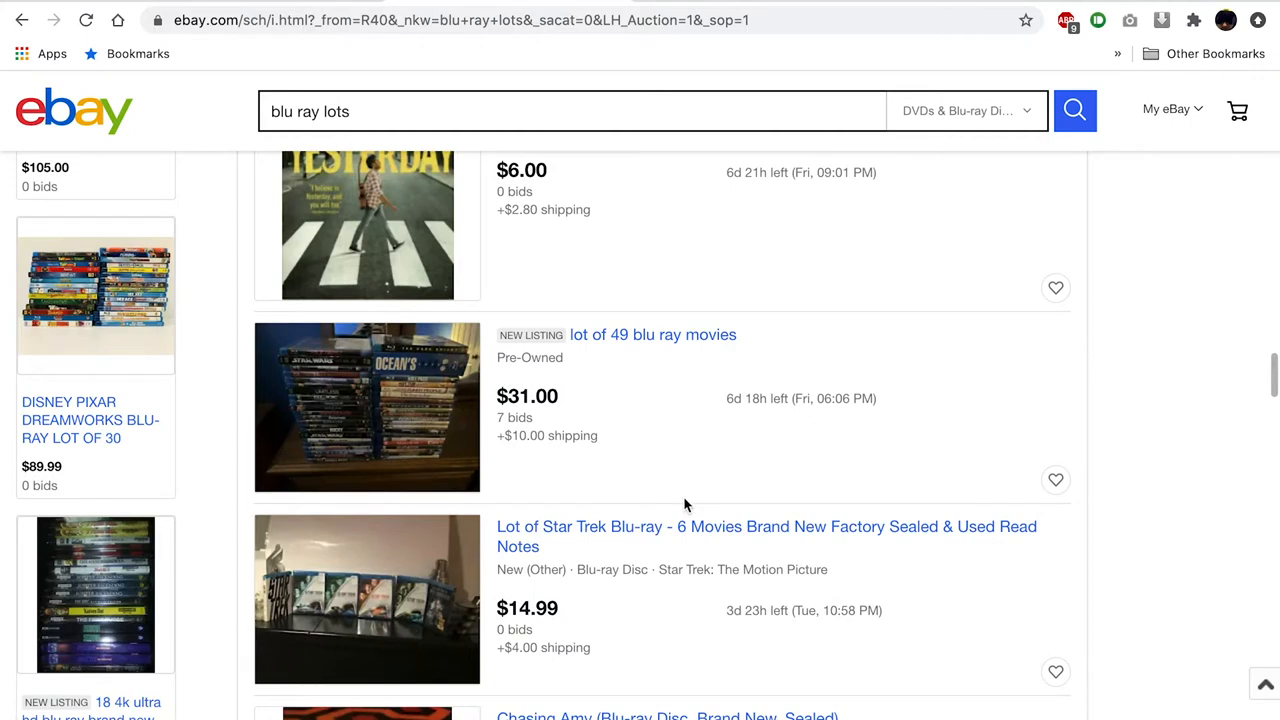
mouse_move(356, 410)
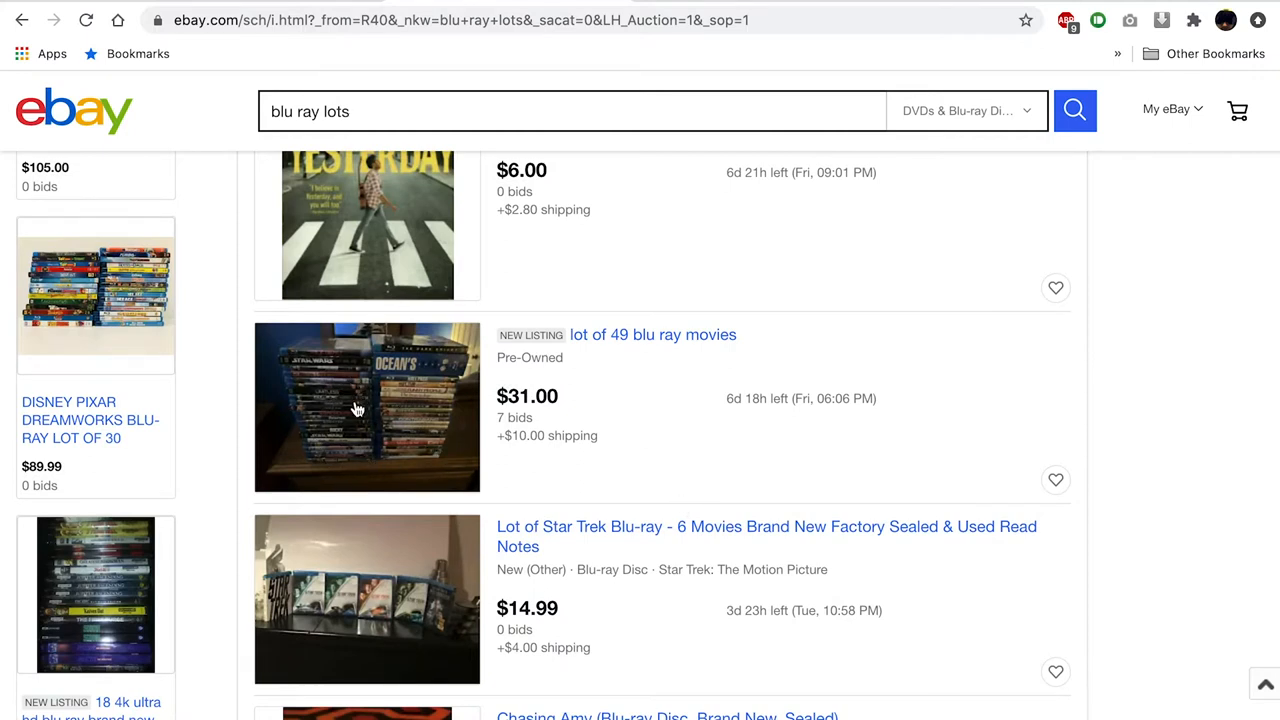
mouse_move(692, 456)
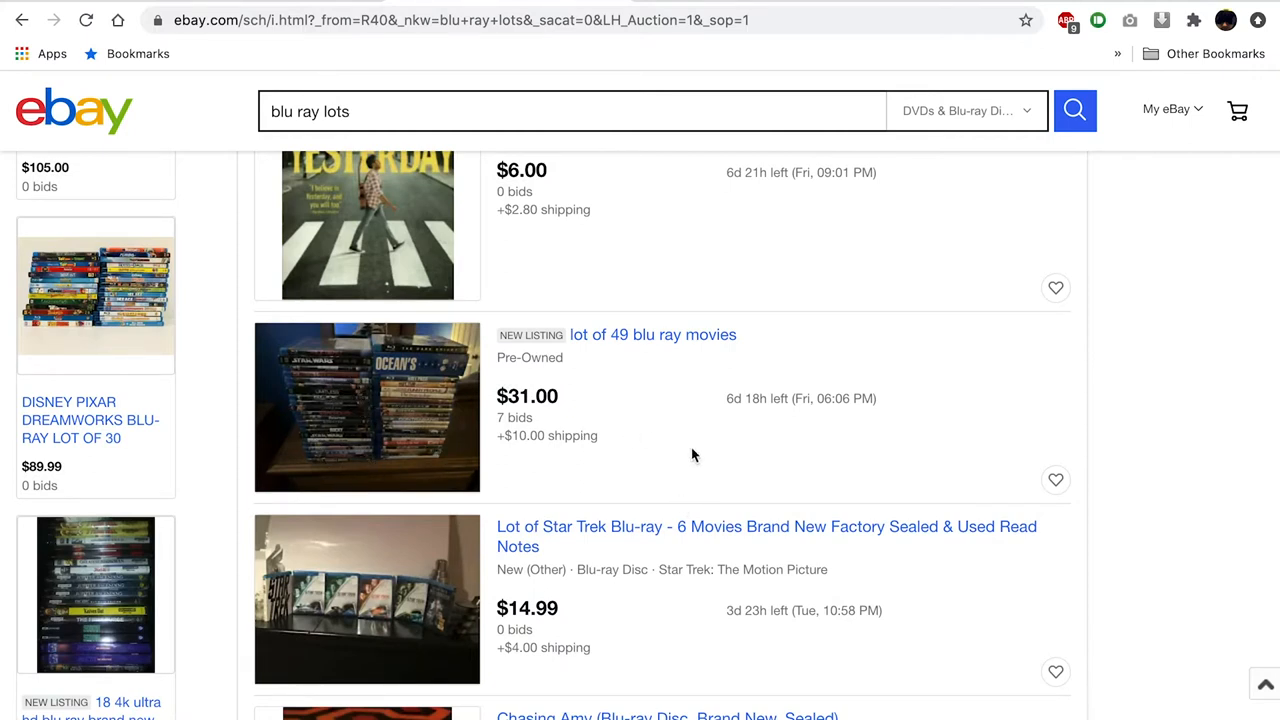
scroll(down, 3)
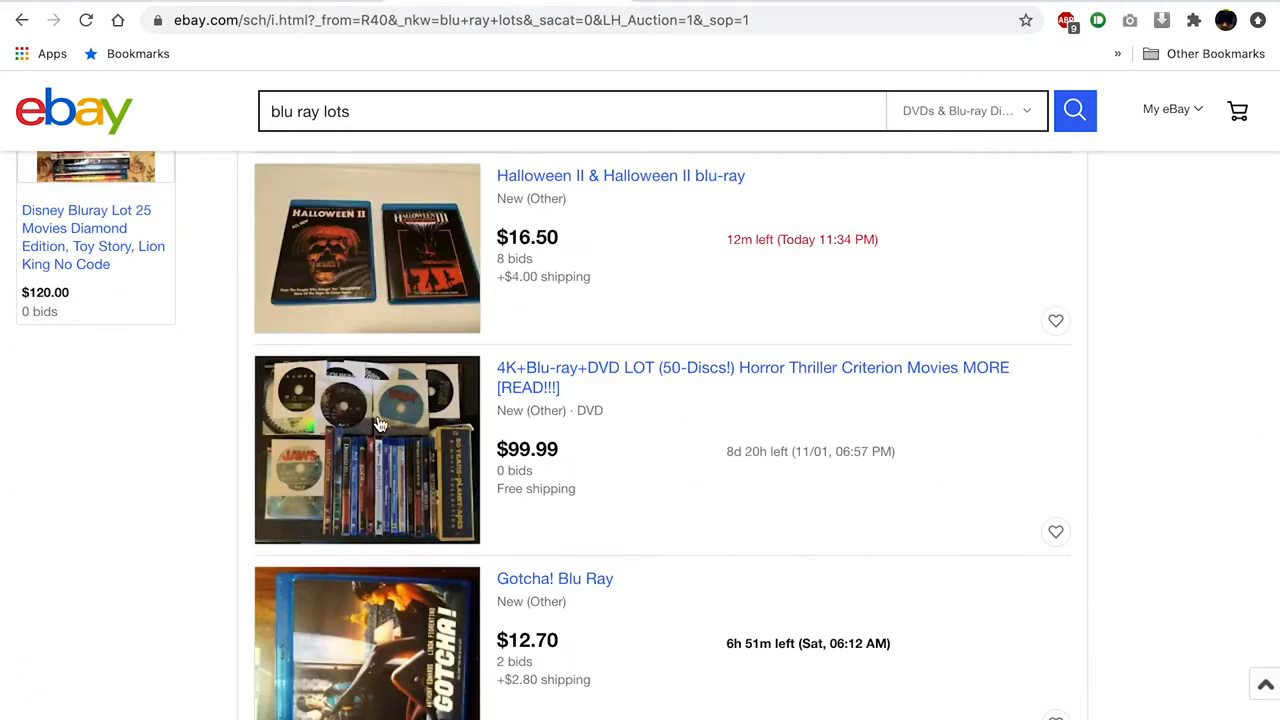
mouse_move(620, 476)
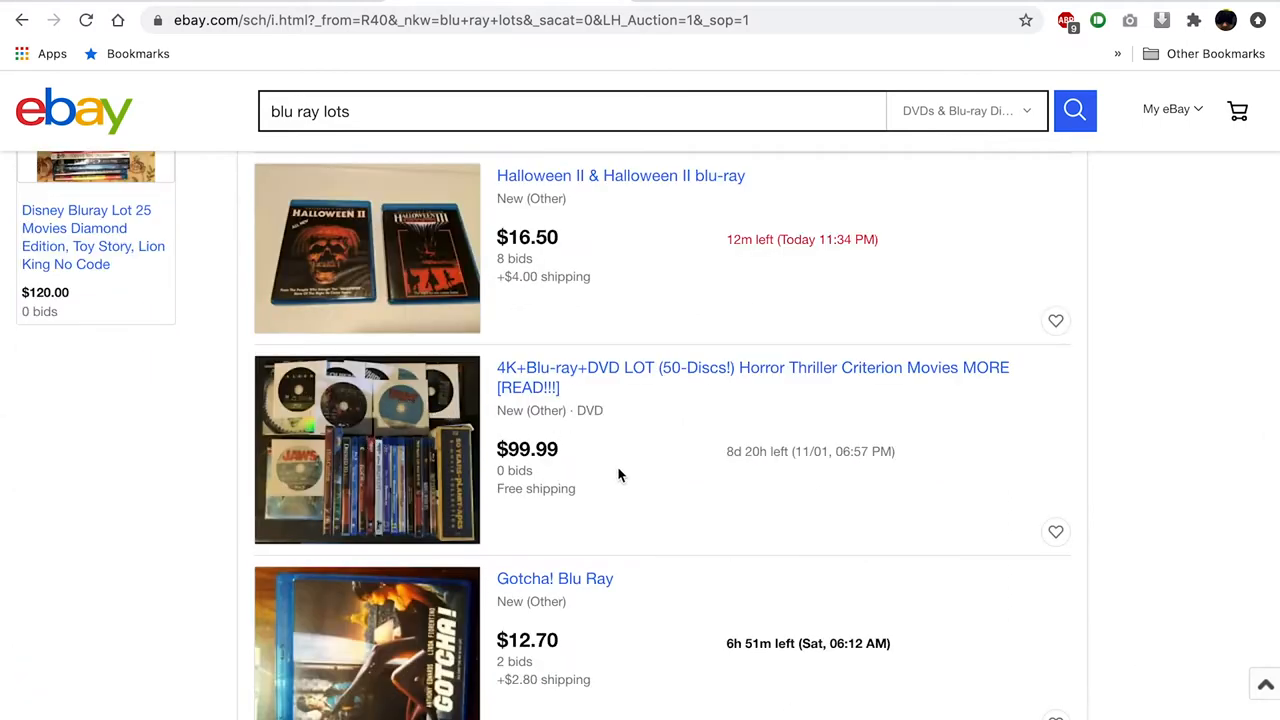
scroll(down, 3)
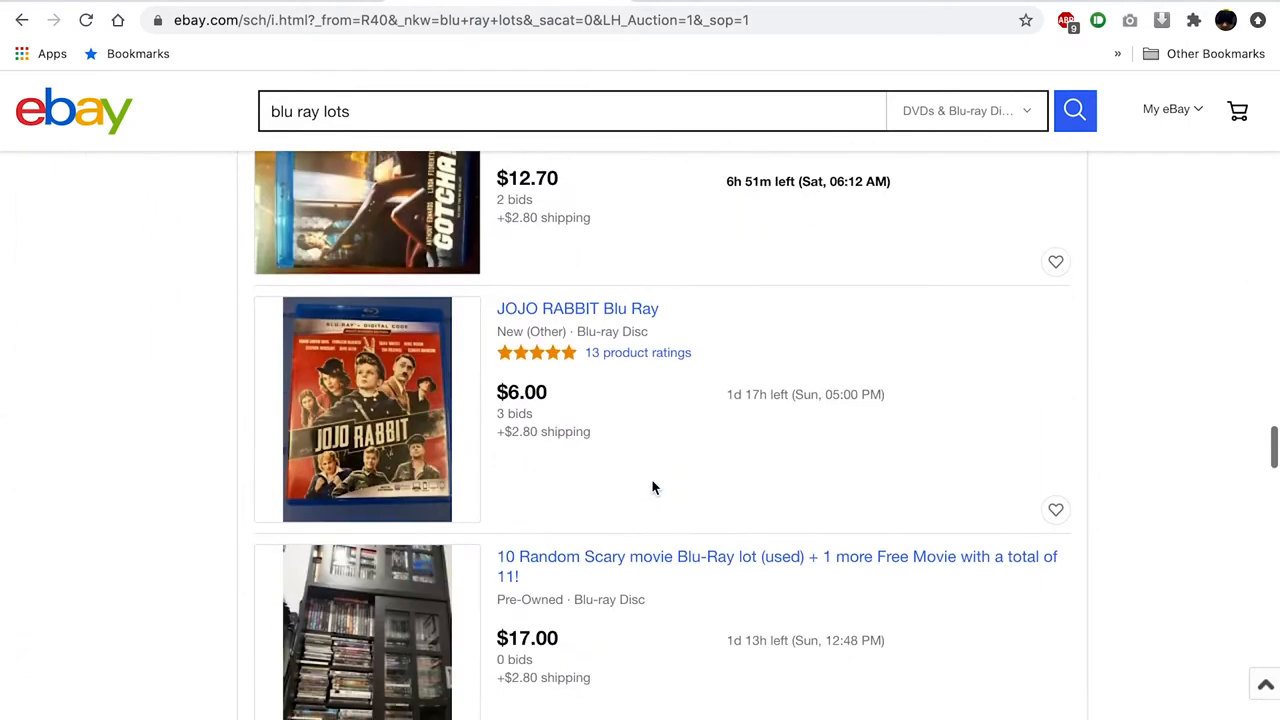
scroll(down, 3)
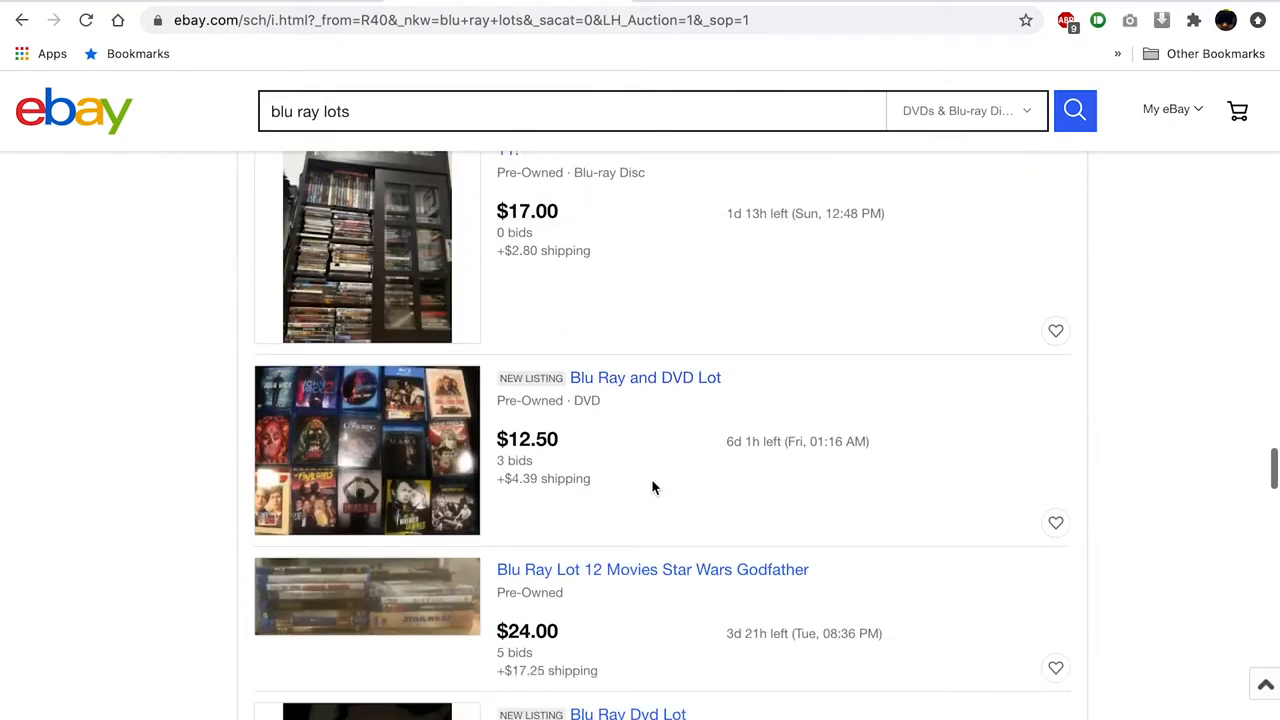
scroll(down, 3)
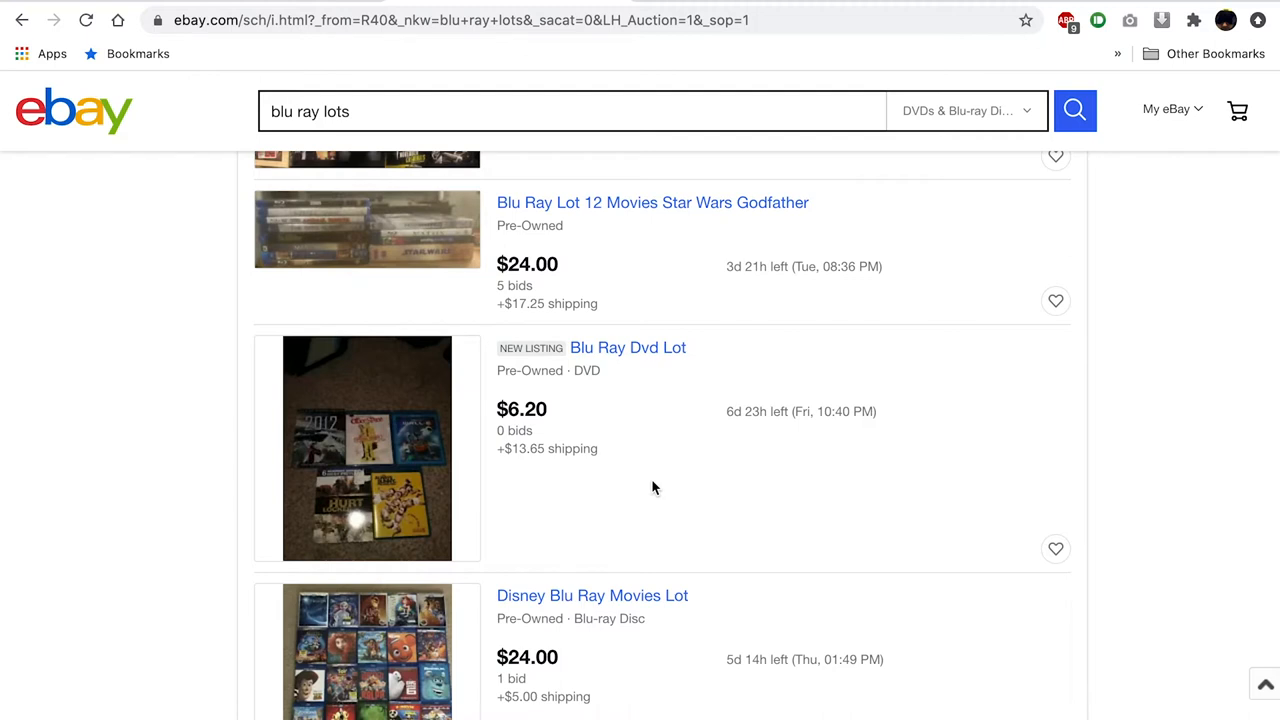
scroll(down, 3)
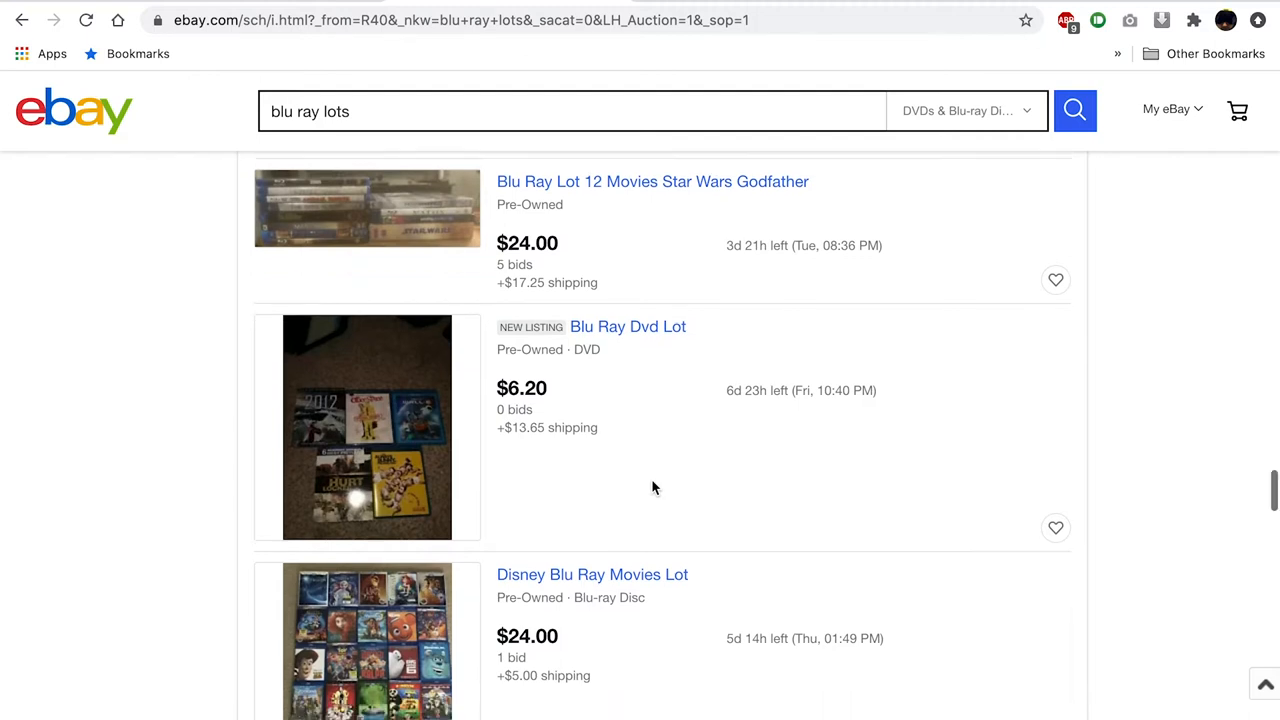
scroll(down, 3)
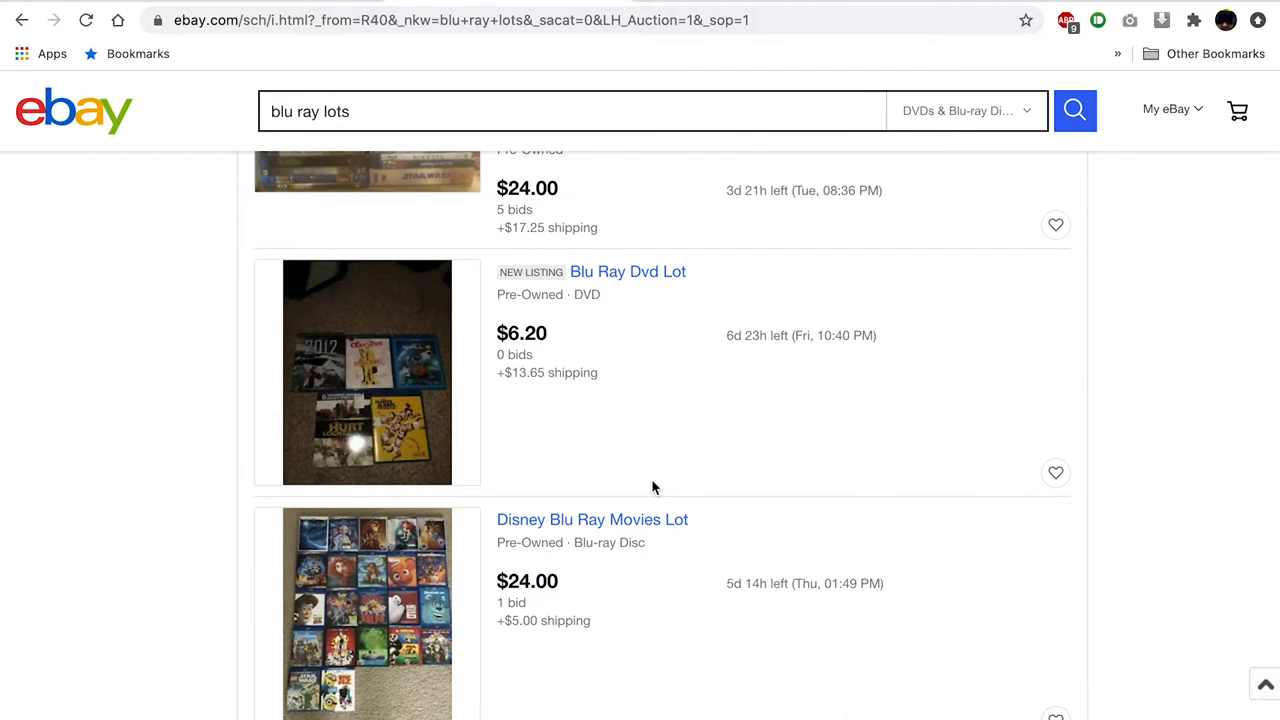
scroll(down, 3)
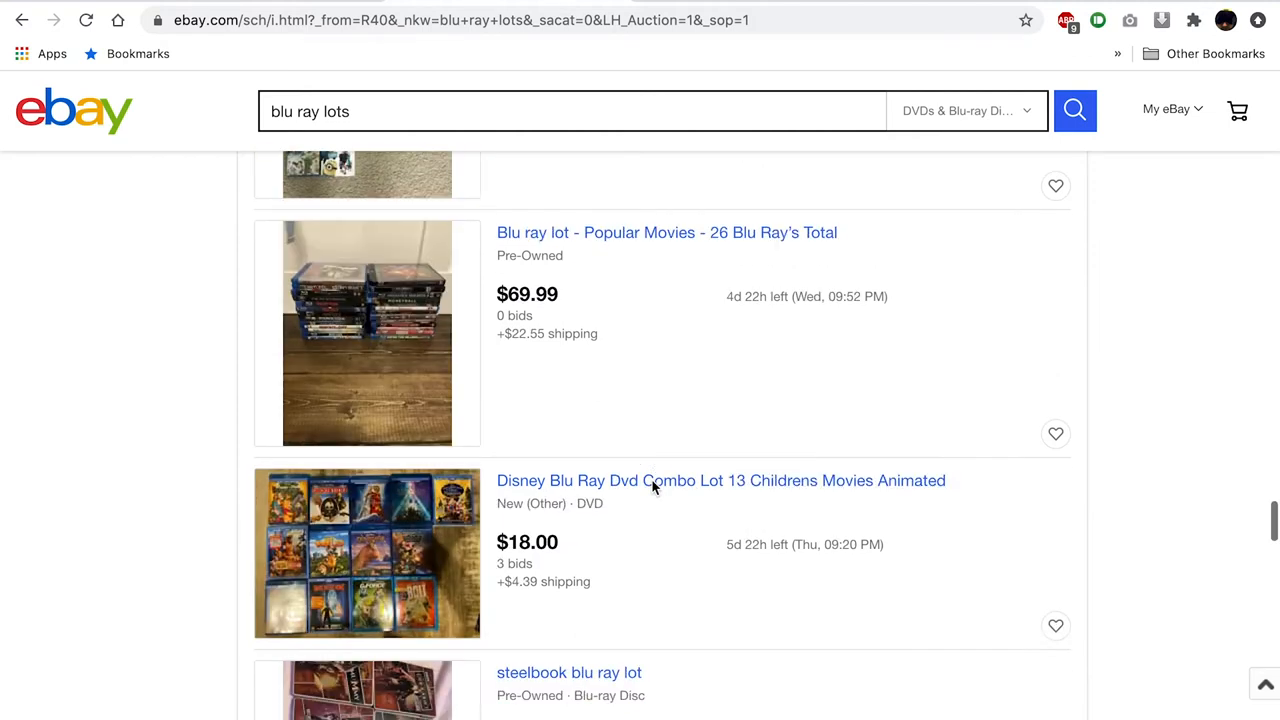
scroll(down, 3)
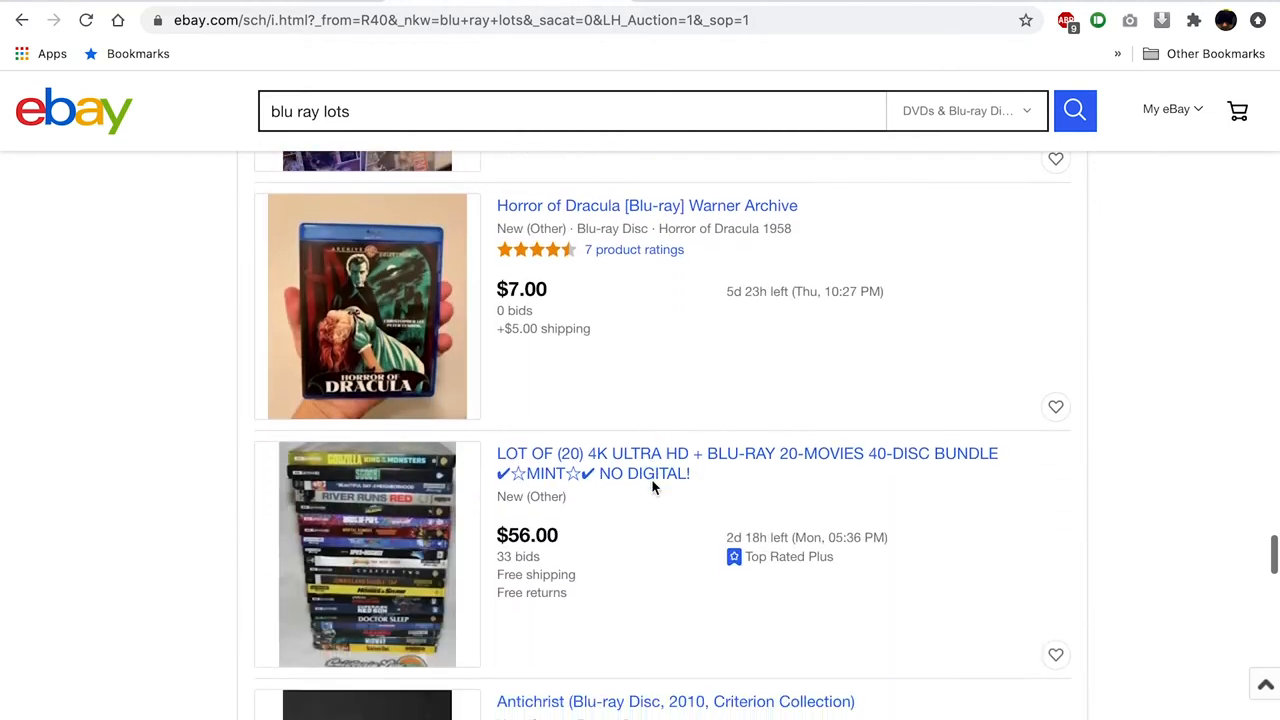
scroll(down, 3)
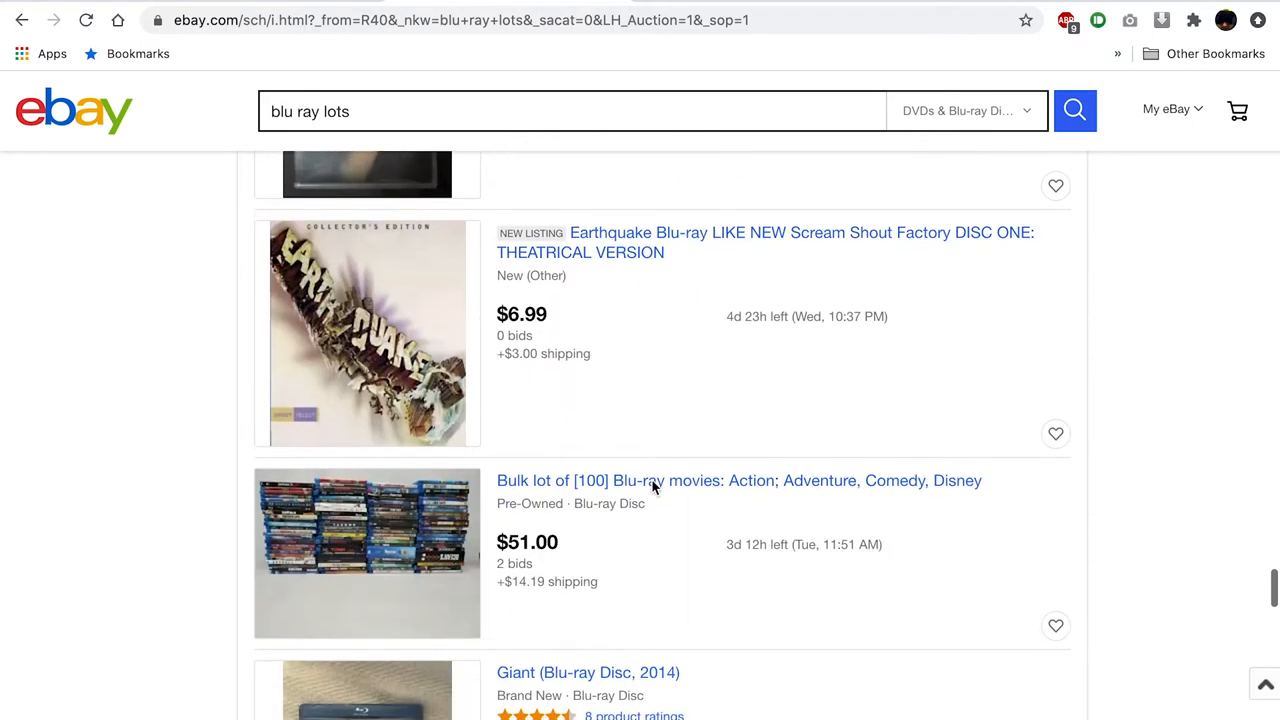
scroll(down, 3)
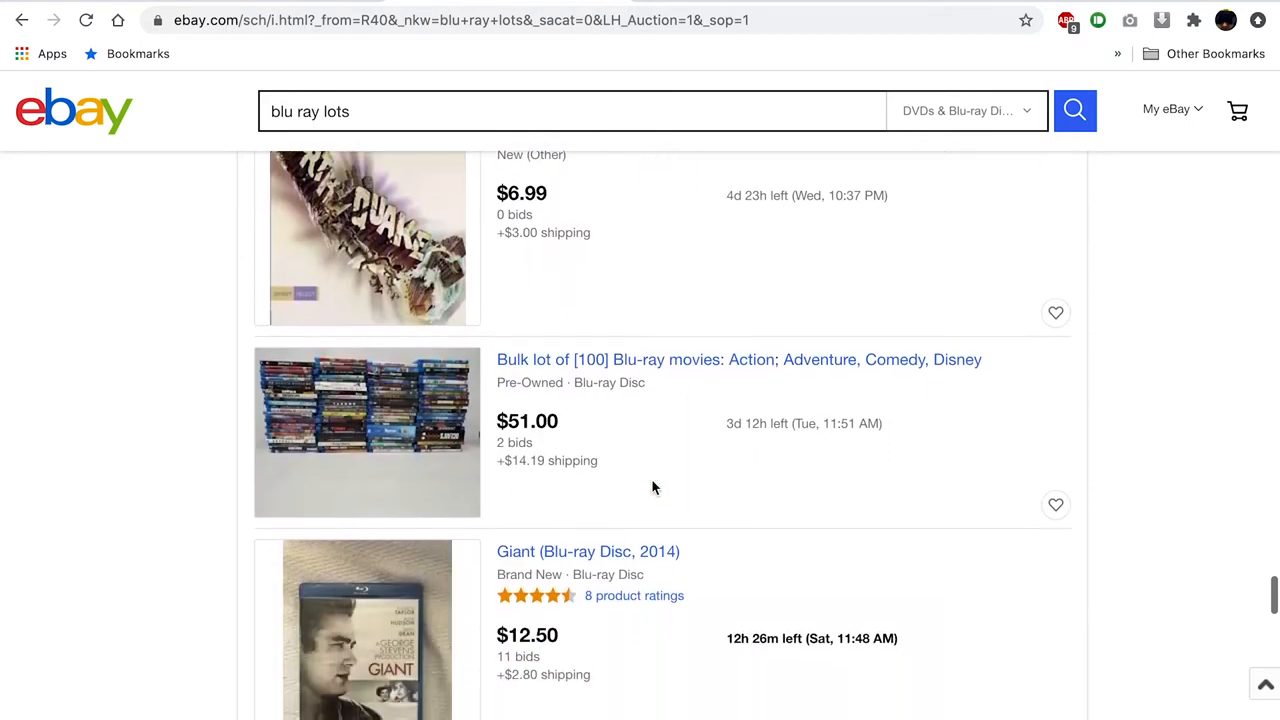
scroll(down, 3)
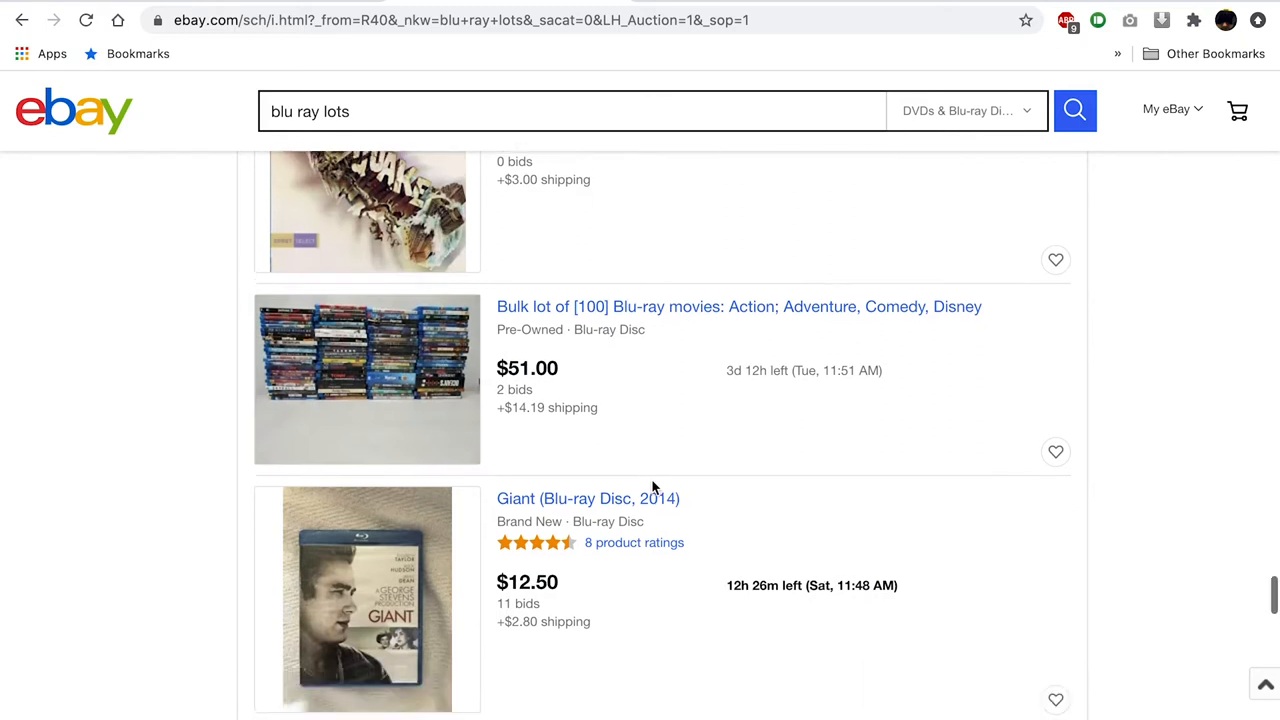
scroll(down, 3)
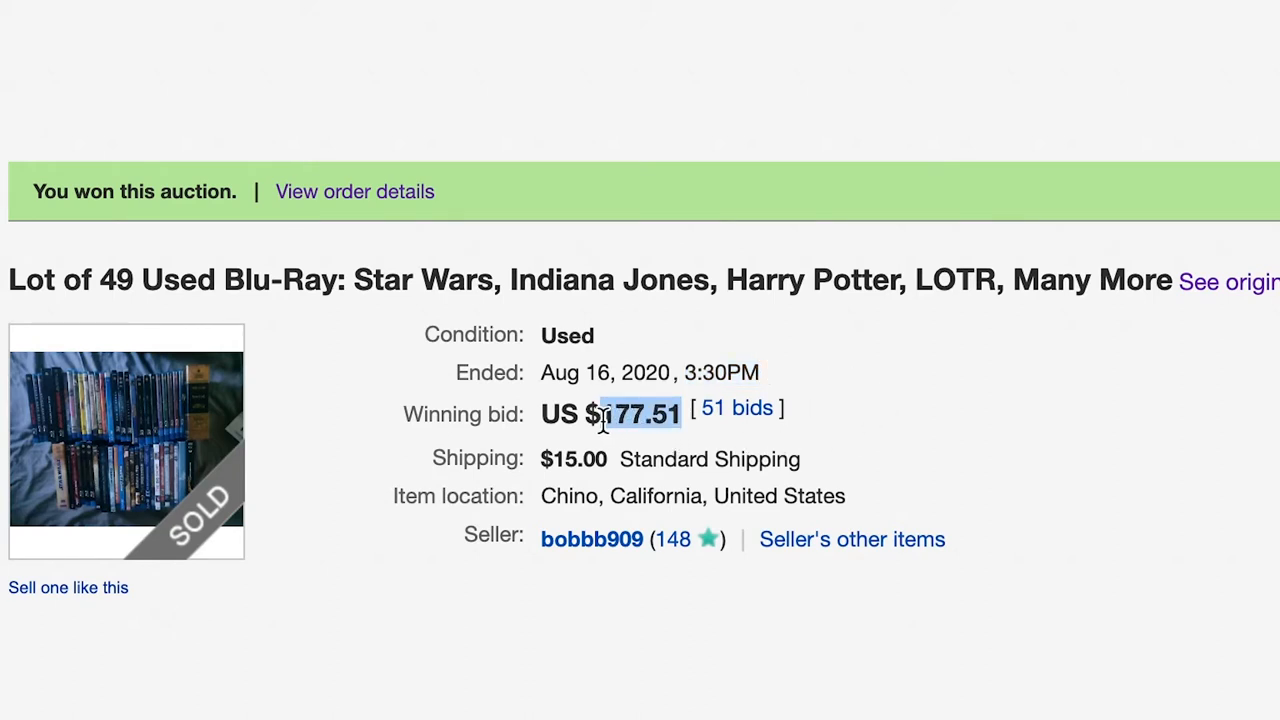
Highlight the lot's $15.00 standard shipping cost beside the $177.51 winning bid
drag(640, 414, 600, 458)
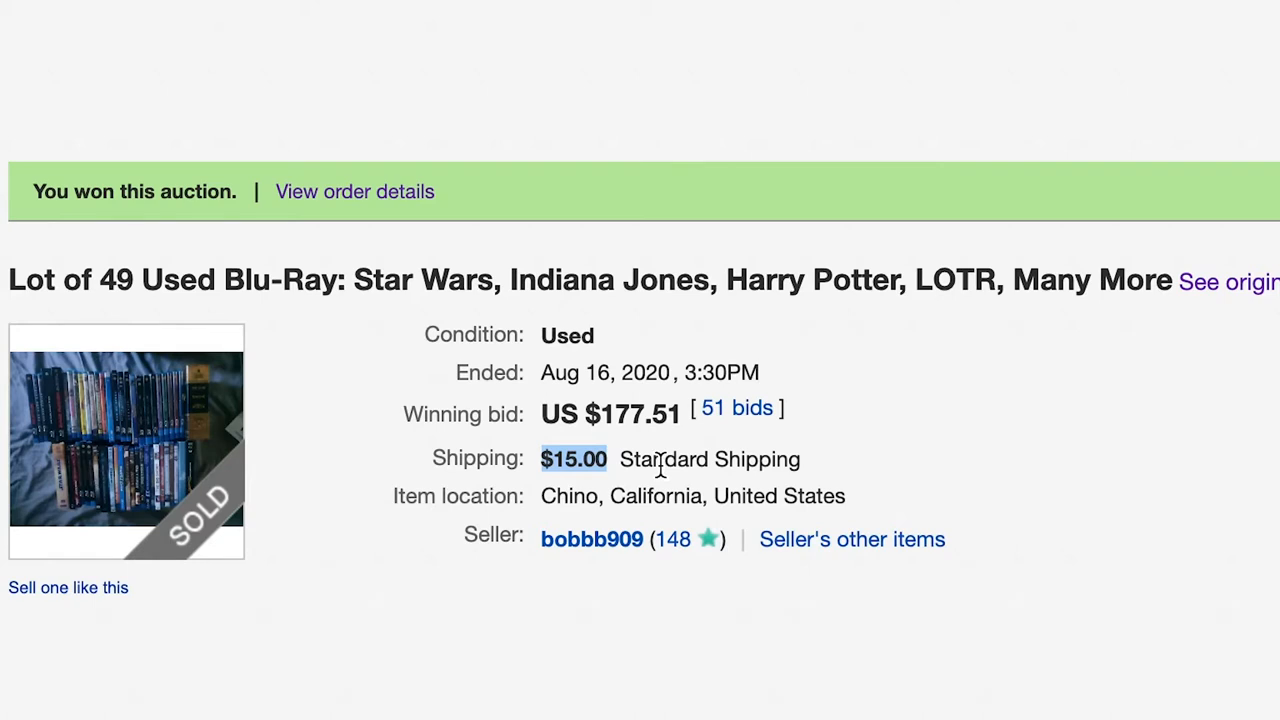
mouse_move(896, 448)
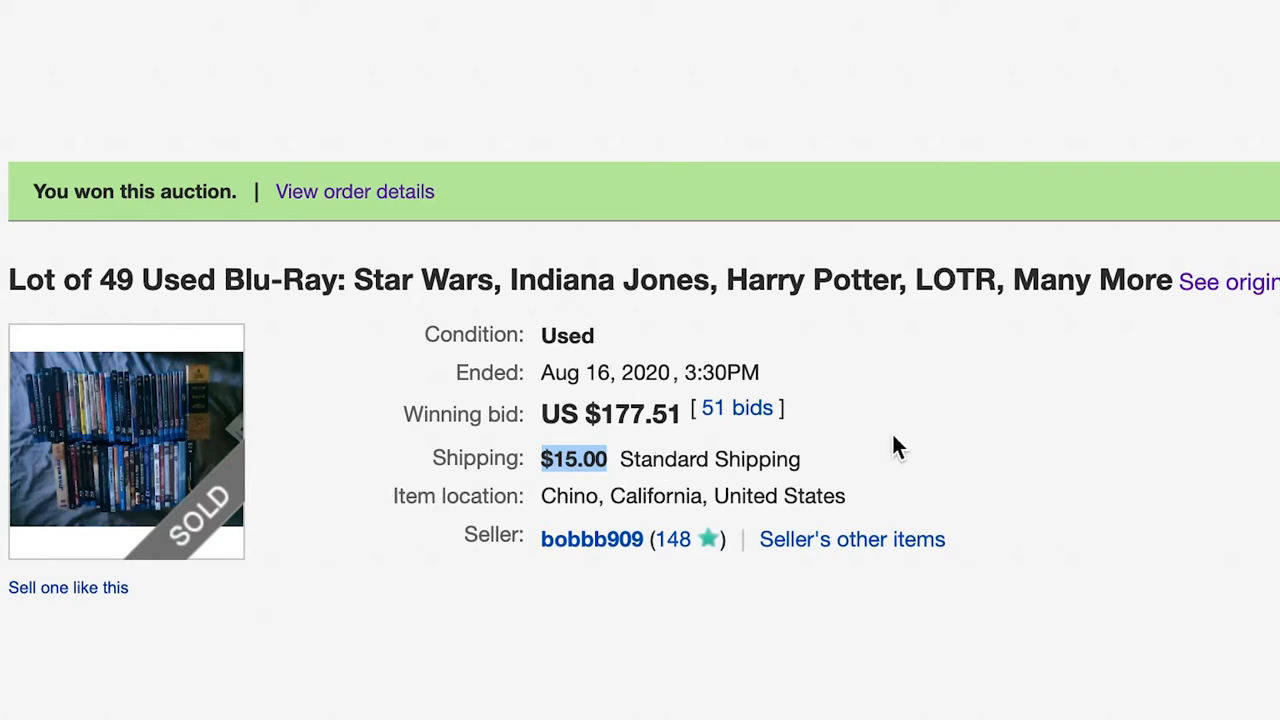
mouse_move(978, 436)
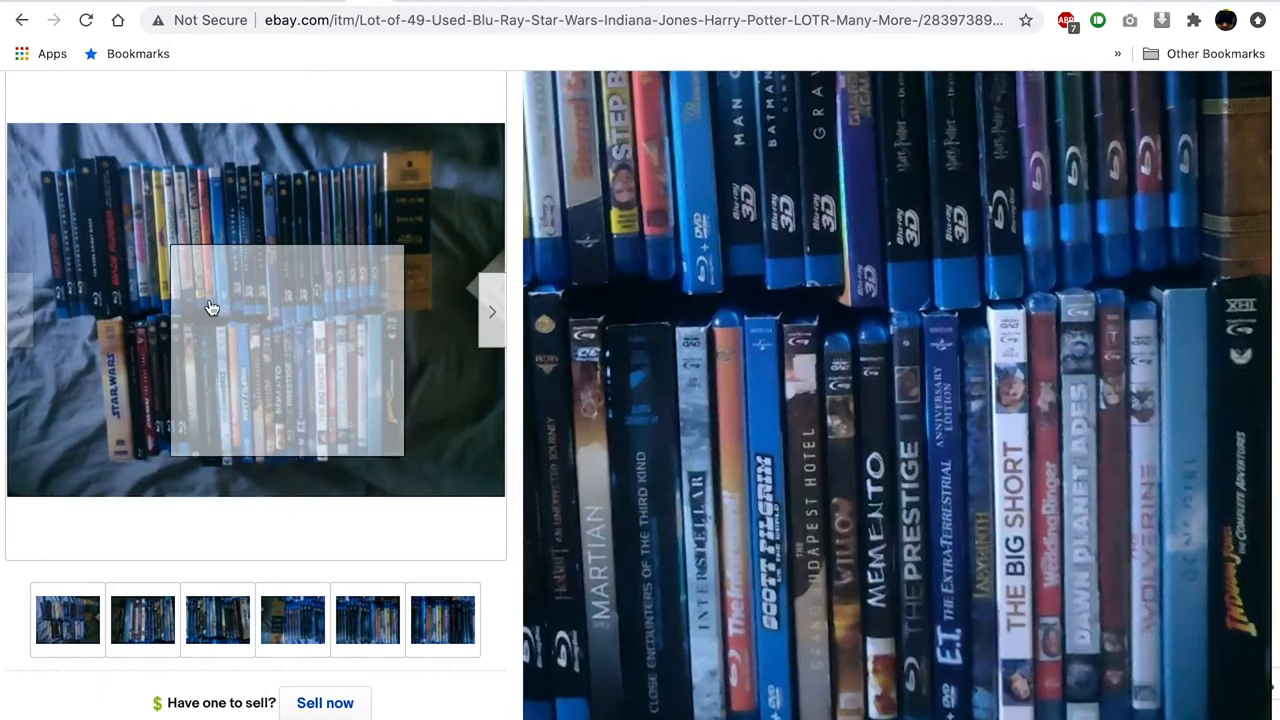
mouse_move(144, 270)
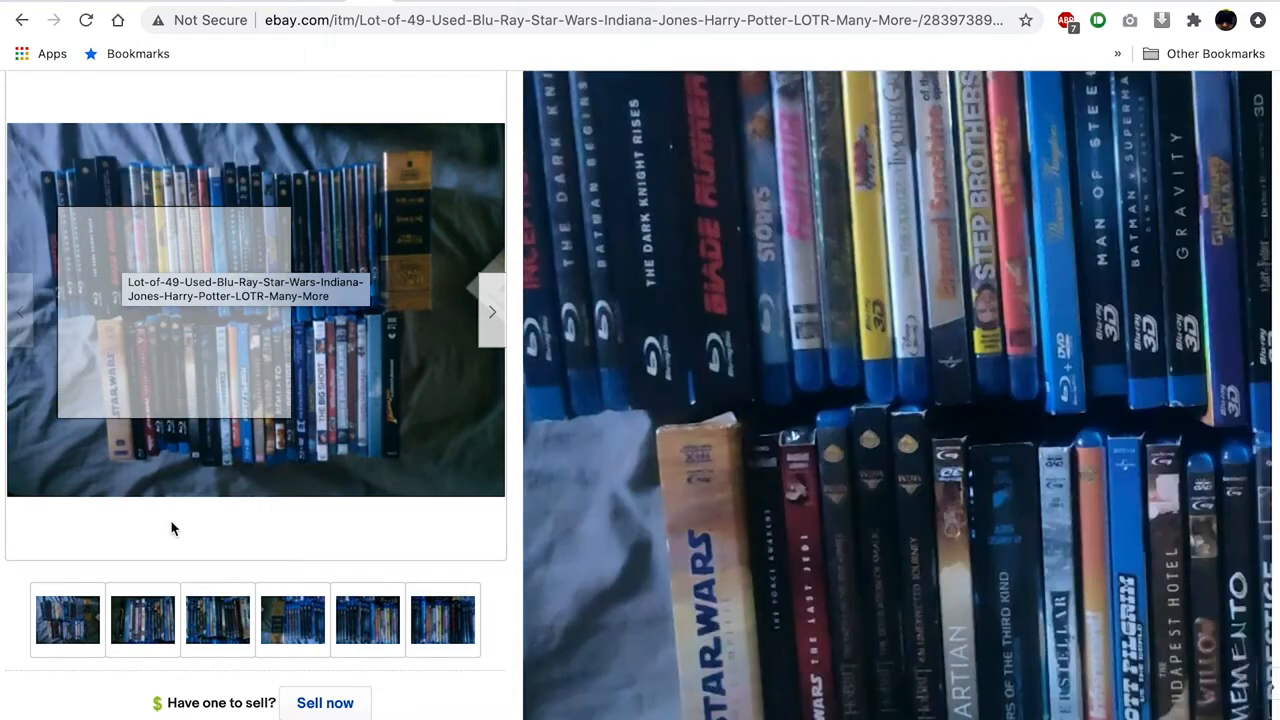
View the lot's photos and scroll to the description listing the included titles
click(142, 620)
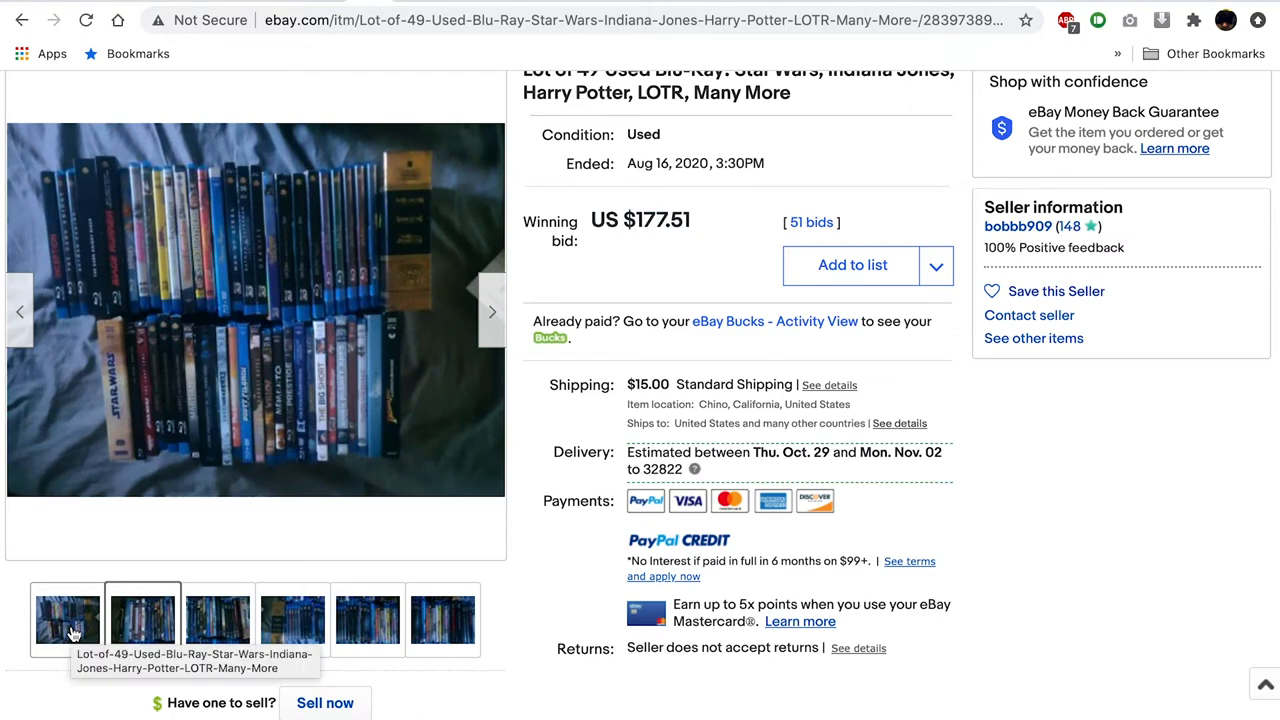
click(142, 620)
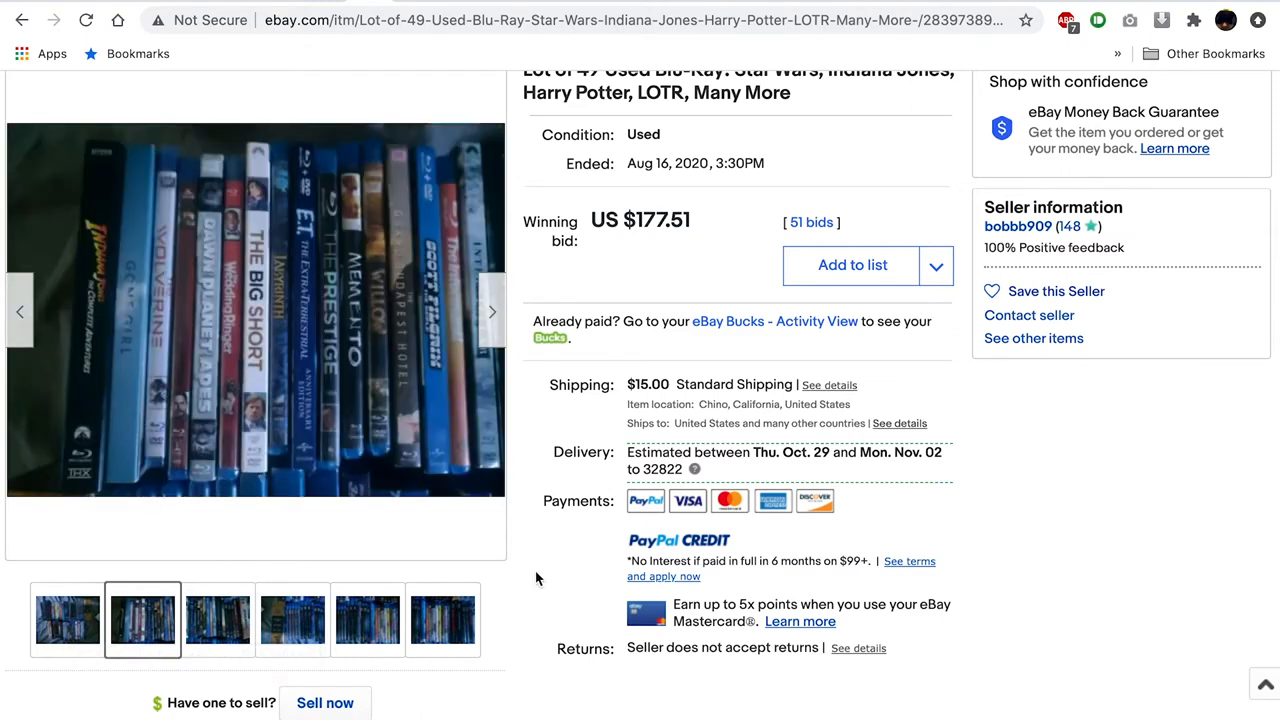
scroll(down, 3)
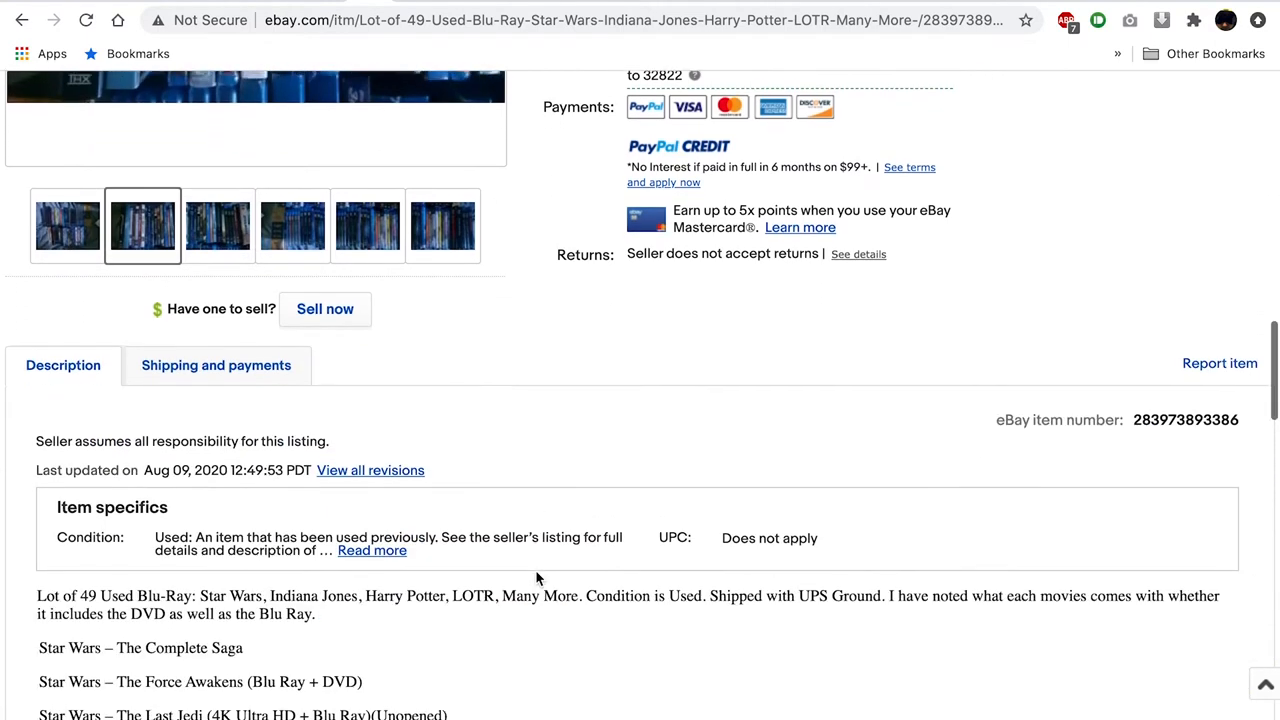
scroll(down, 3)
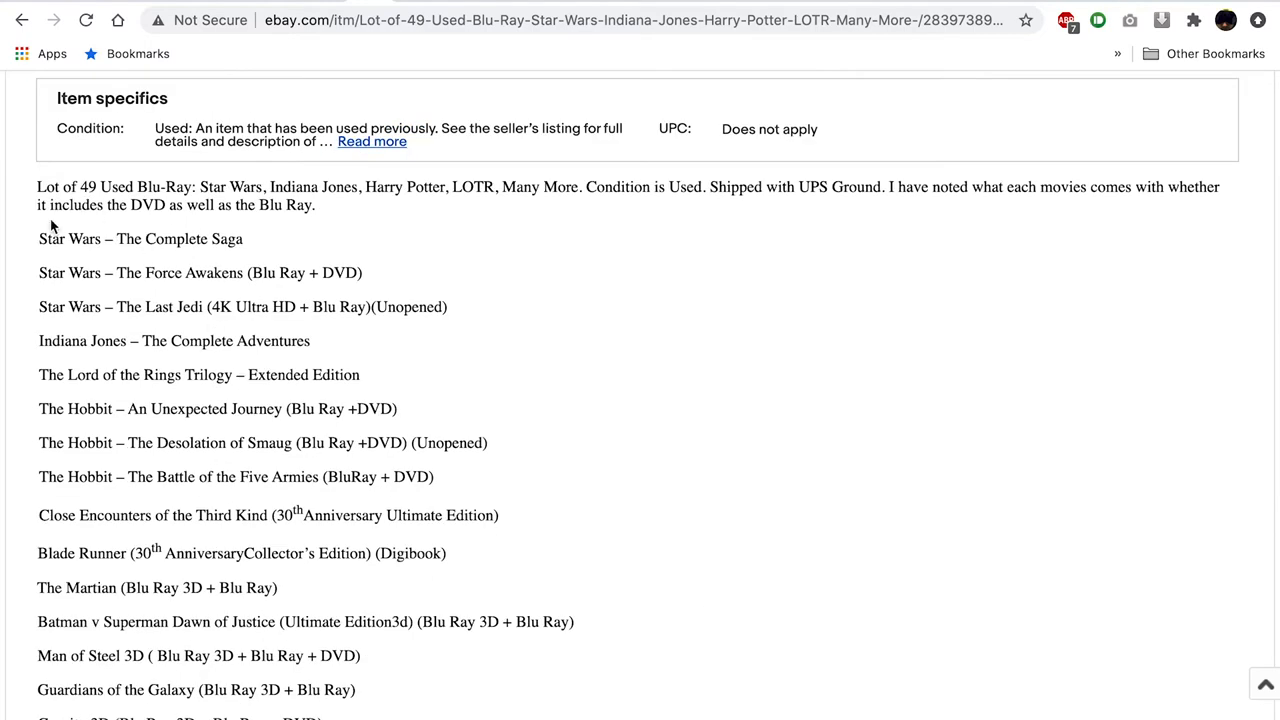
drag(40, 238, 340, 516)
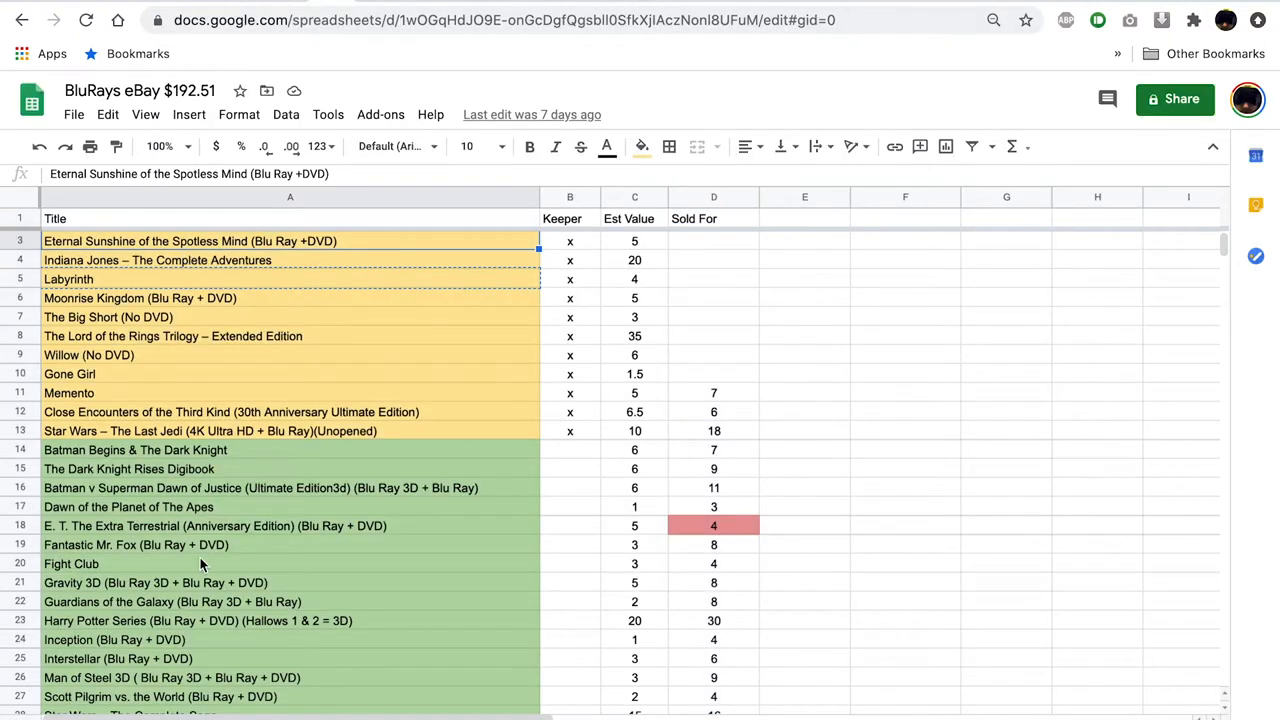
mouse_move(380, 266)
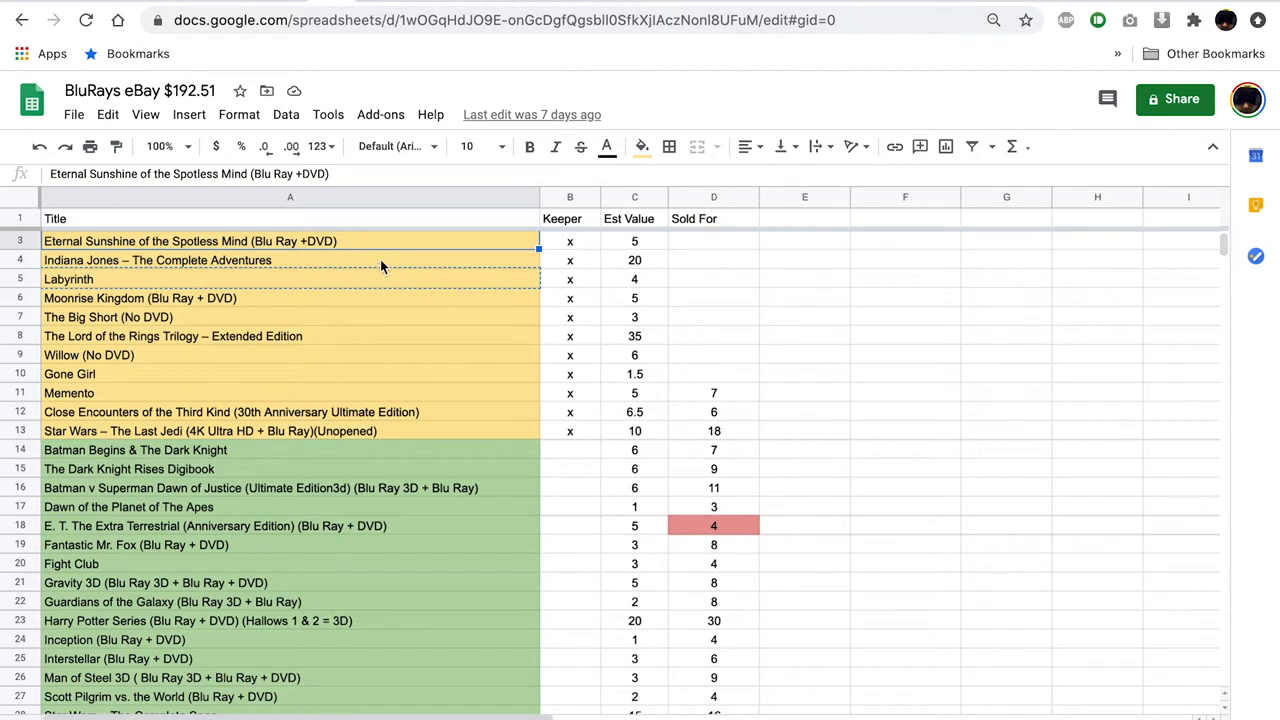
mouse_move(570, 248)
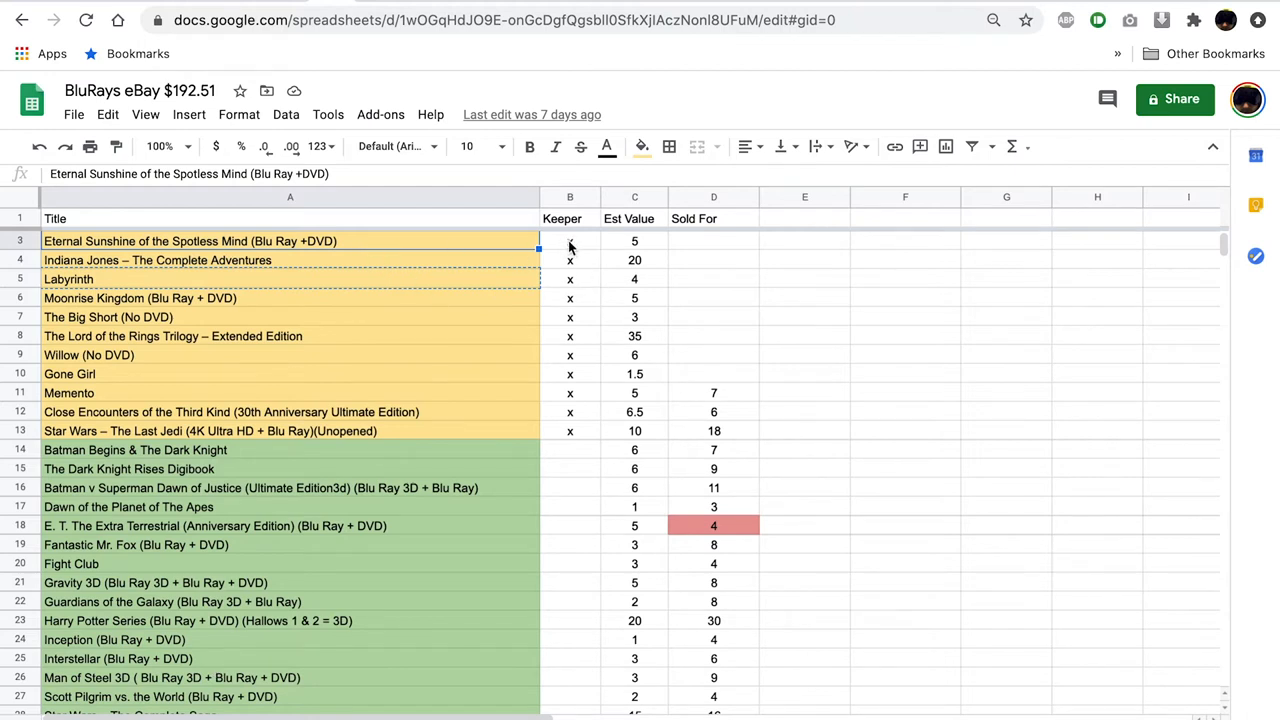
mouse_move(376, 430)
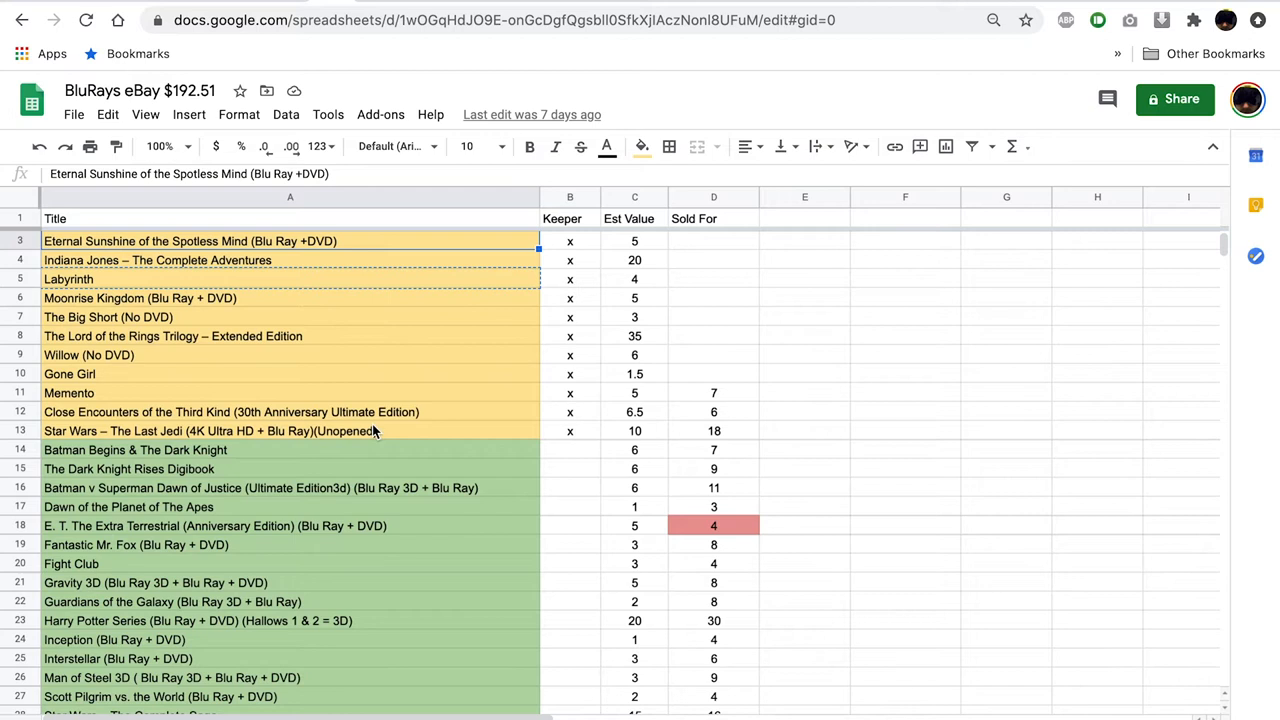
mouse_move(368, 452)
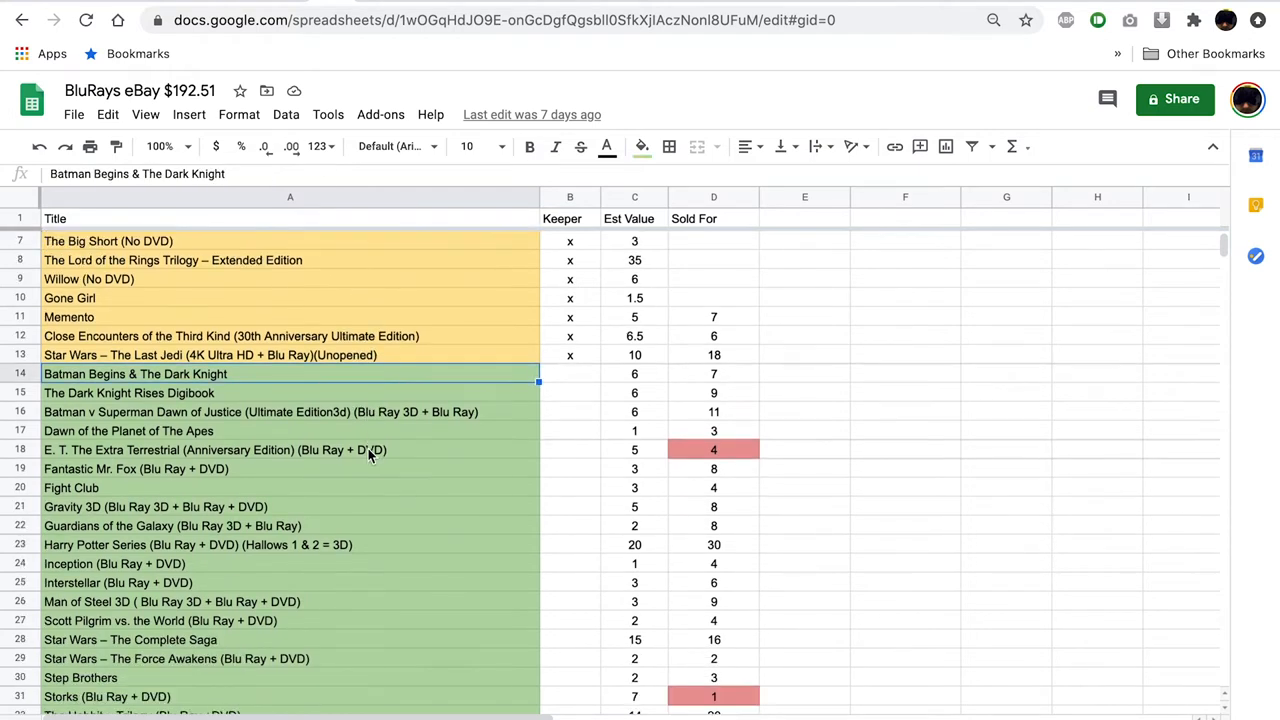
scroll(down, 3)
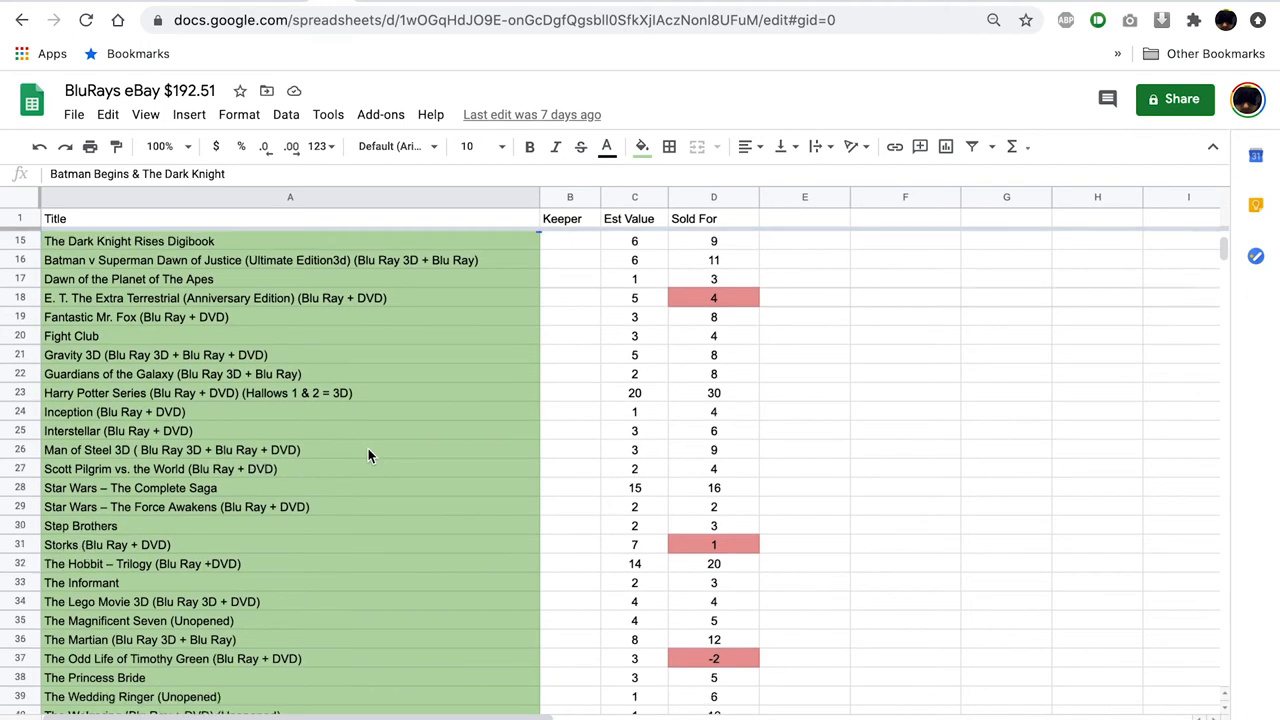
scroll(down, 3)
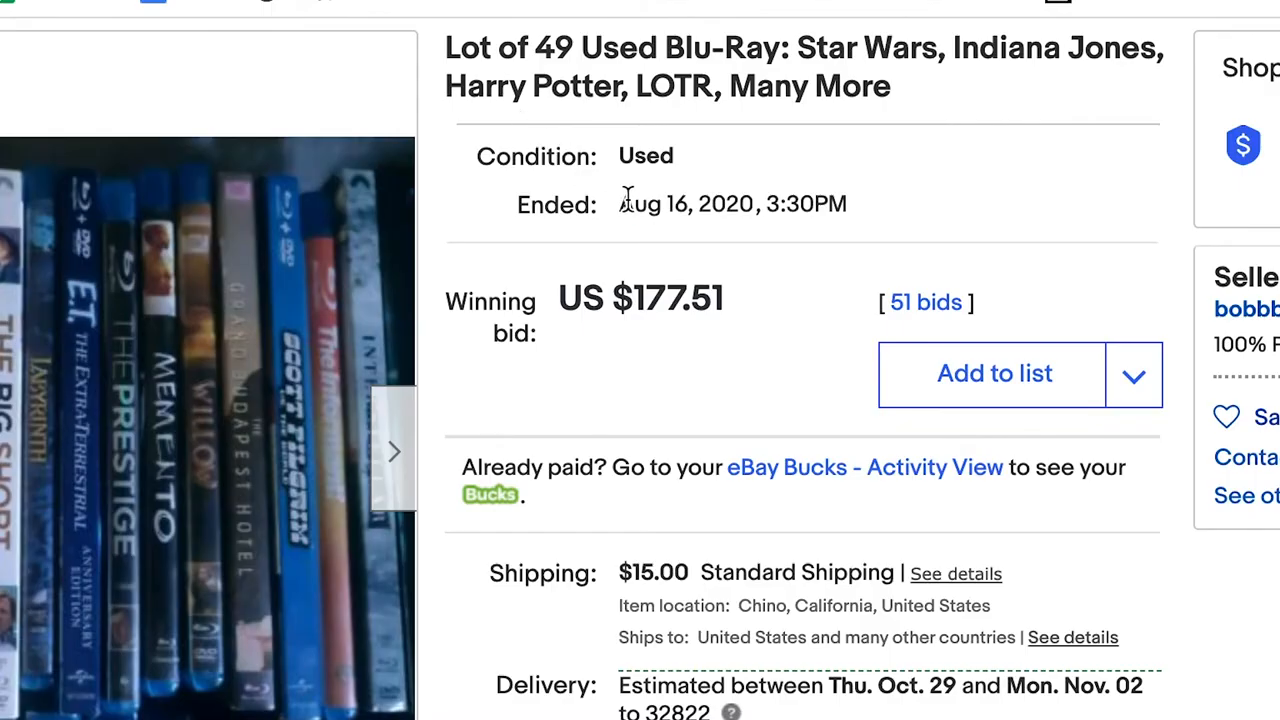
double_click(732, 204)
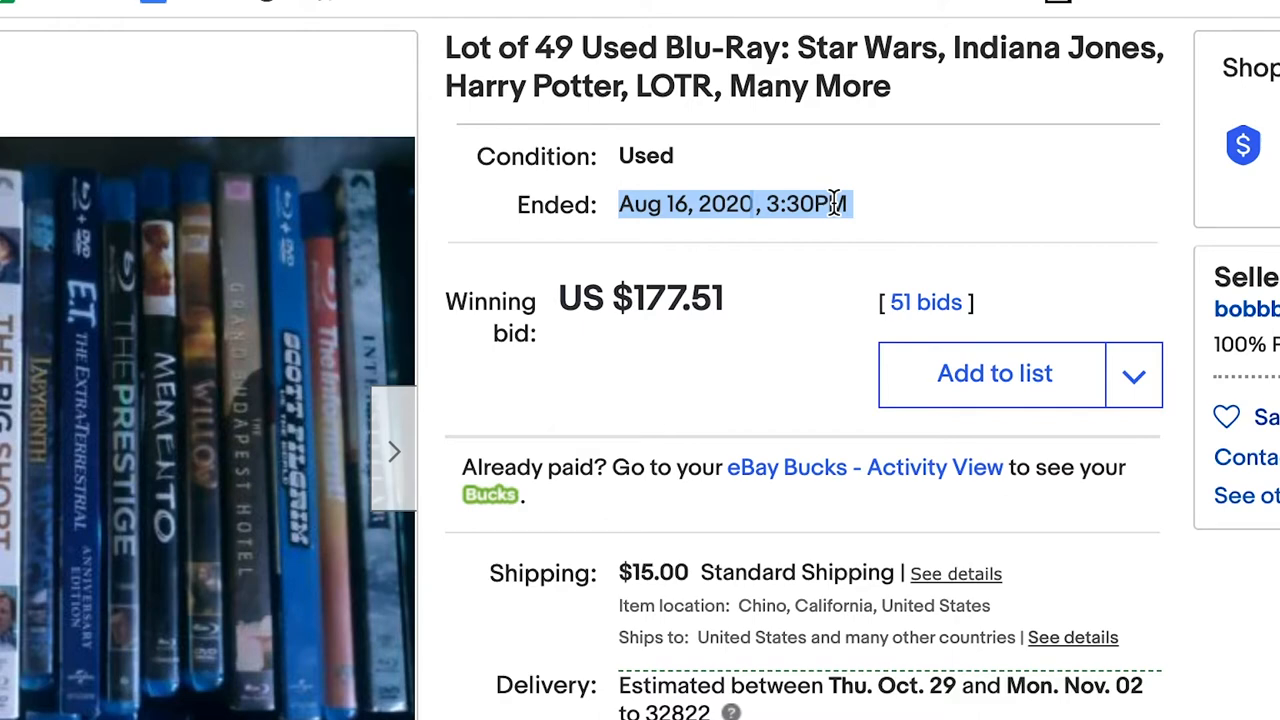
click(864, 218)
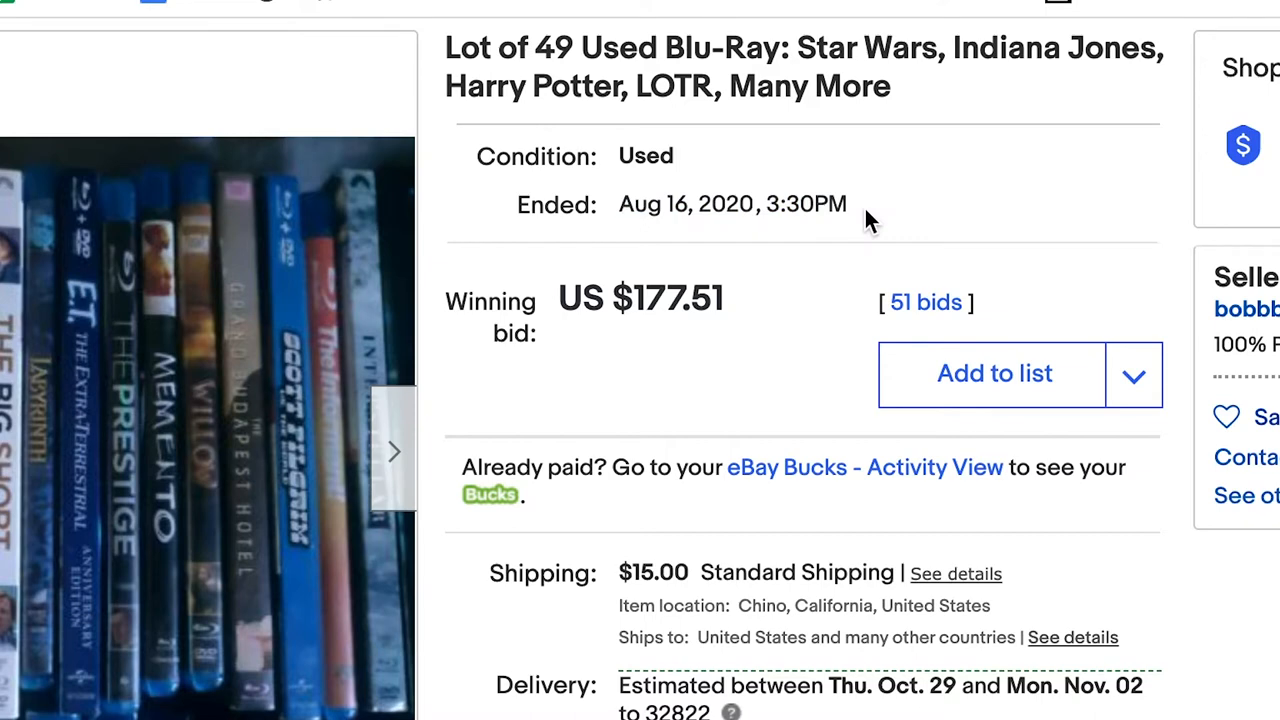
mouse_move(770, 204)
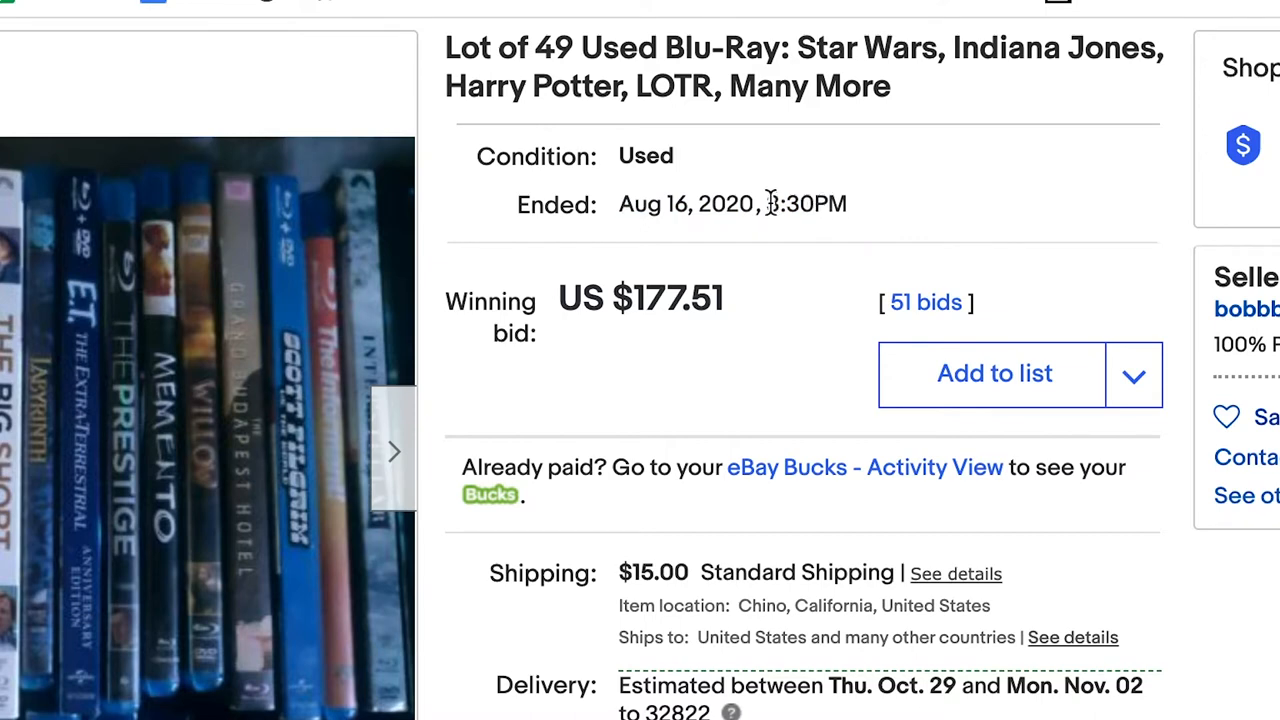
double_click(802, 204)
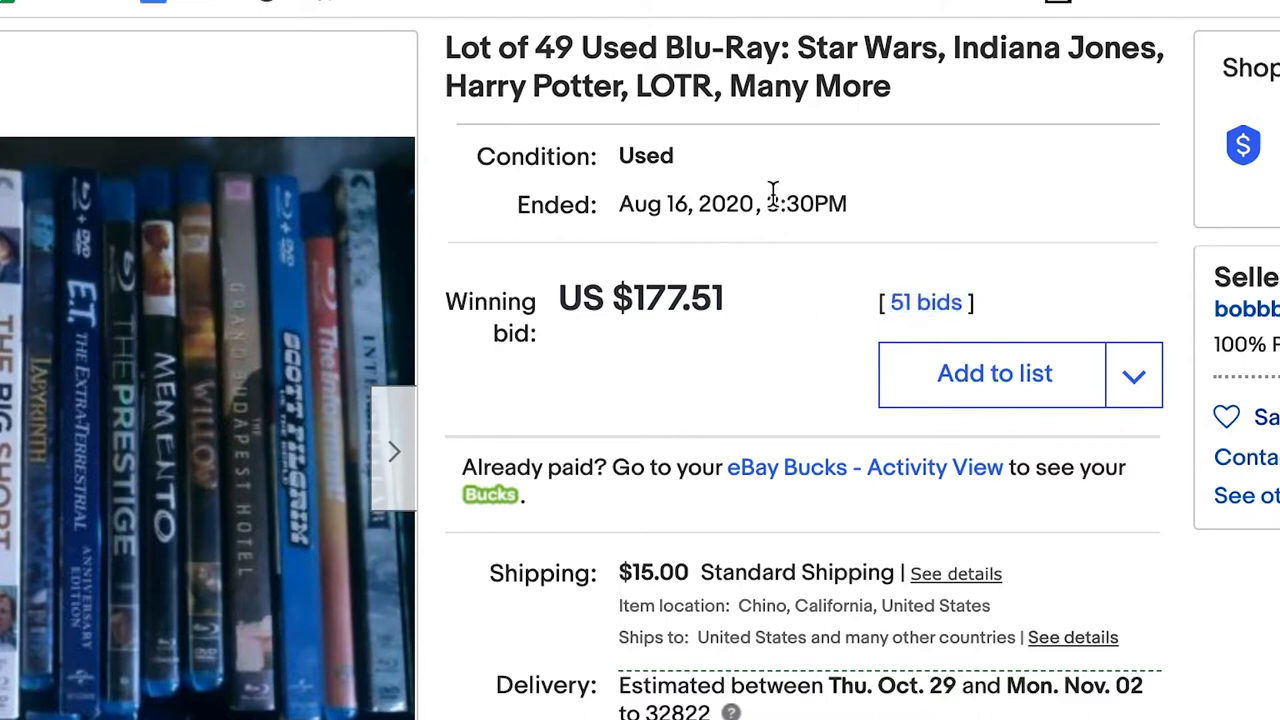
double_click(800, 204)
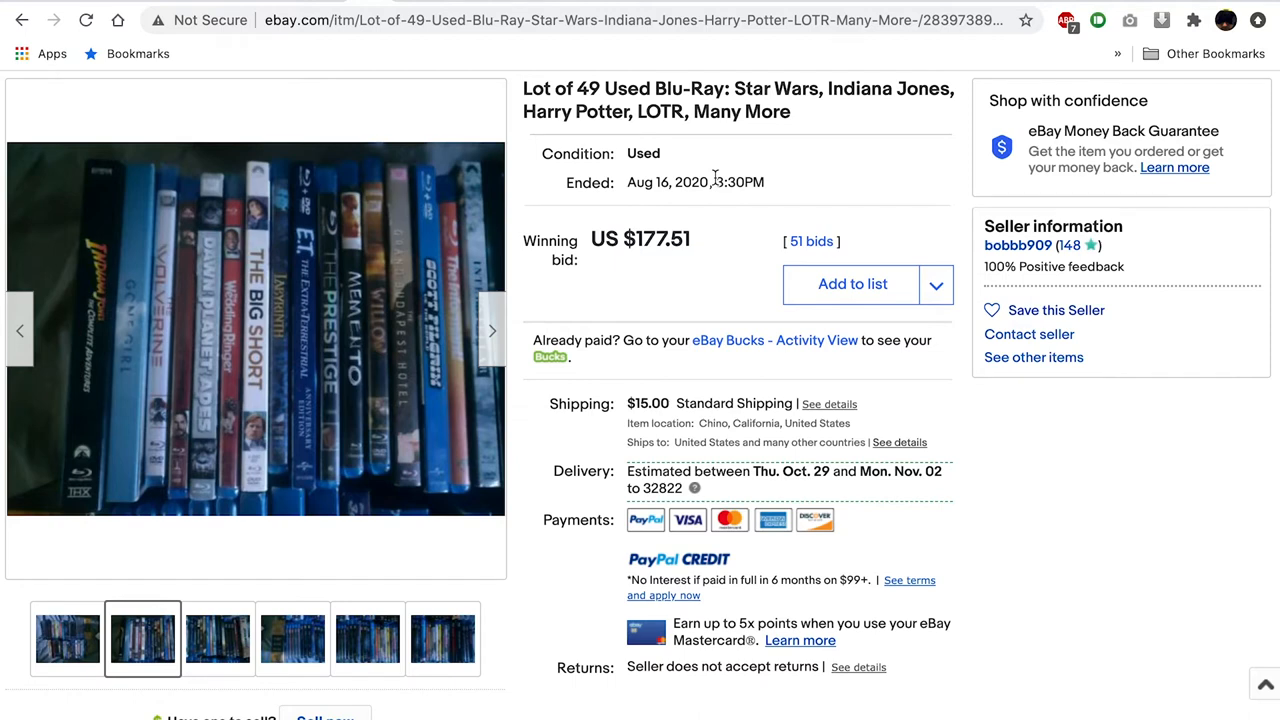
scroll(down, 3)
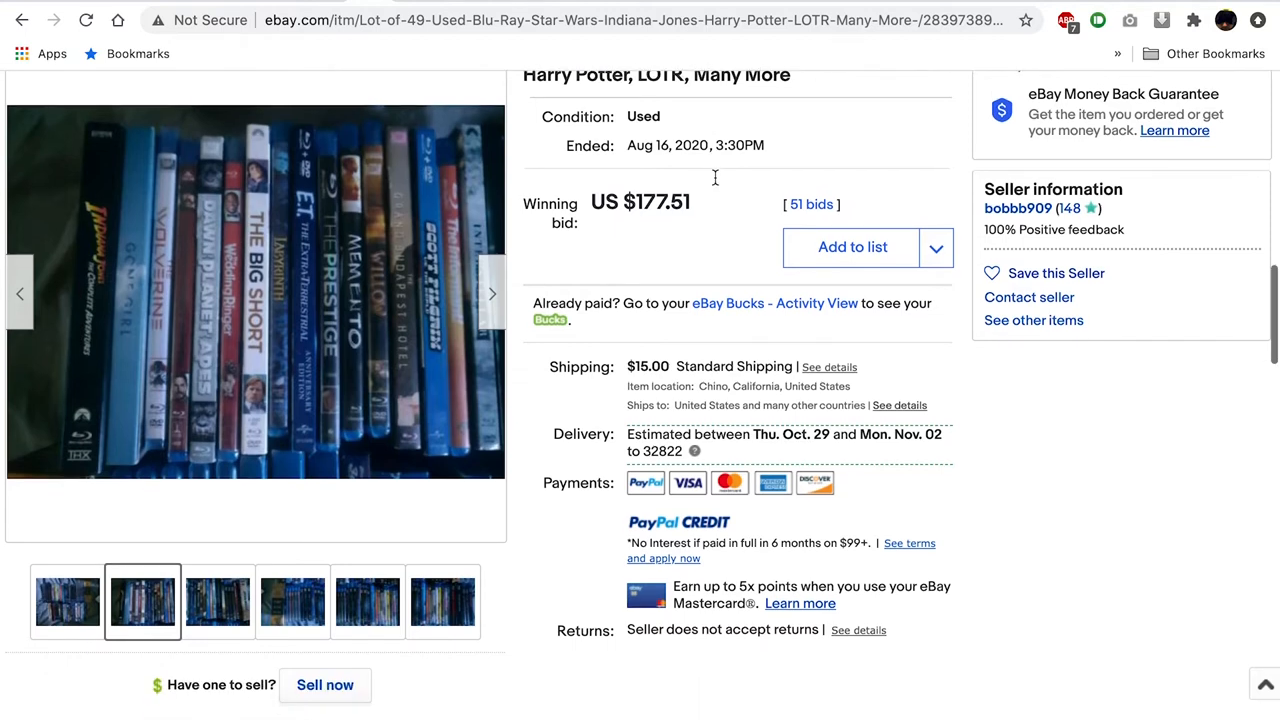
scroll(down, 3)
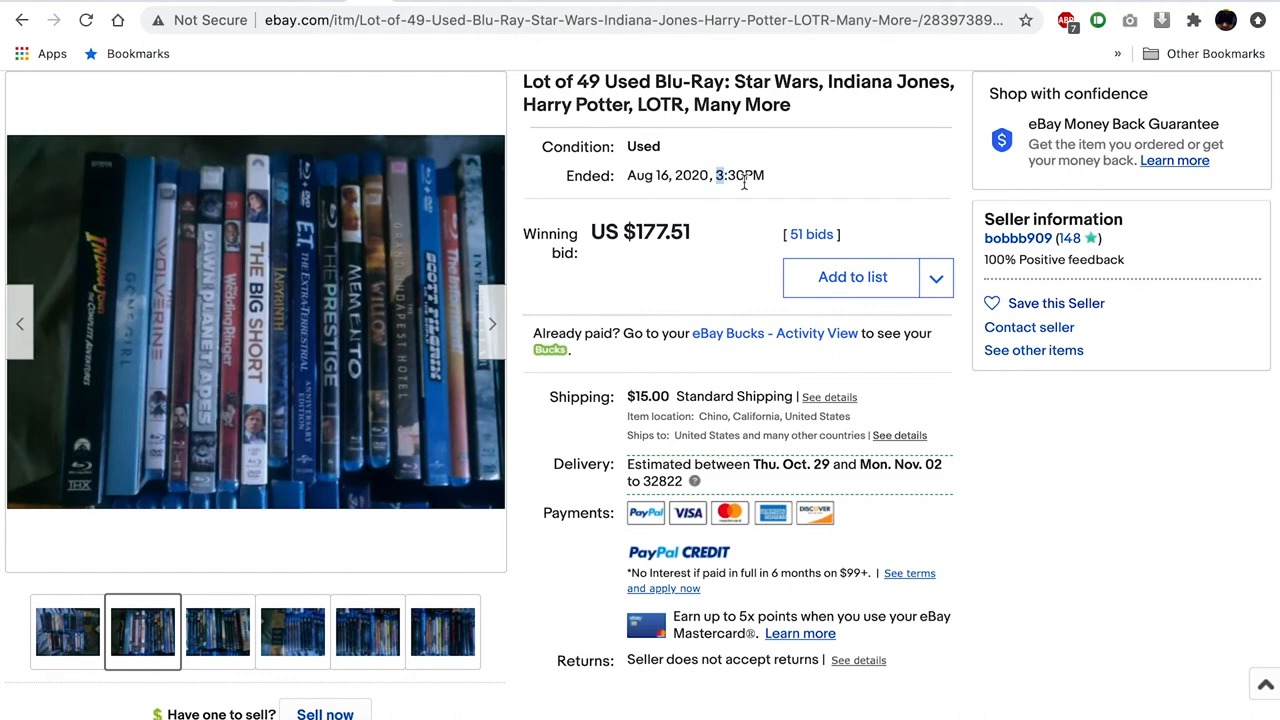
double_click(740, 176)
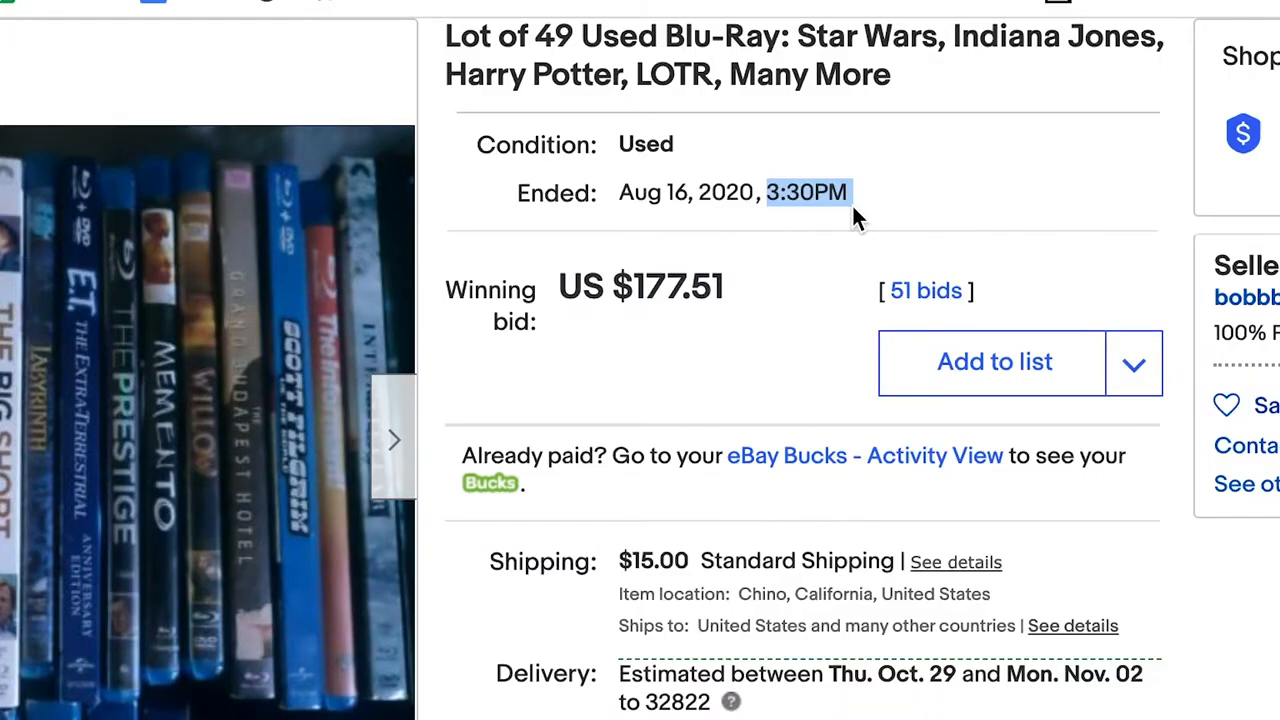
click(1132, 362)
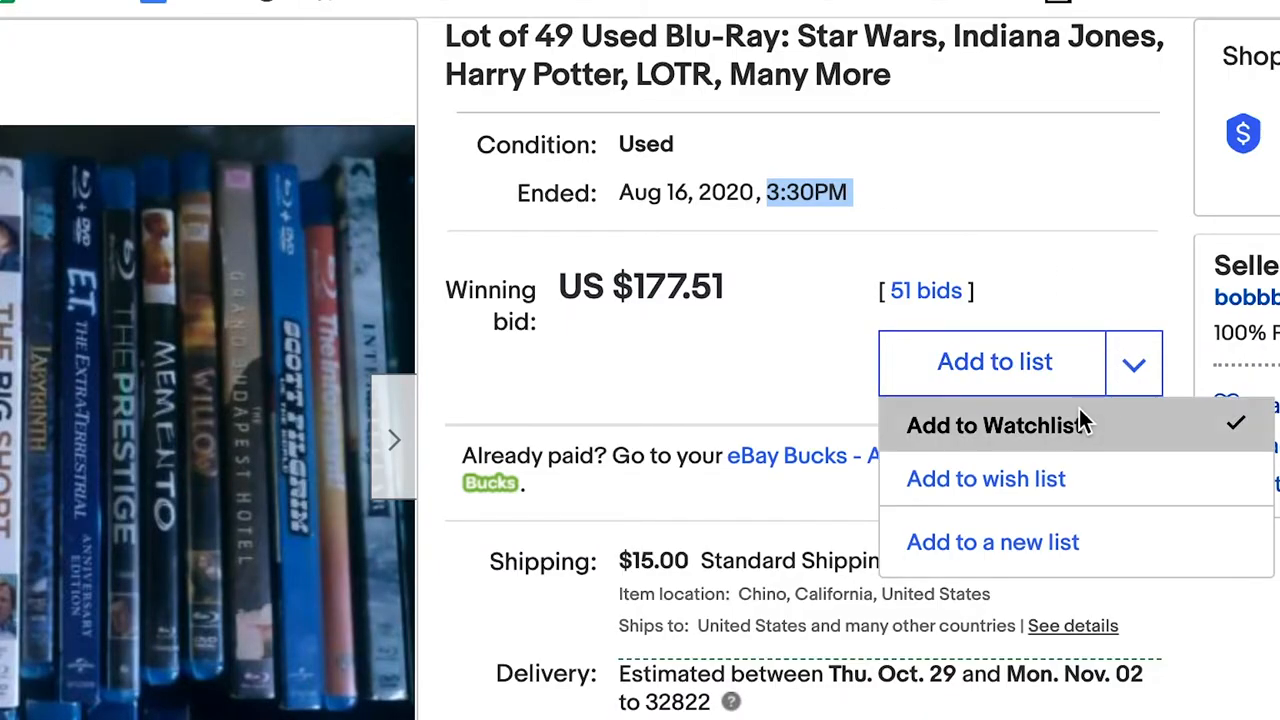
mouse_move(1080, 424)
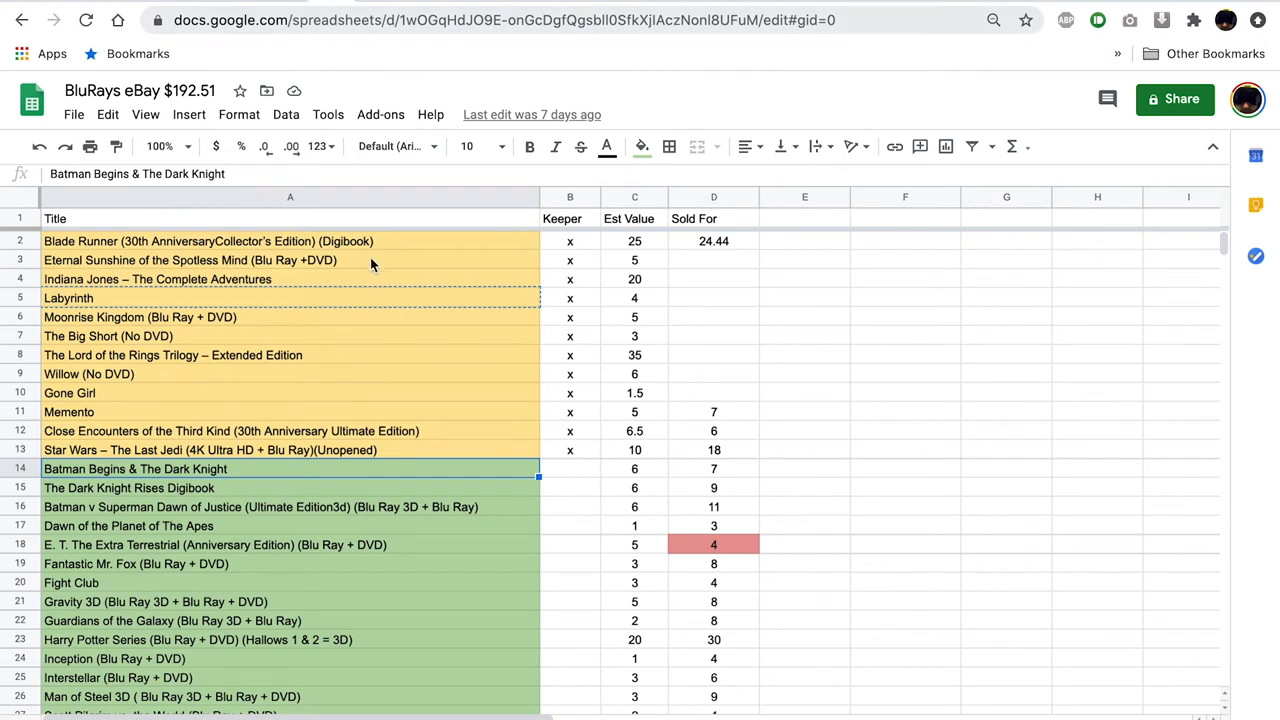
click(68, 298)
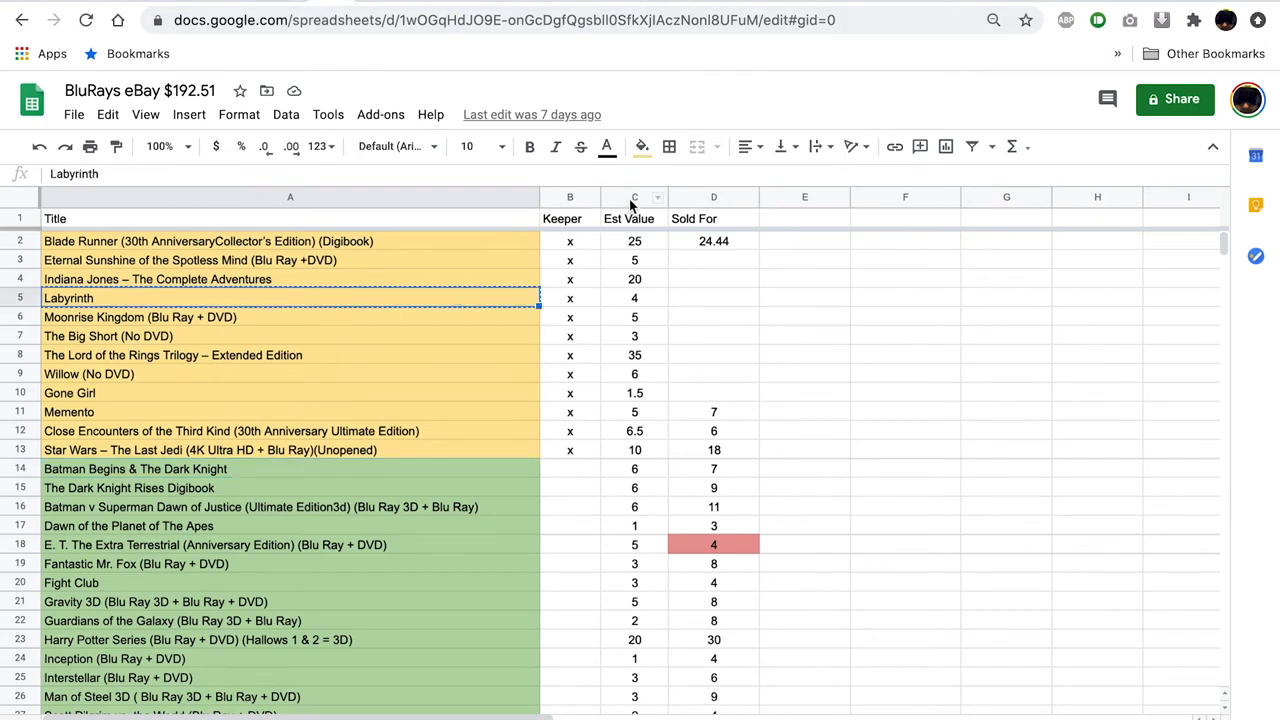
click(634, 198)
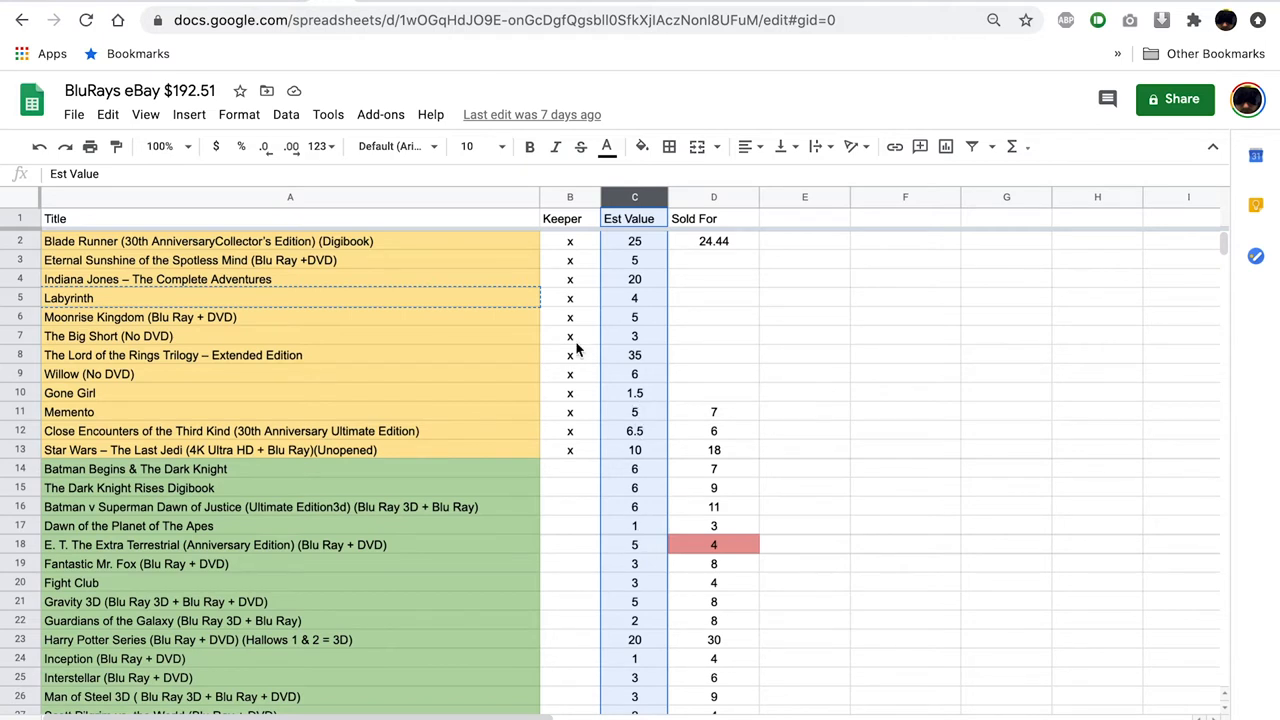
mouse_move(116, 304)
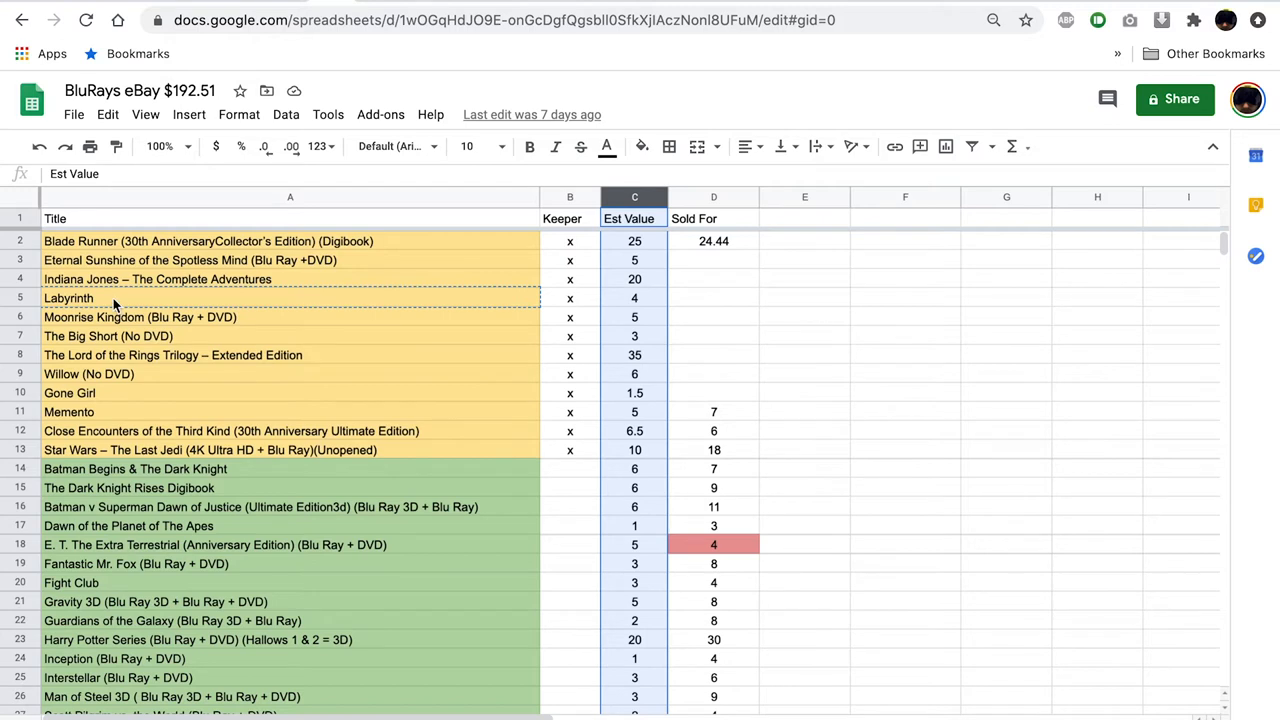
click(68, 298)
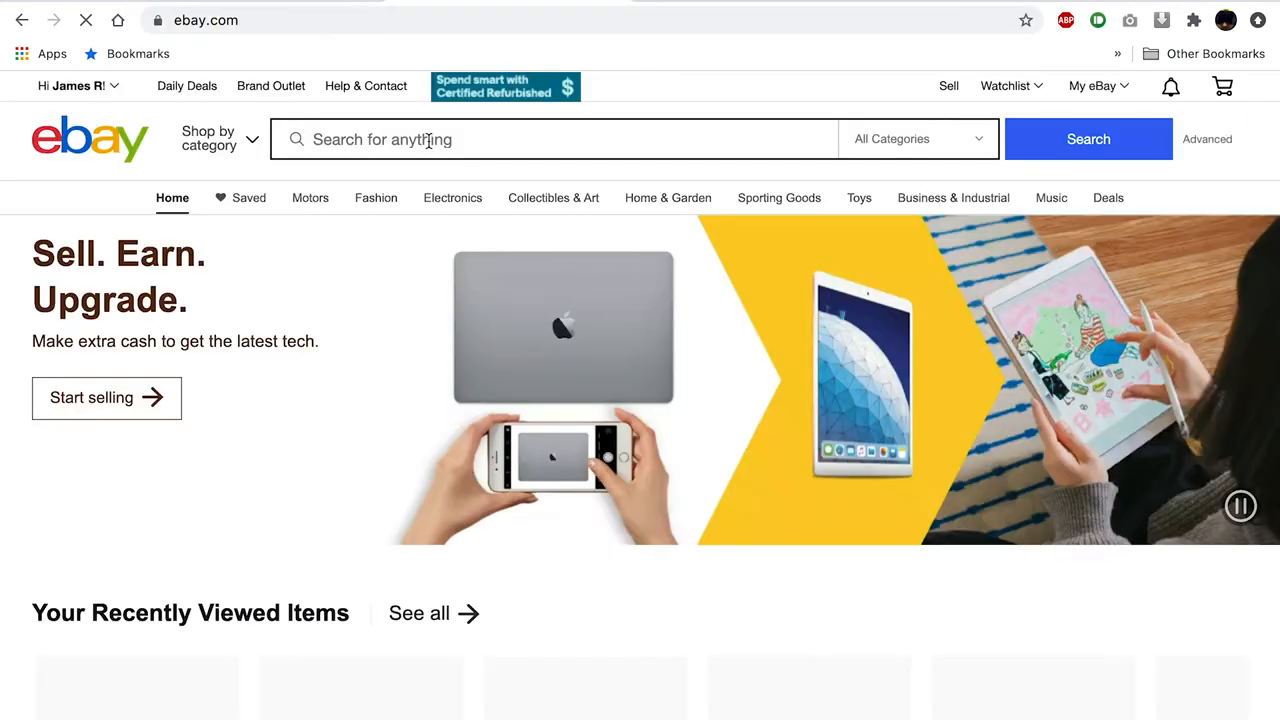
Search eBay for Labyrinth blu ray, limited to Buy It Now and Like New condition
click(550, 140)
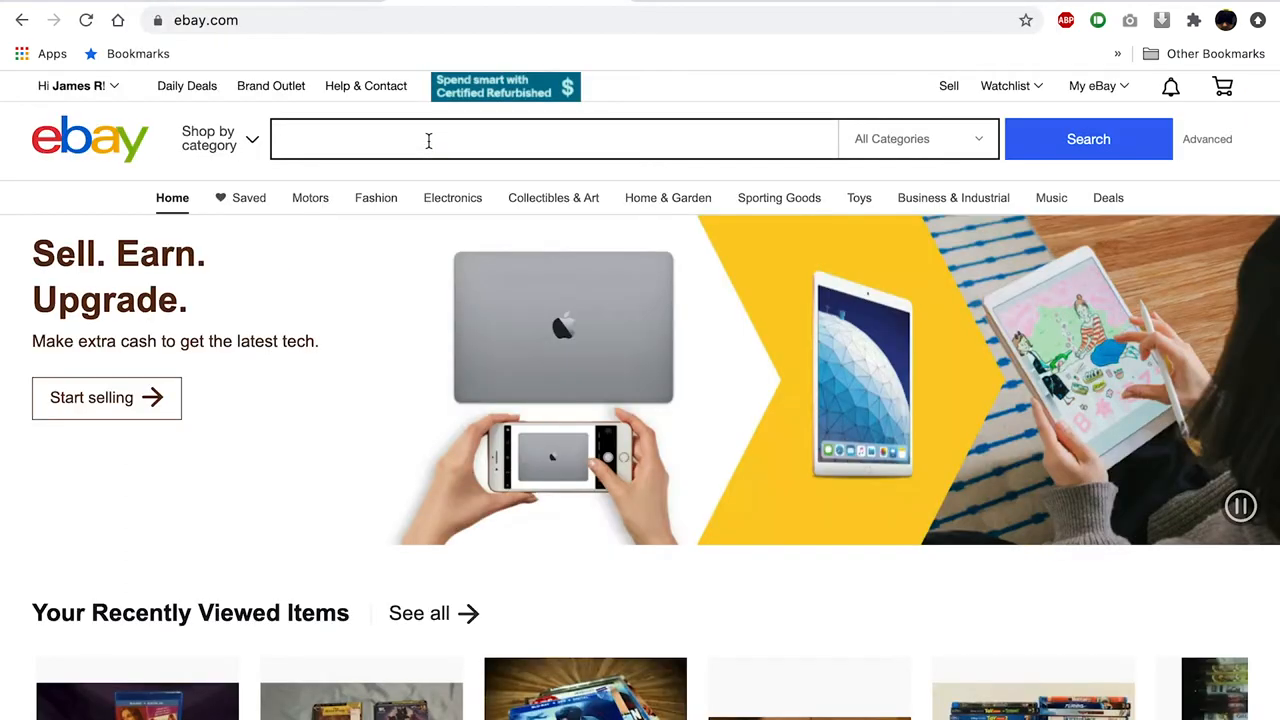
text(Labyrinth blu ray)
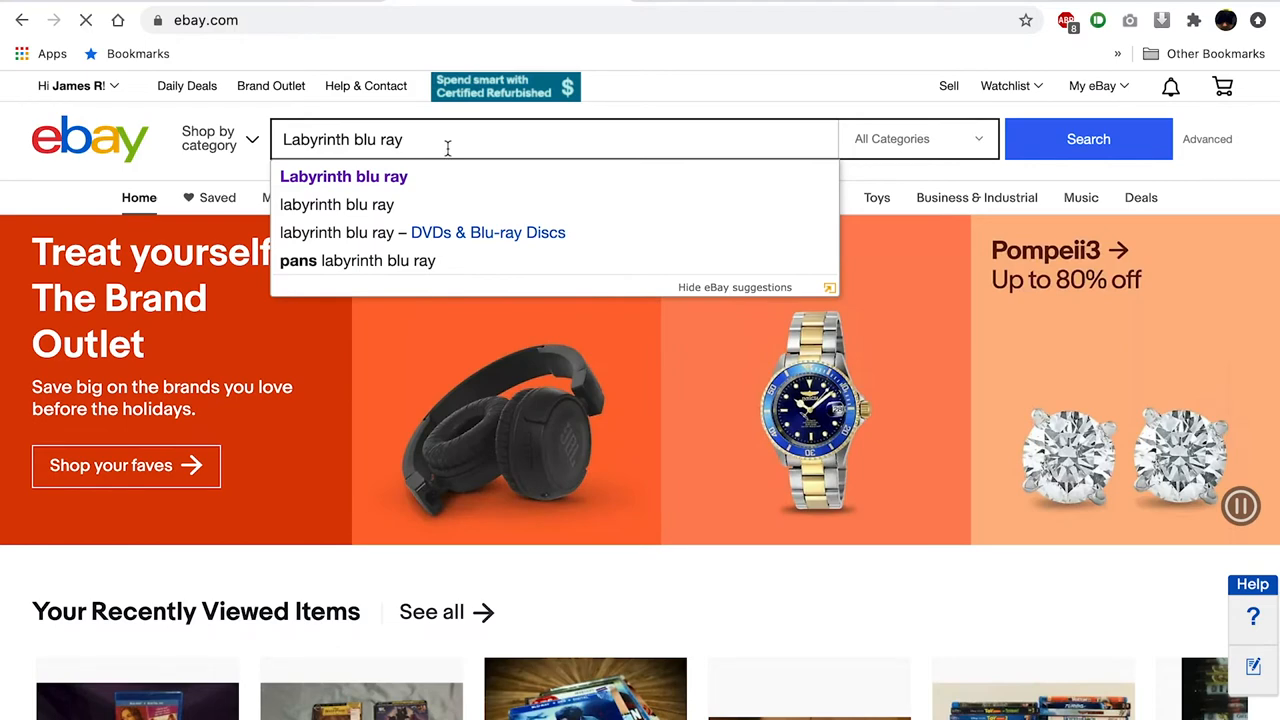
click(1088, 140)
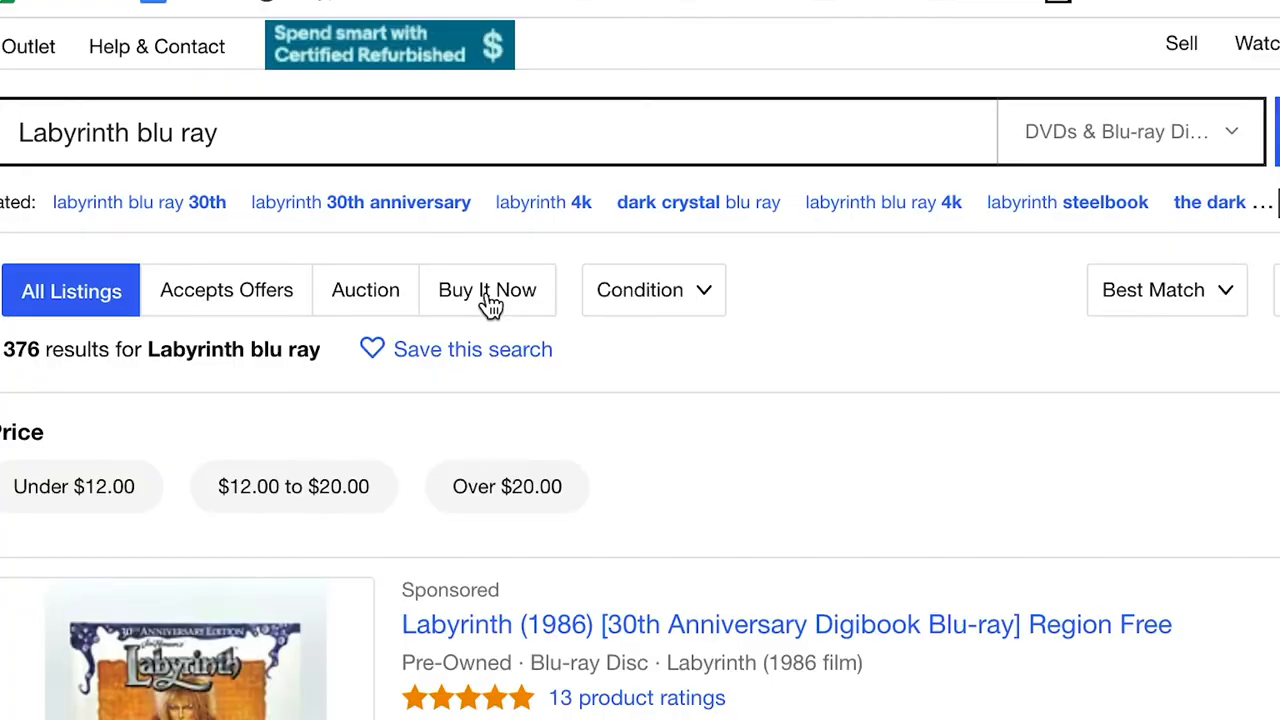
click(488, 290)
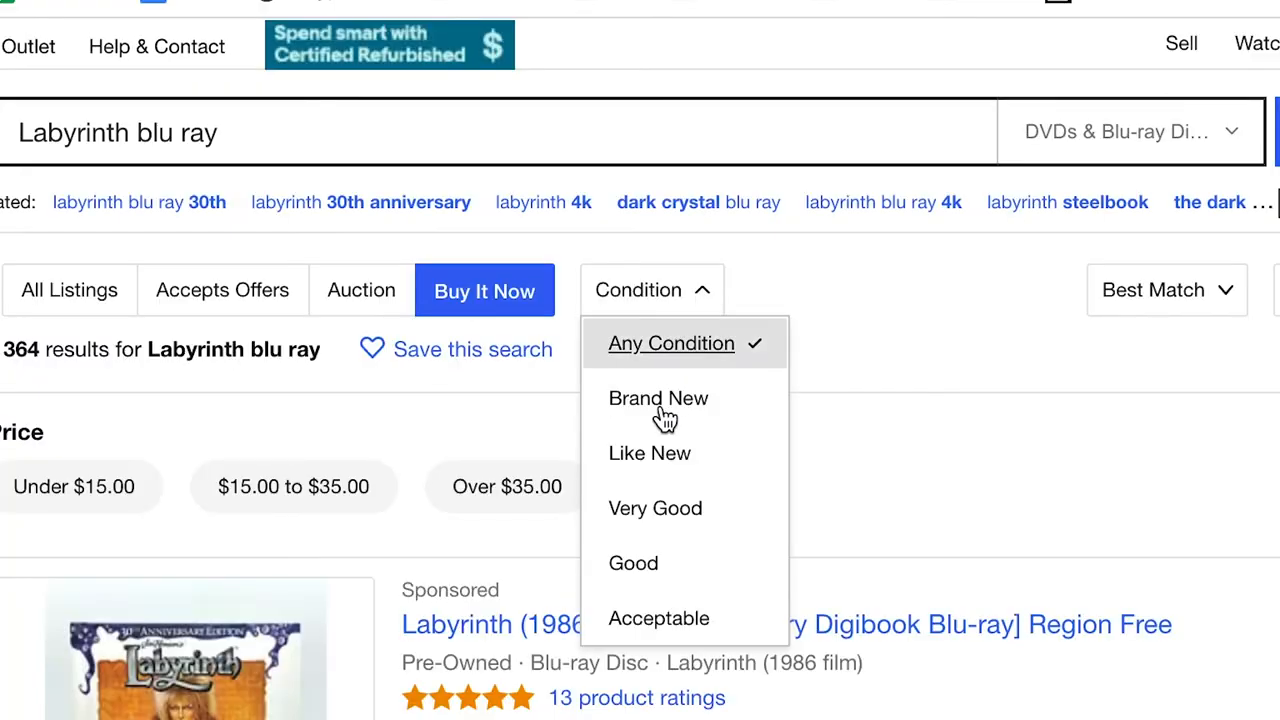
mouse_move(648, 452)
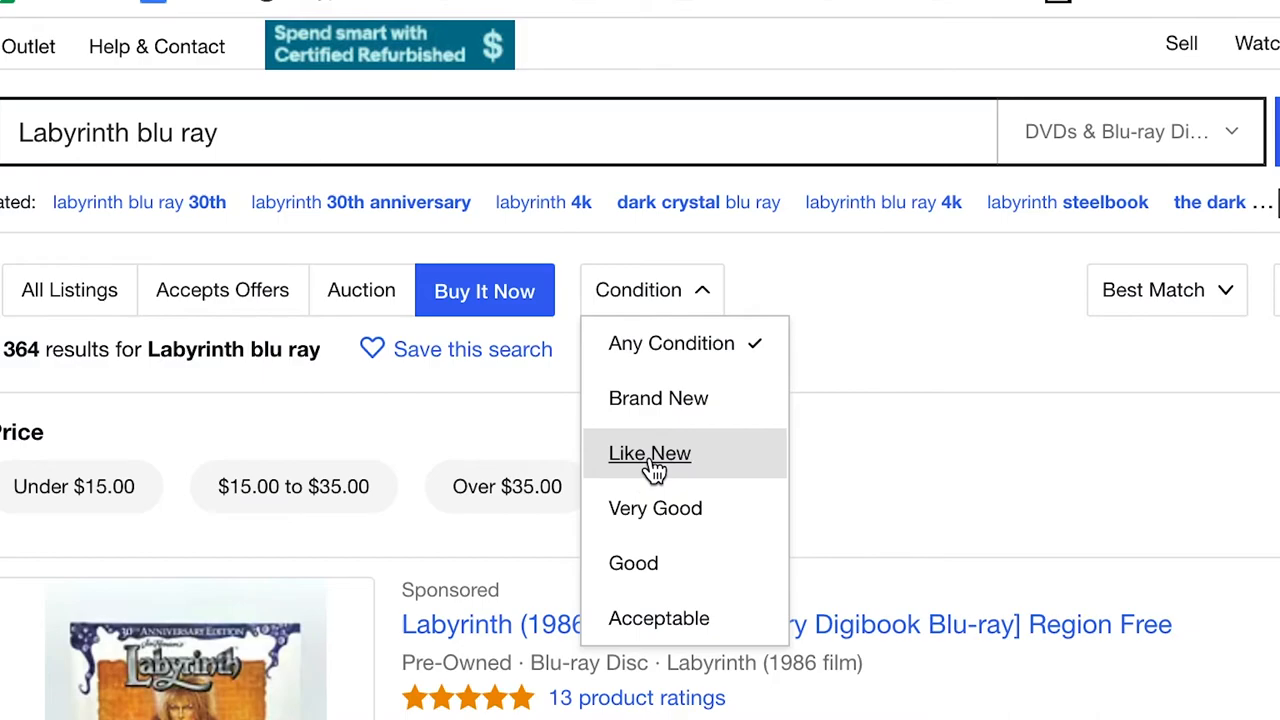
click(648, 452)
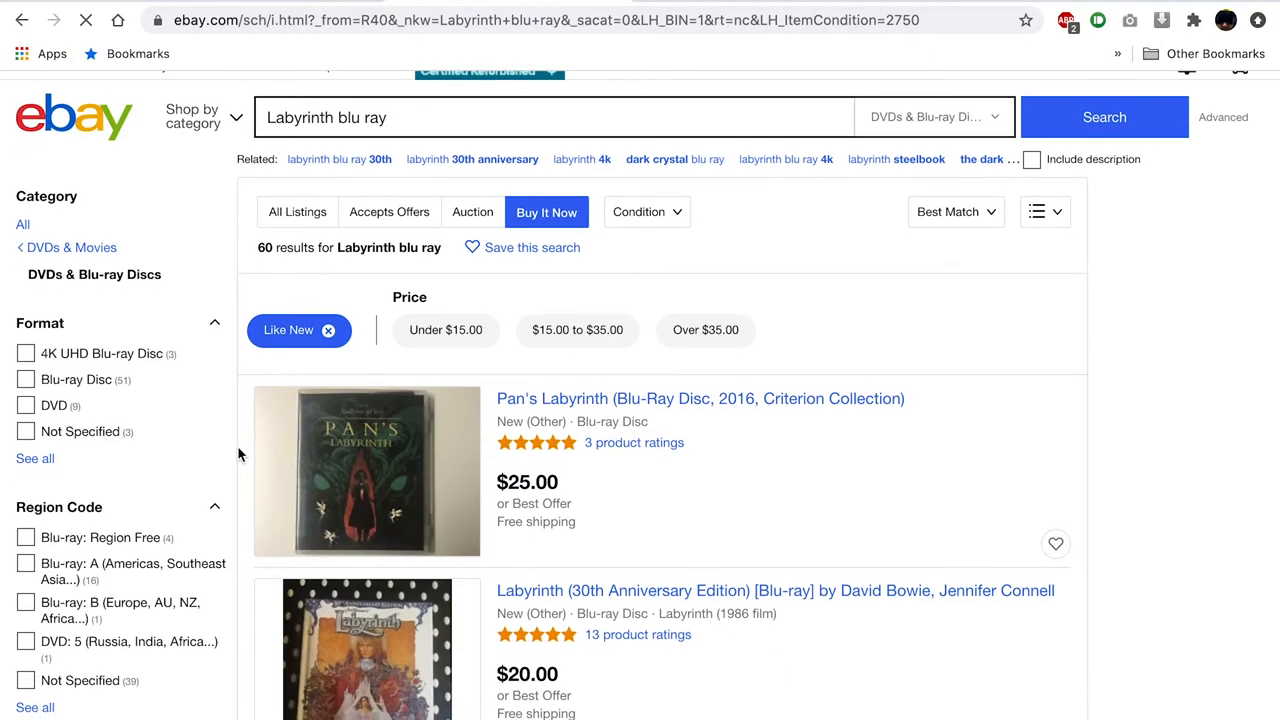
Tick Completed and Sold Items to show the $9.99 copy sold Oct 23, 2020
scroll(down, 3)
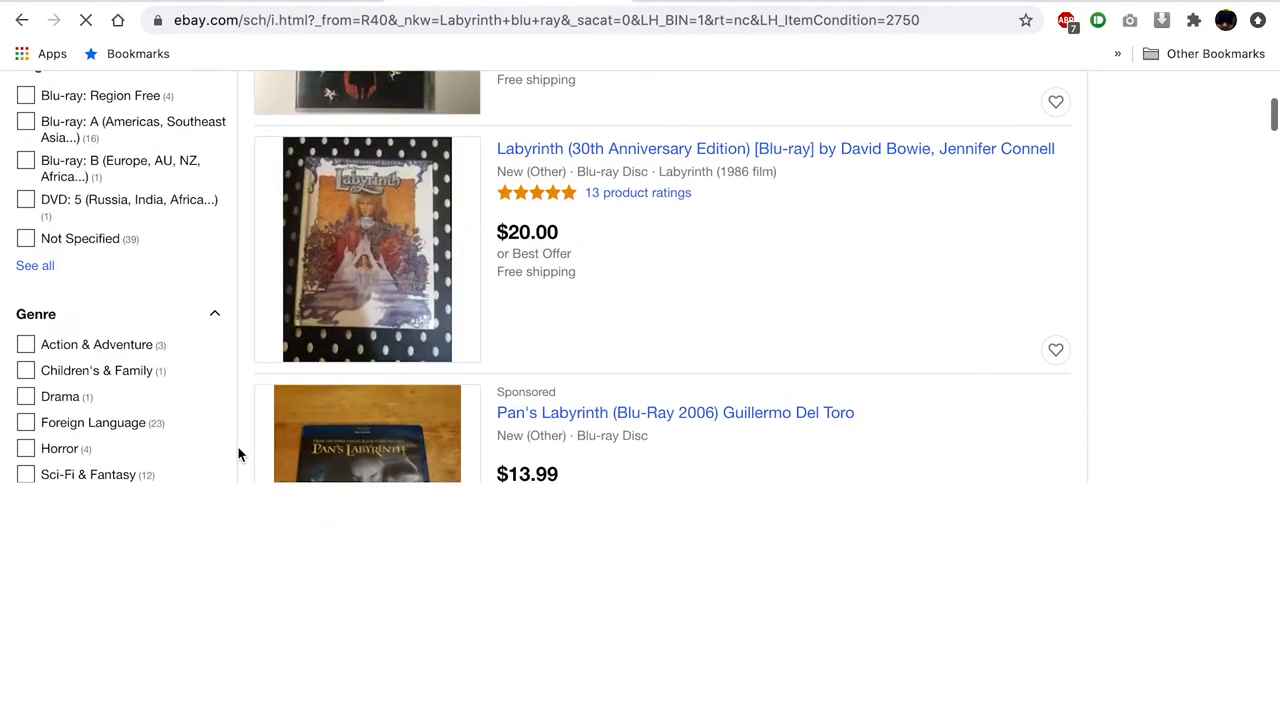
scroll(down, 3)
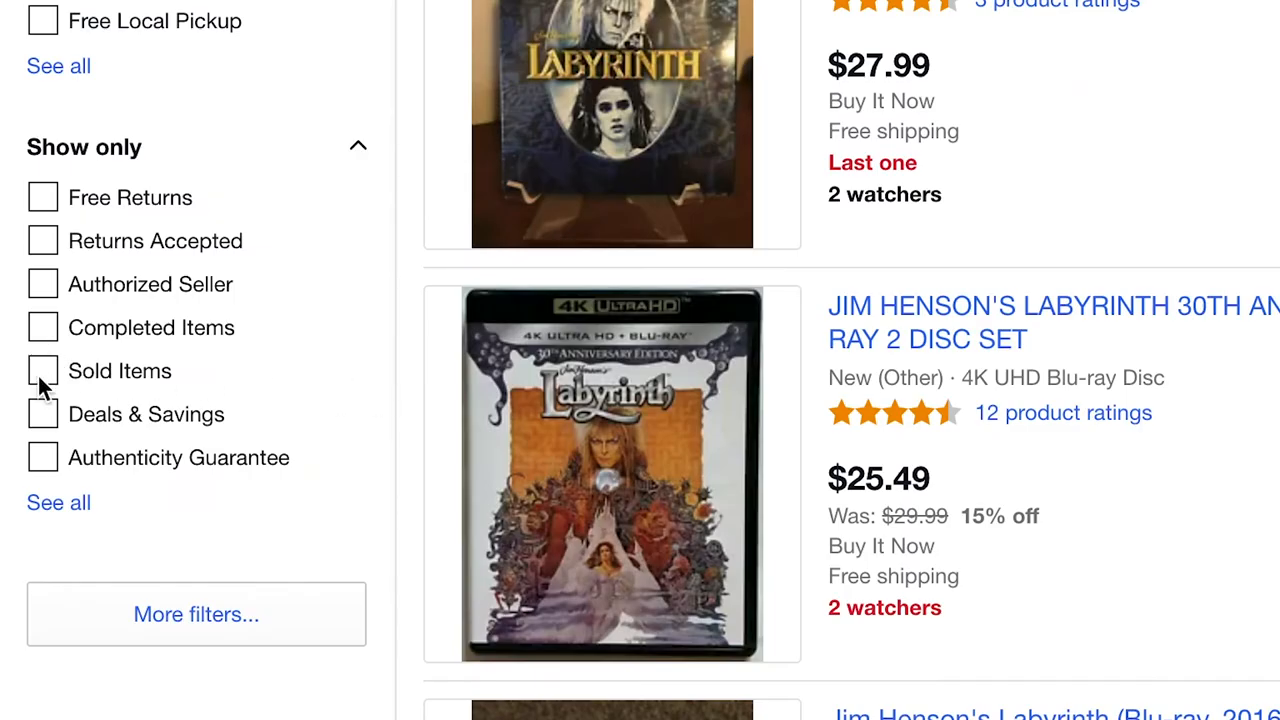
click(44, 370)
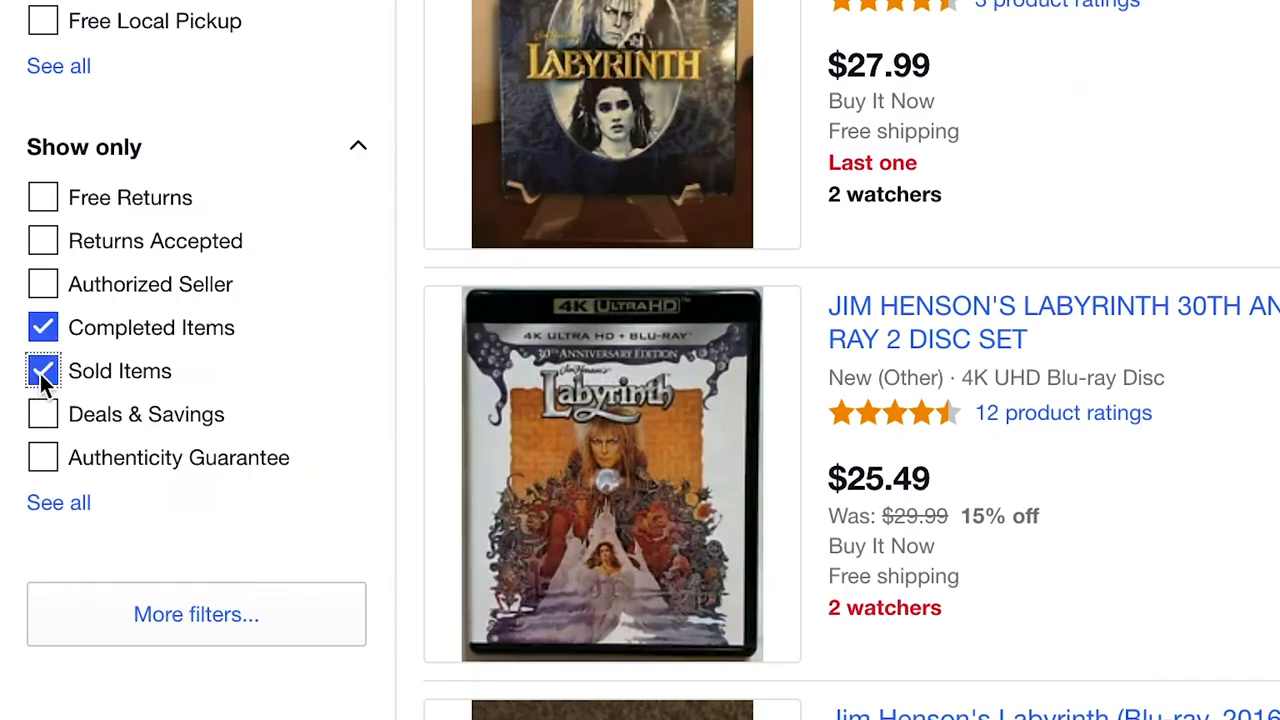
click(44, 370)
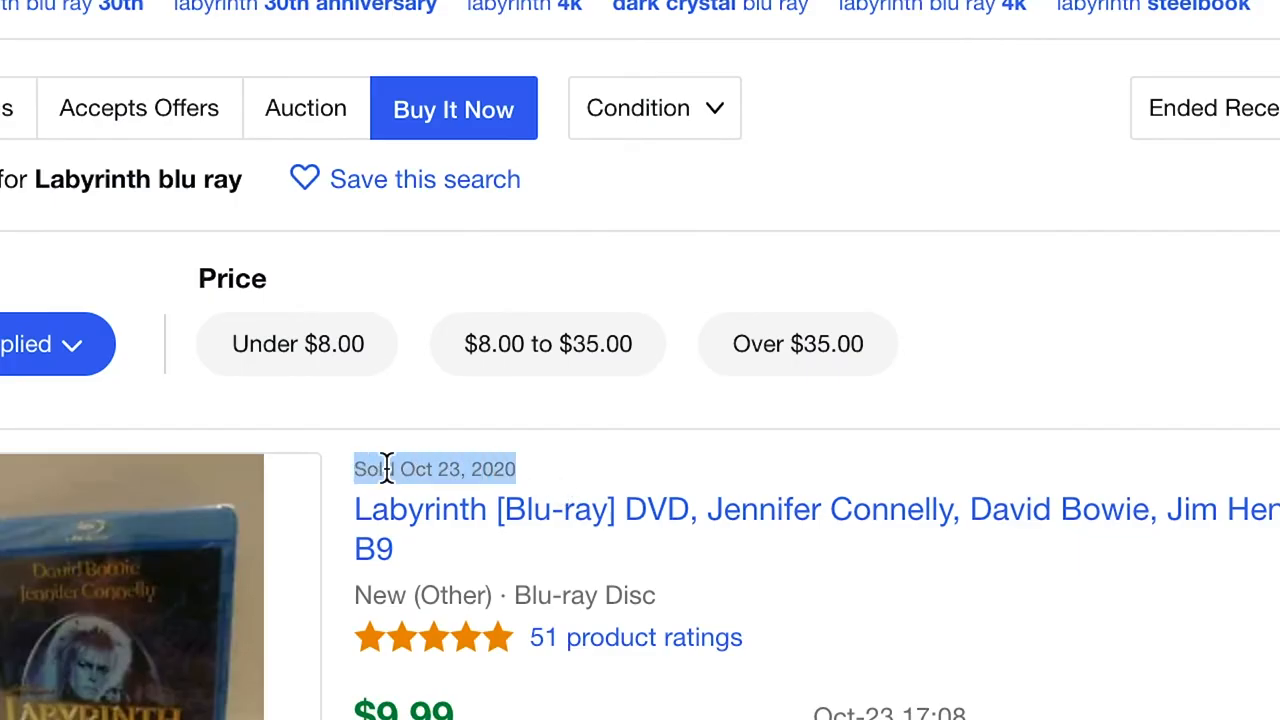
mouse_move(584, 476)
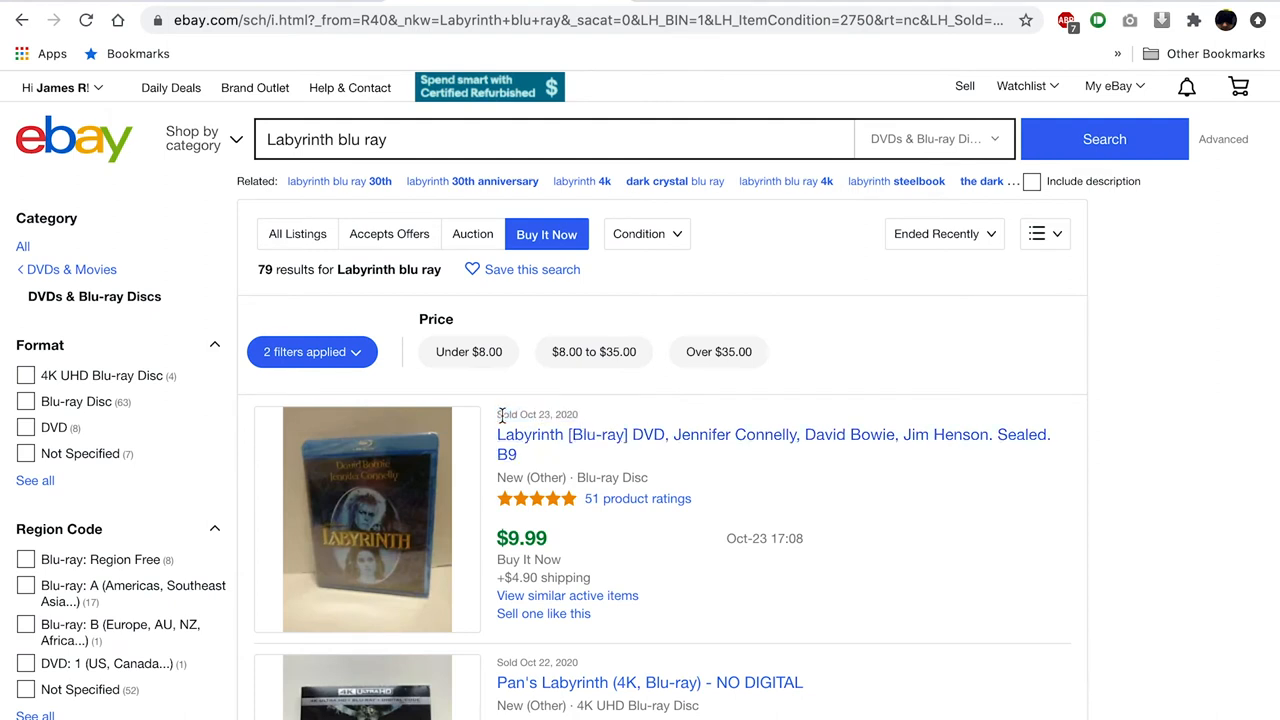
mouse_move(512, 556)
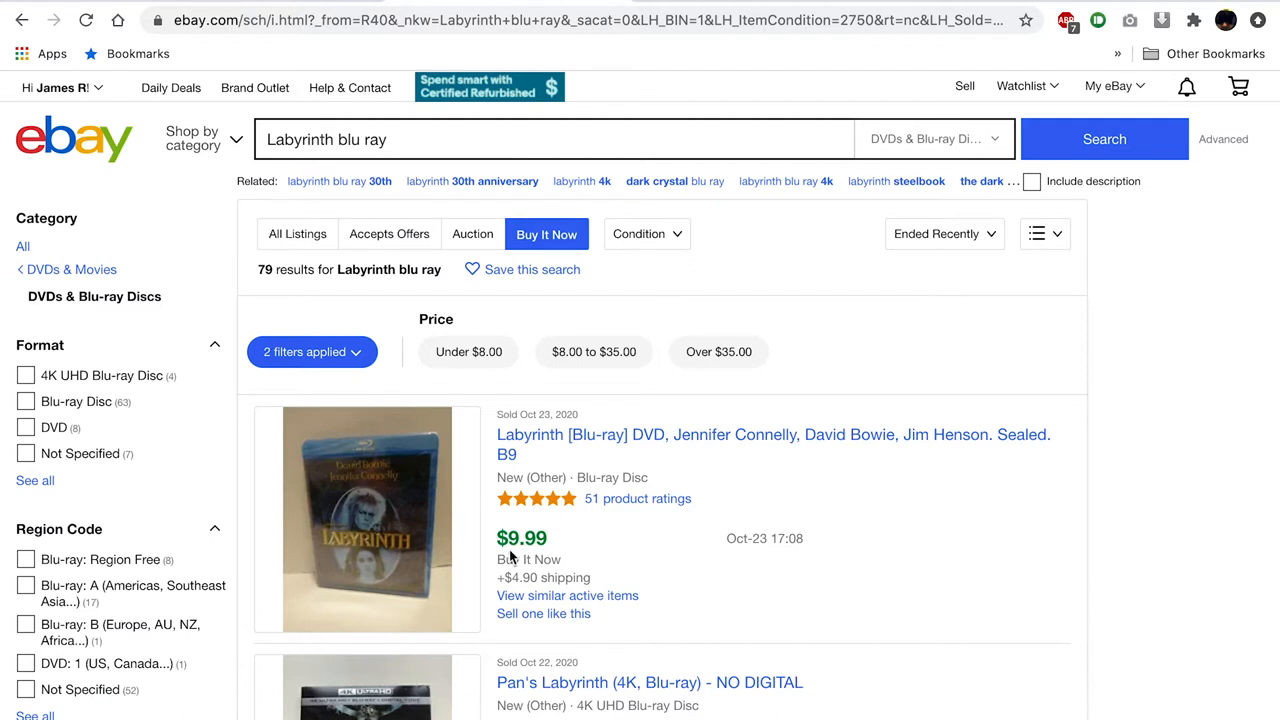
mouse_move(498, 538)
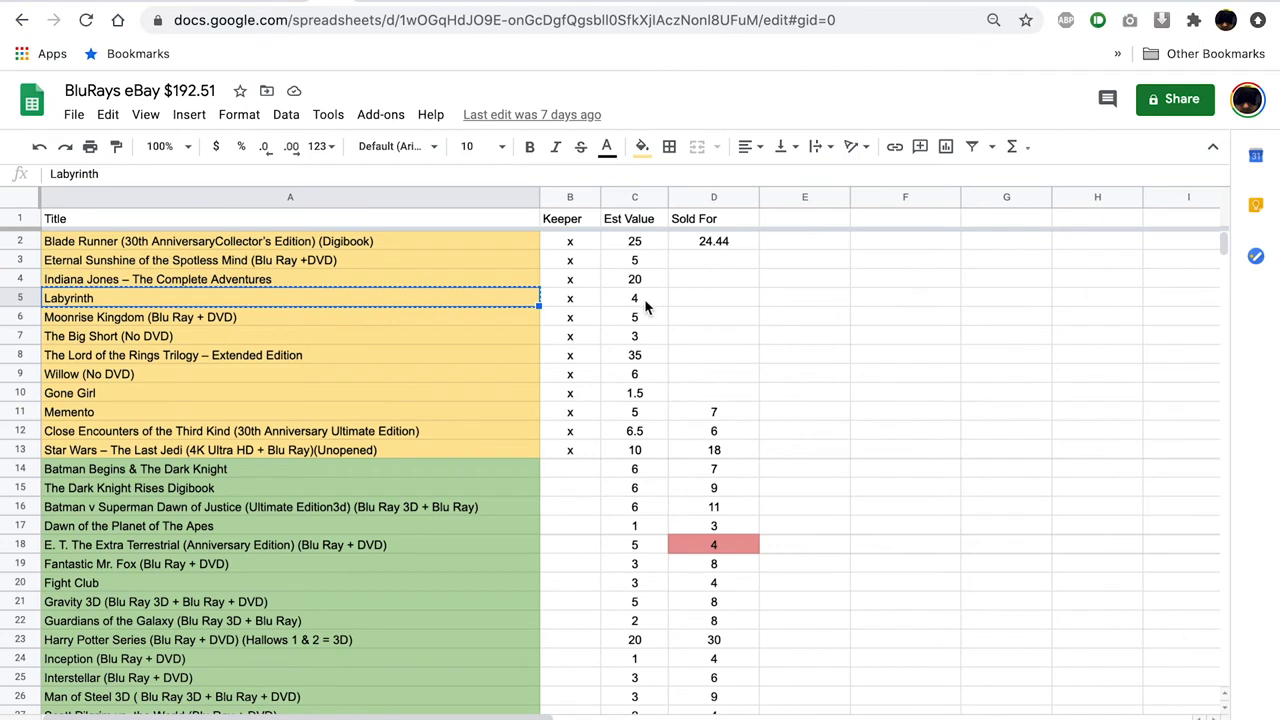
click(634, 298)
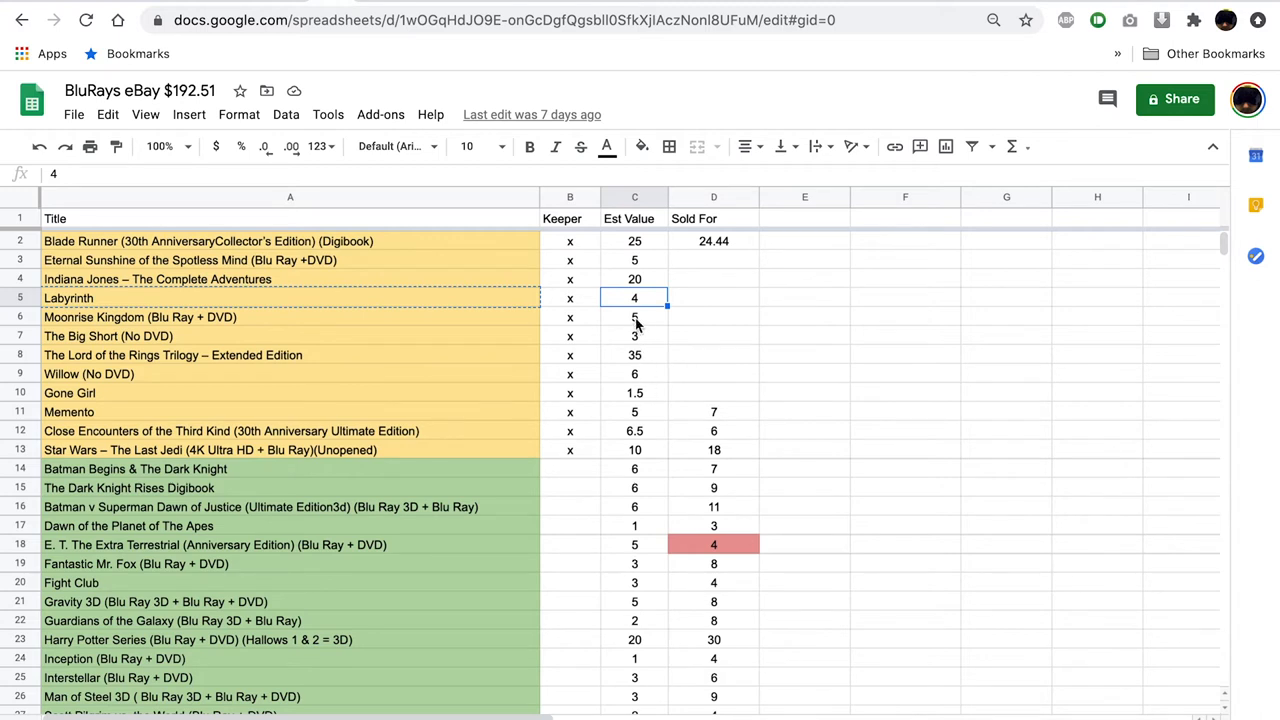
mouse_move(644, 310)
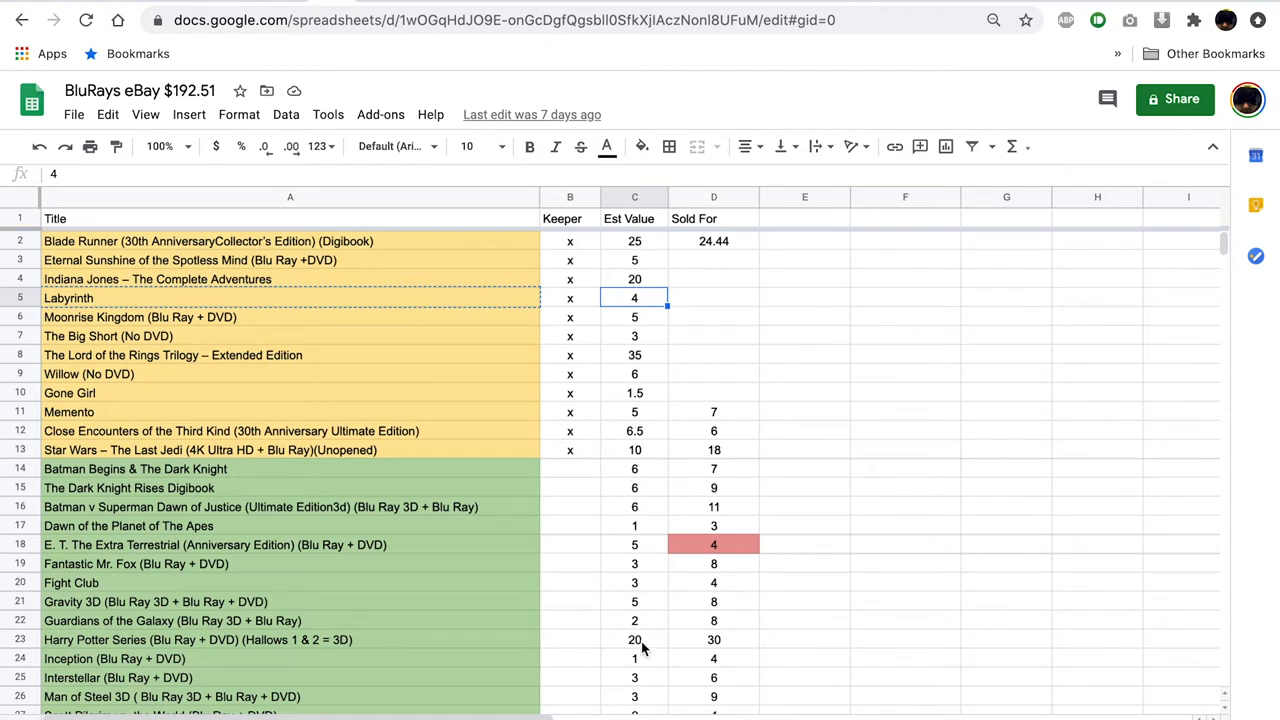
mouse_move(640, 392)
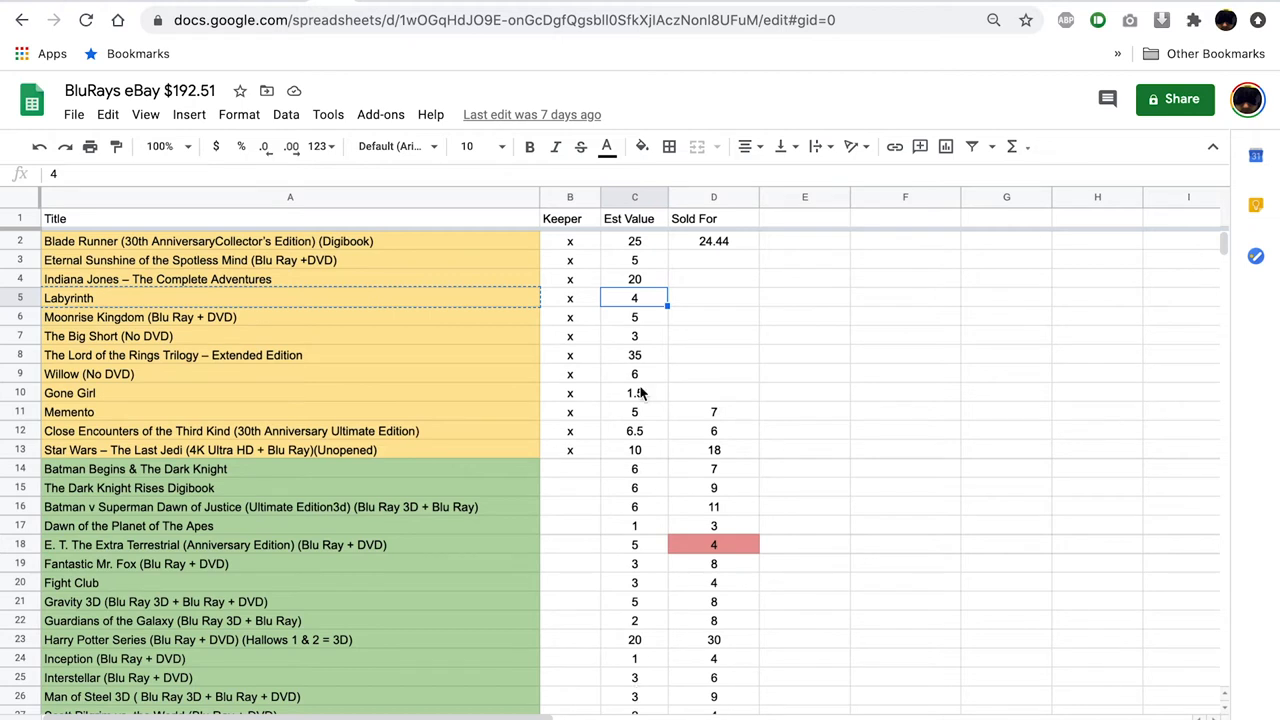
scroll(down, 3)
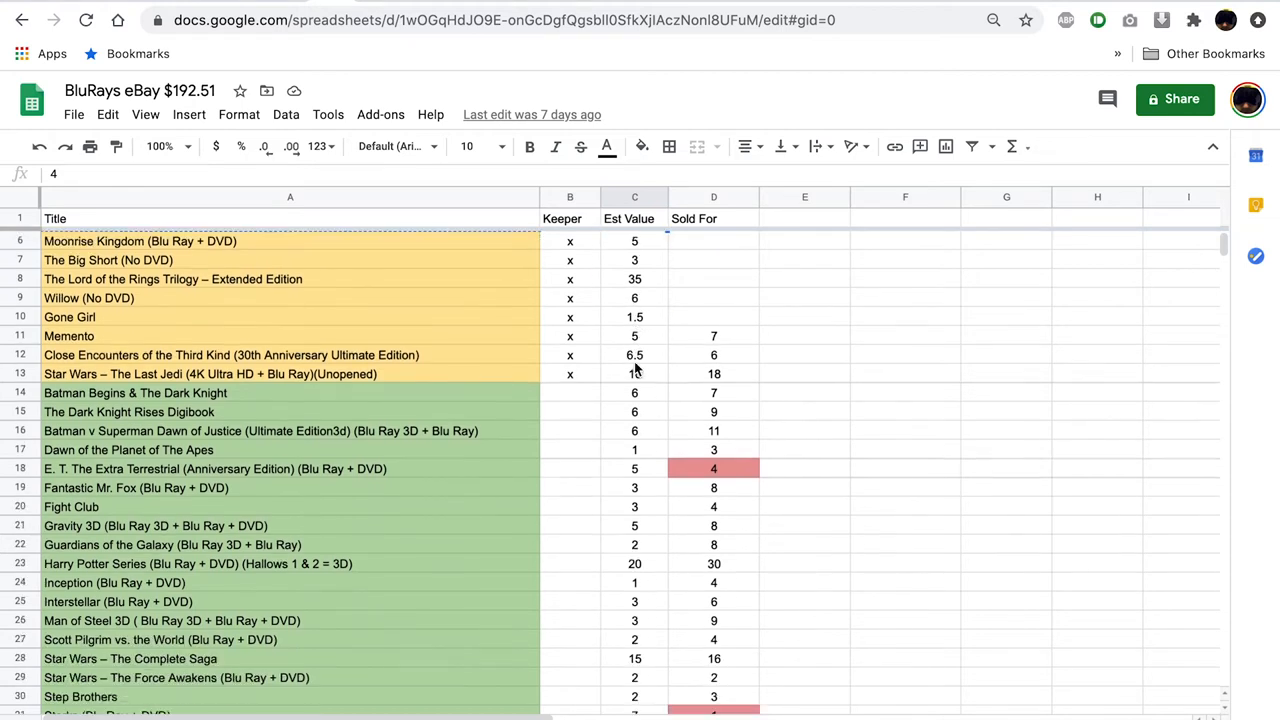
scroll(down, 3)
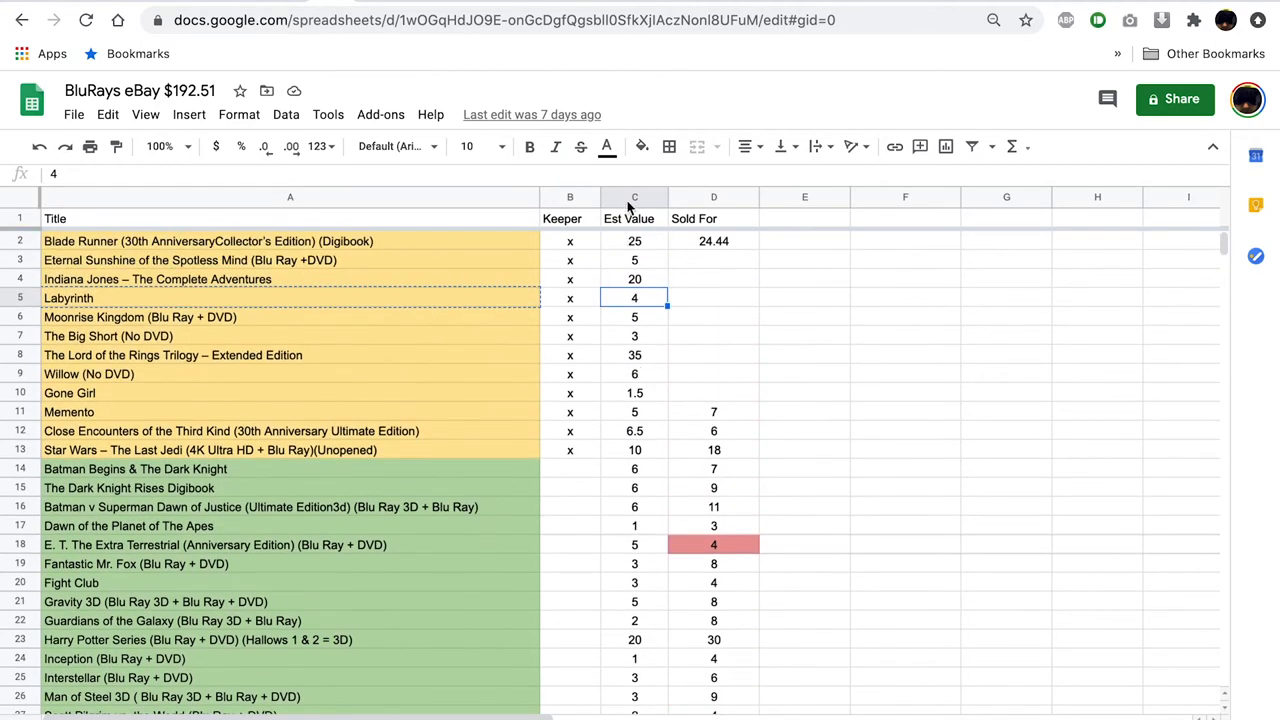
click(634, 198)
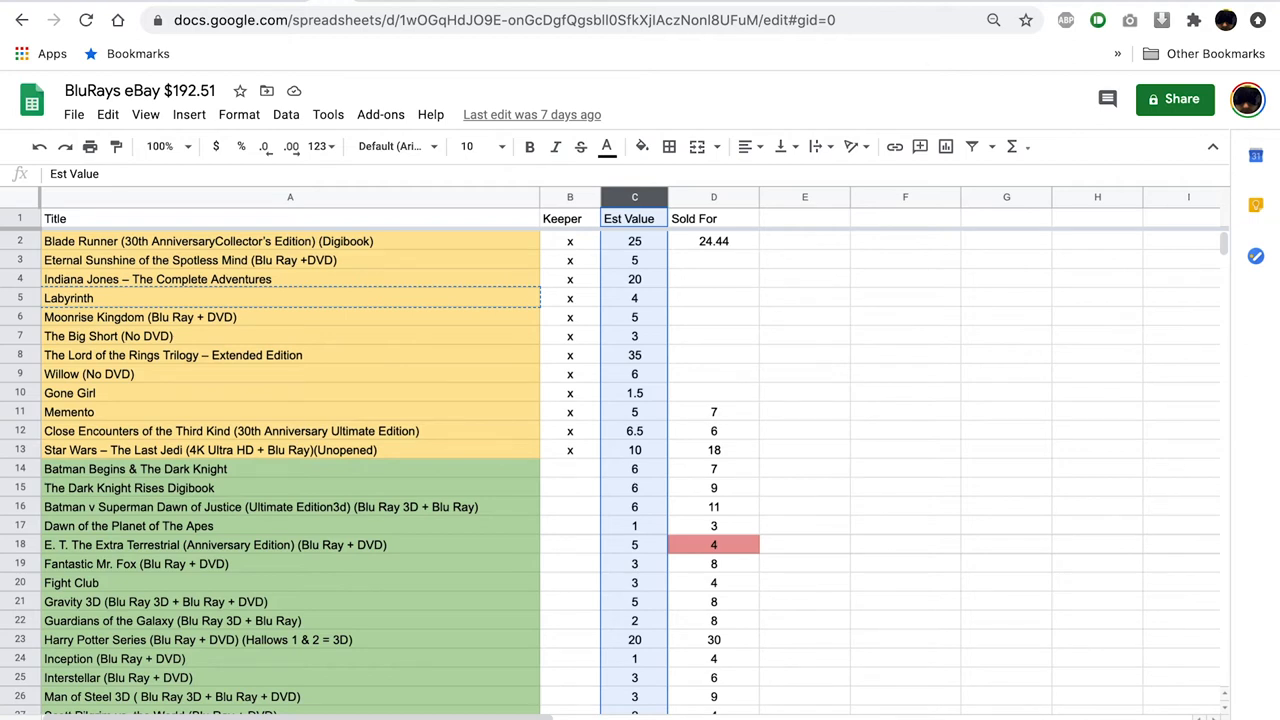
mouse_move(636, 284)
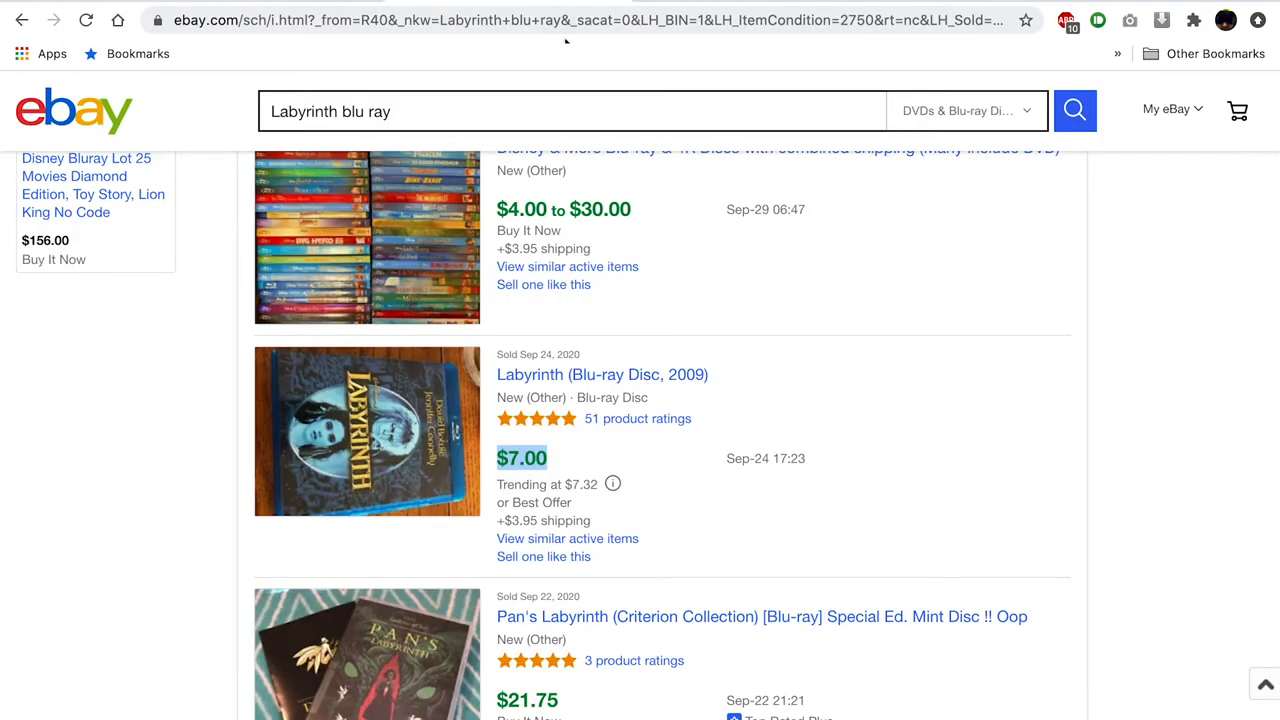
mouse_move(336, 4)
text(sold)
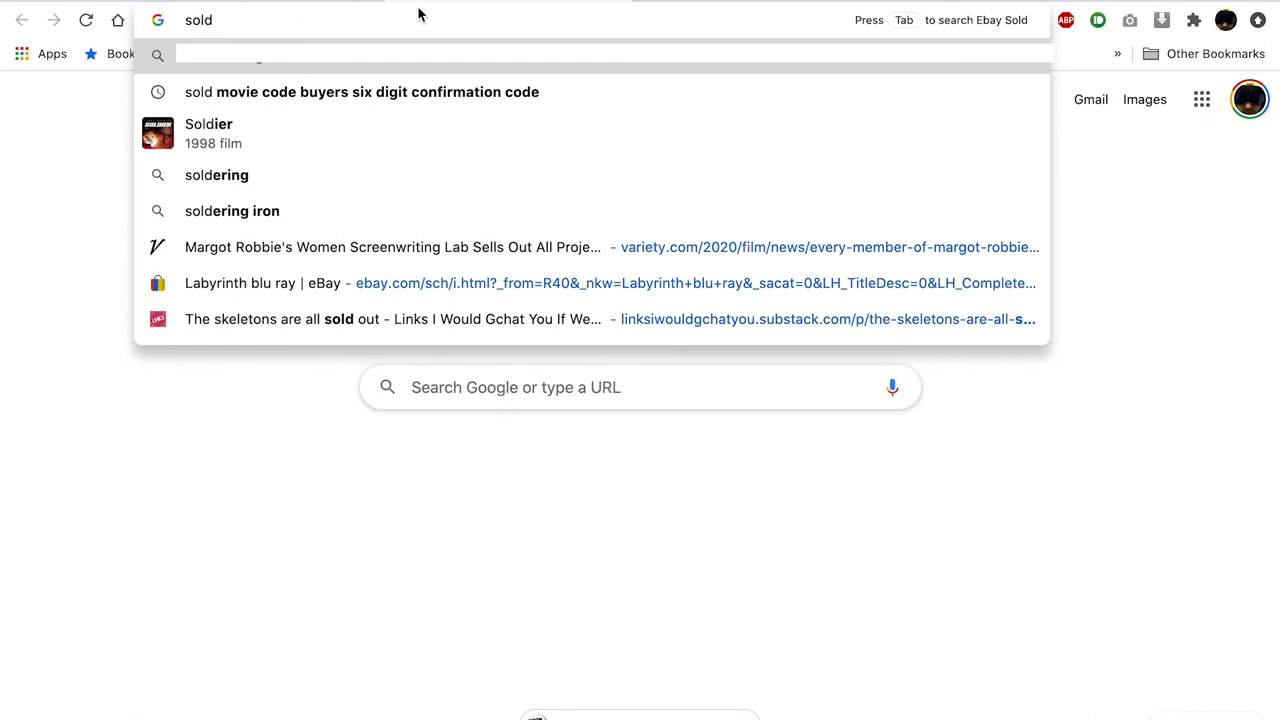
key(Tab)
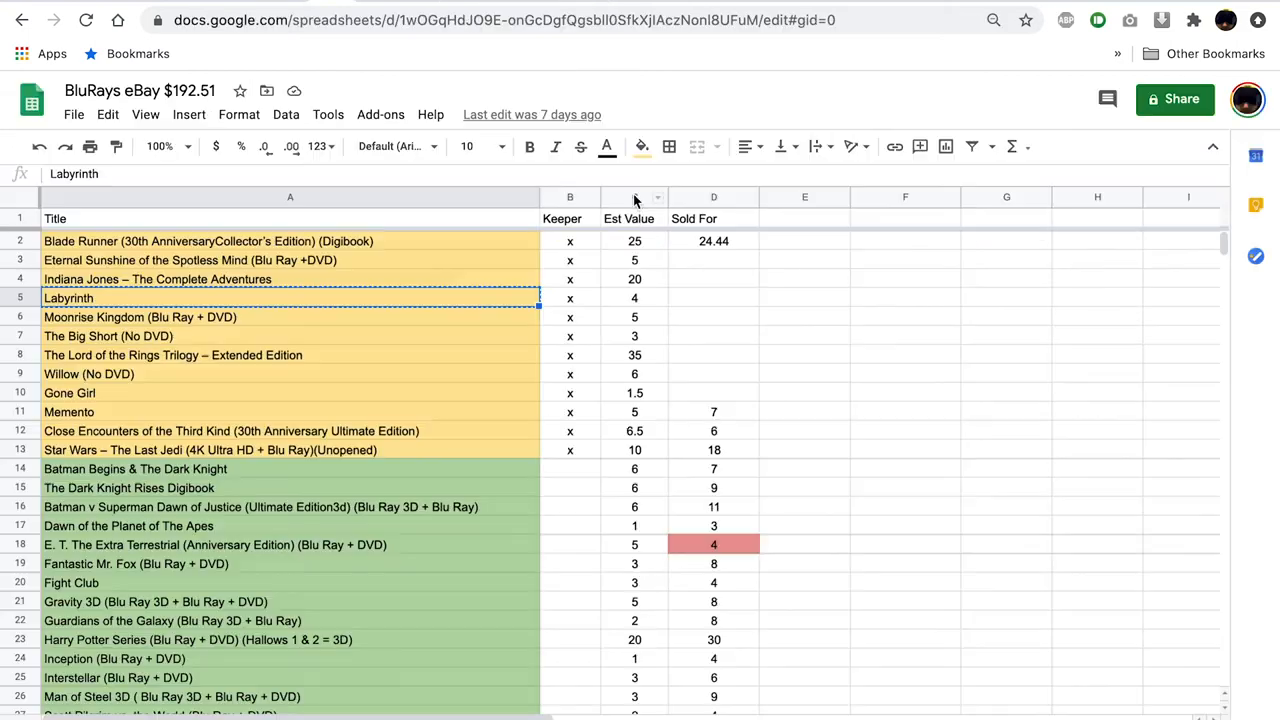
click(634, 198)
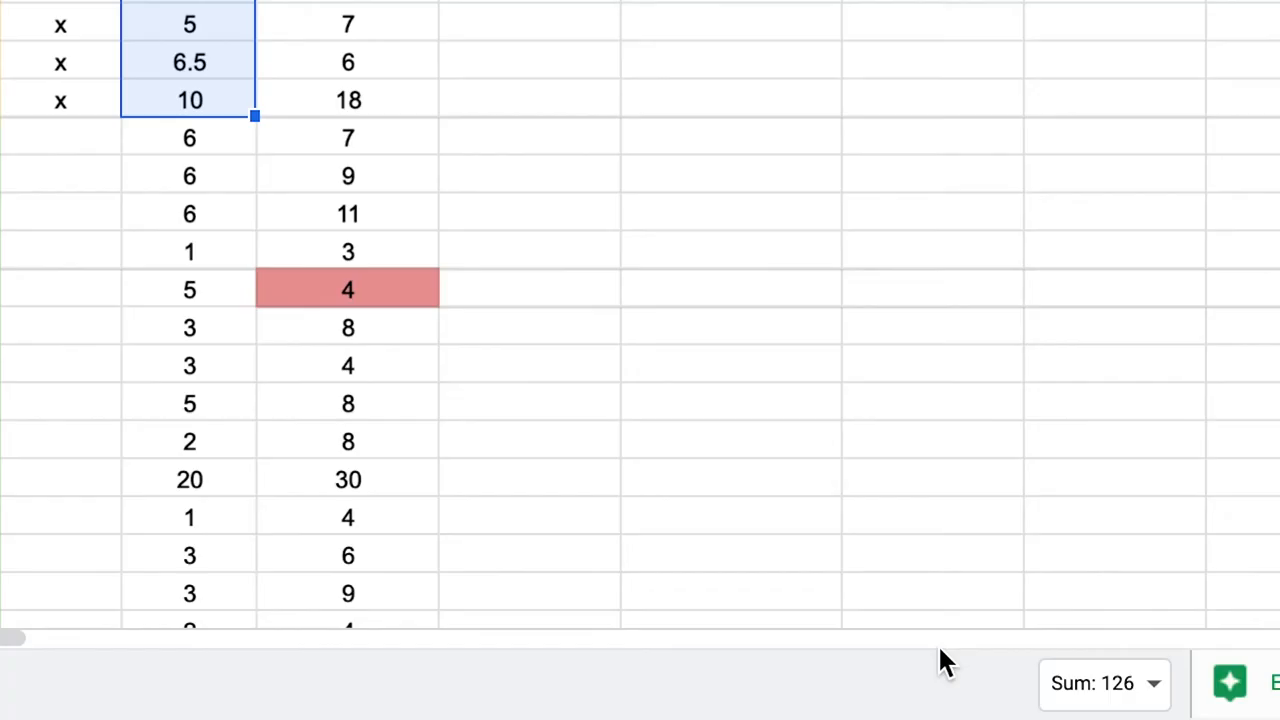
mouse_move(1092, 684)
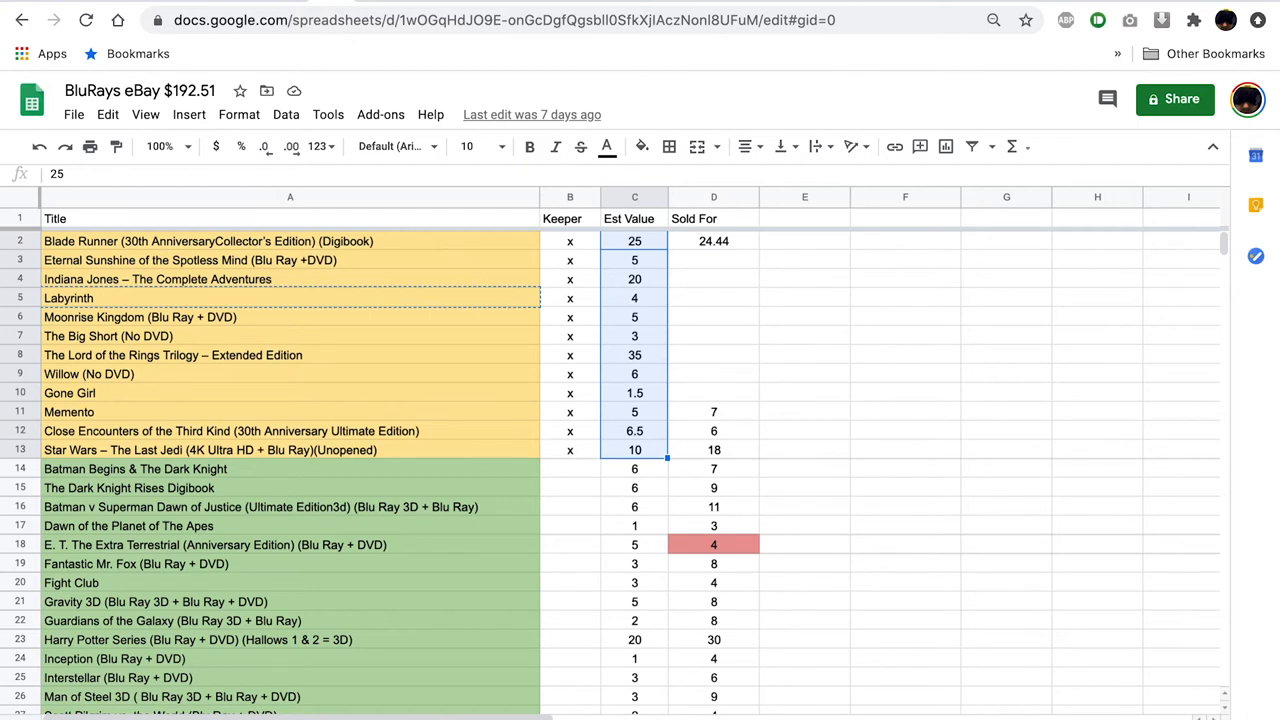
click(634, 468)
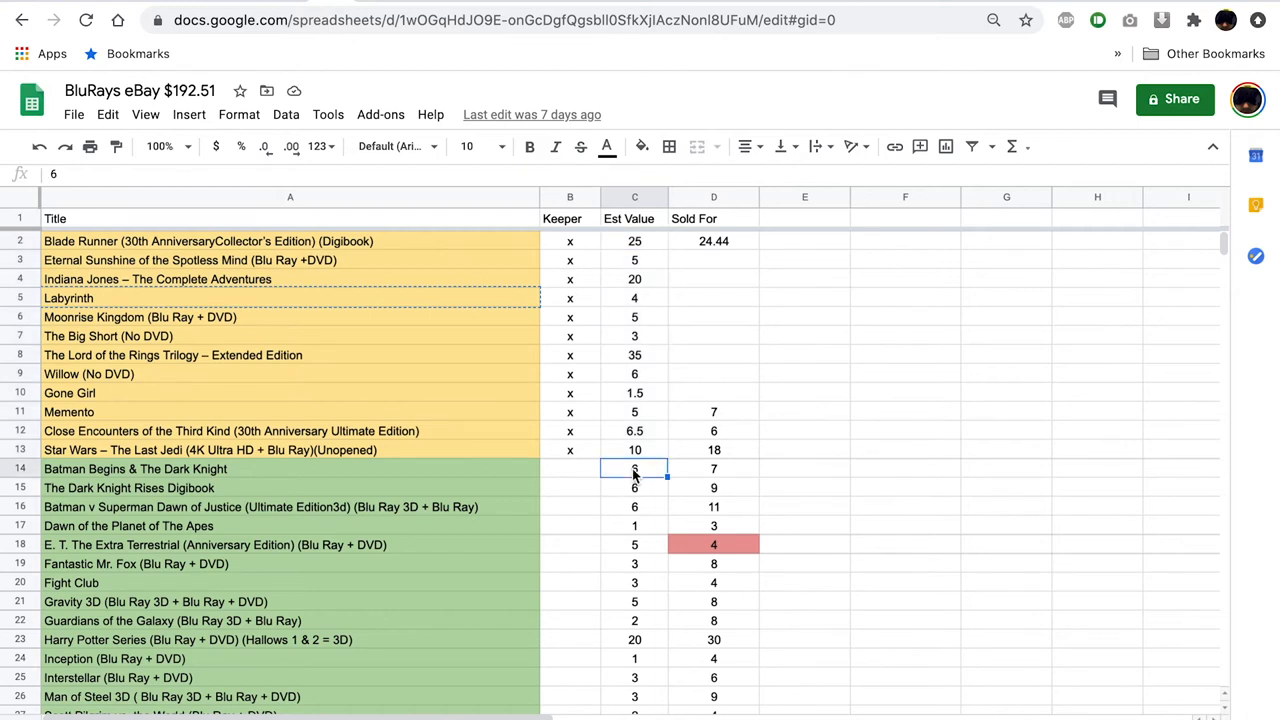
scroll(down, 3)
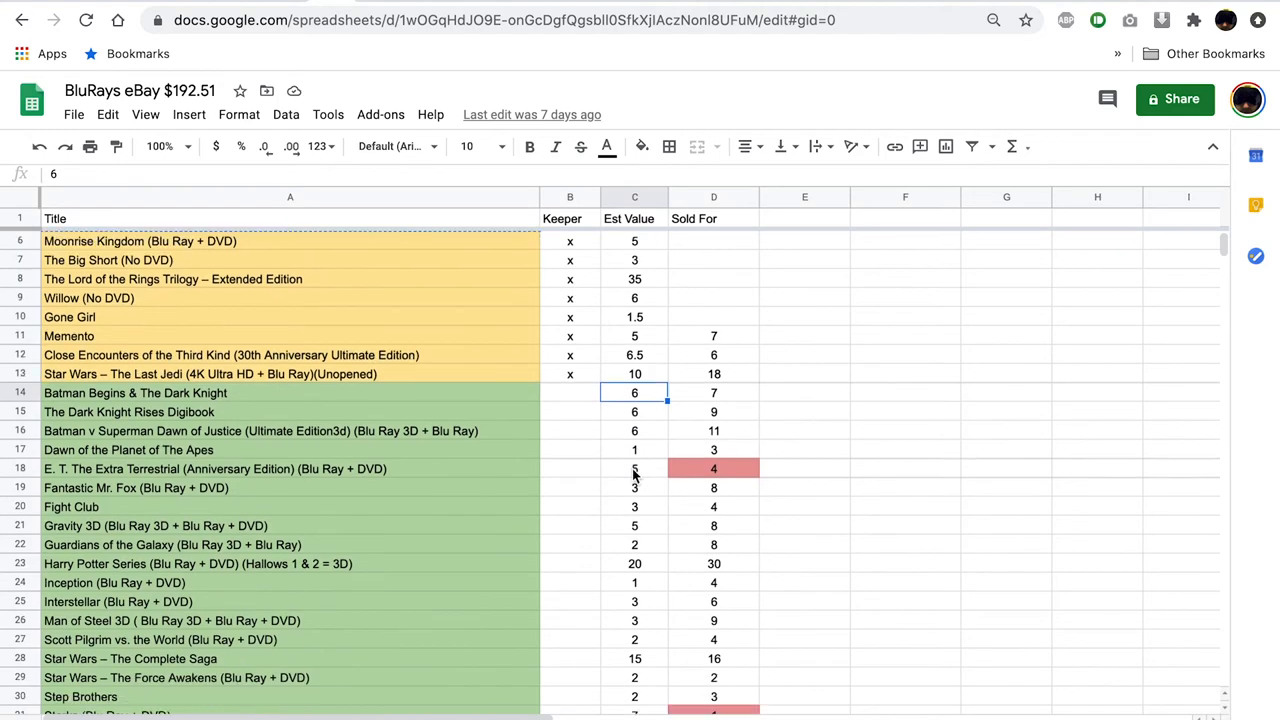
scroll(down, 3)
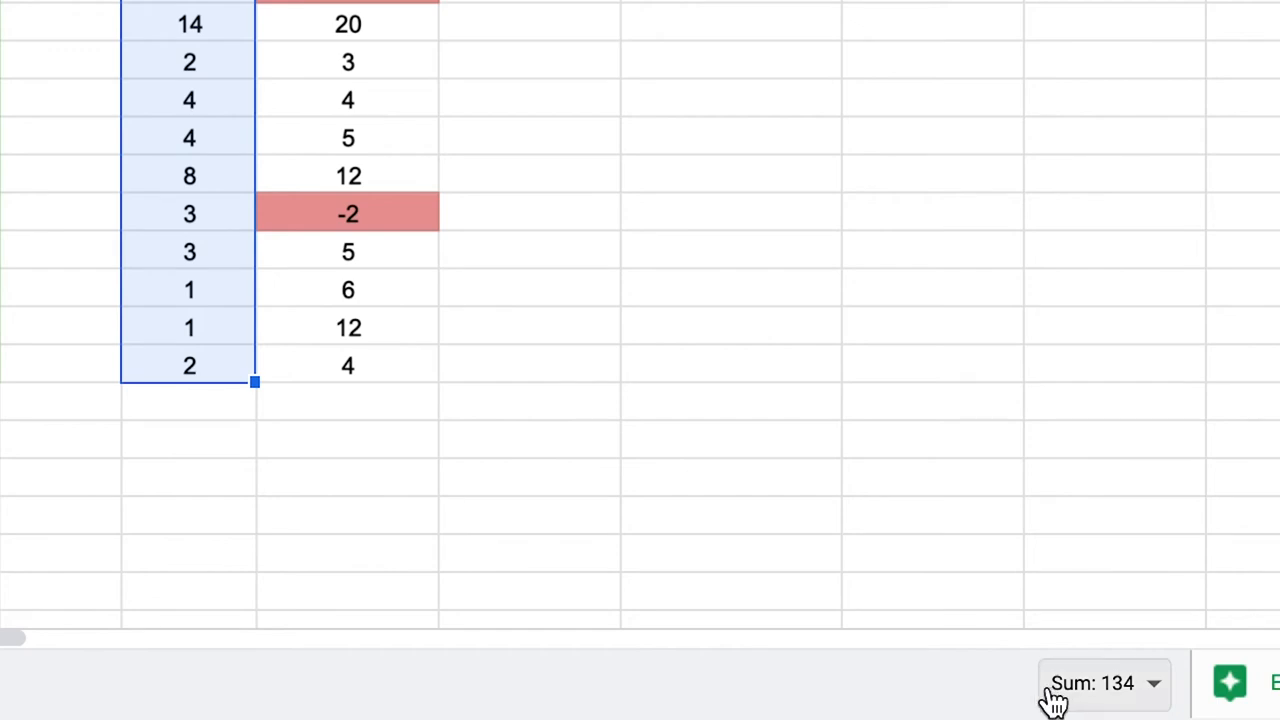
mouse_move(1004, 696)
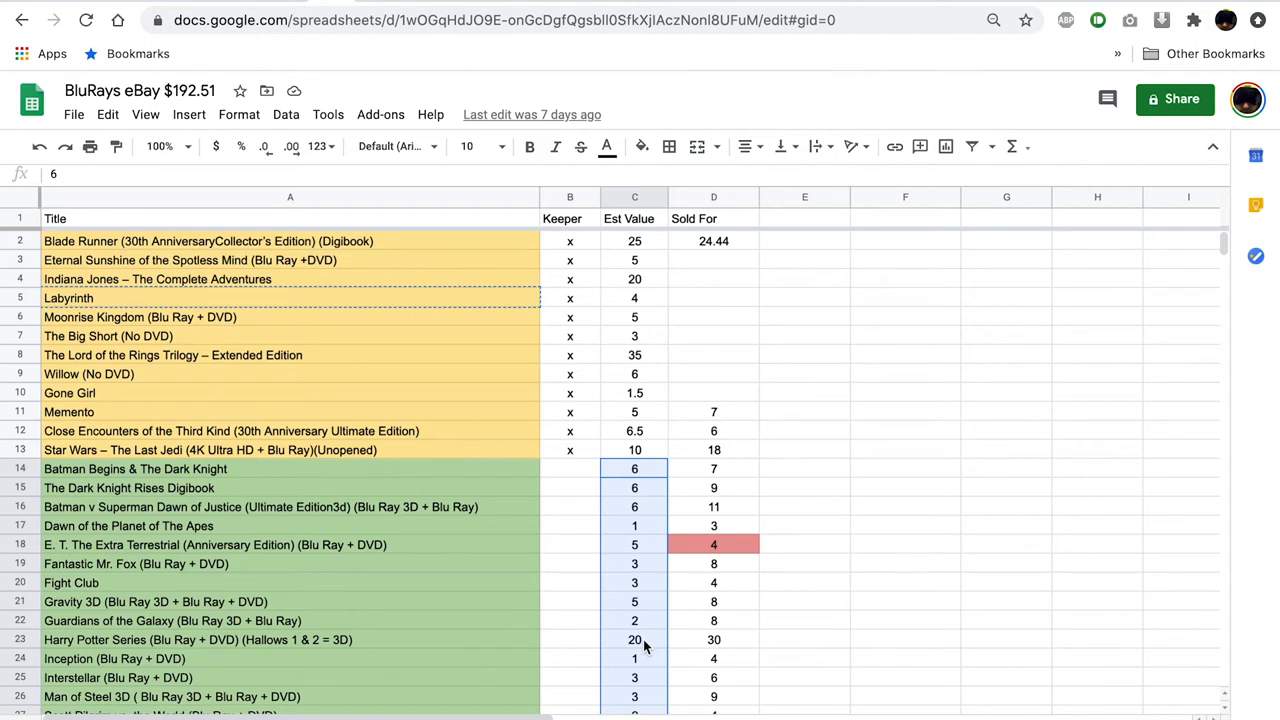
mouse_move(644, 292)
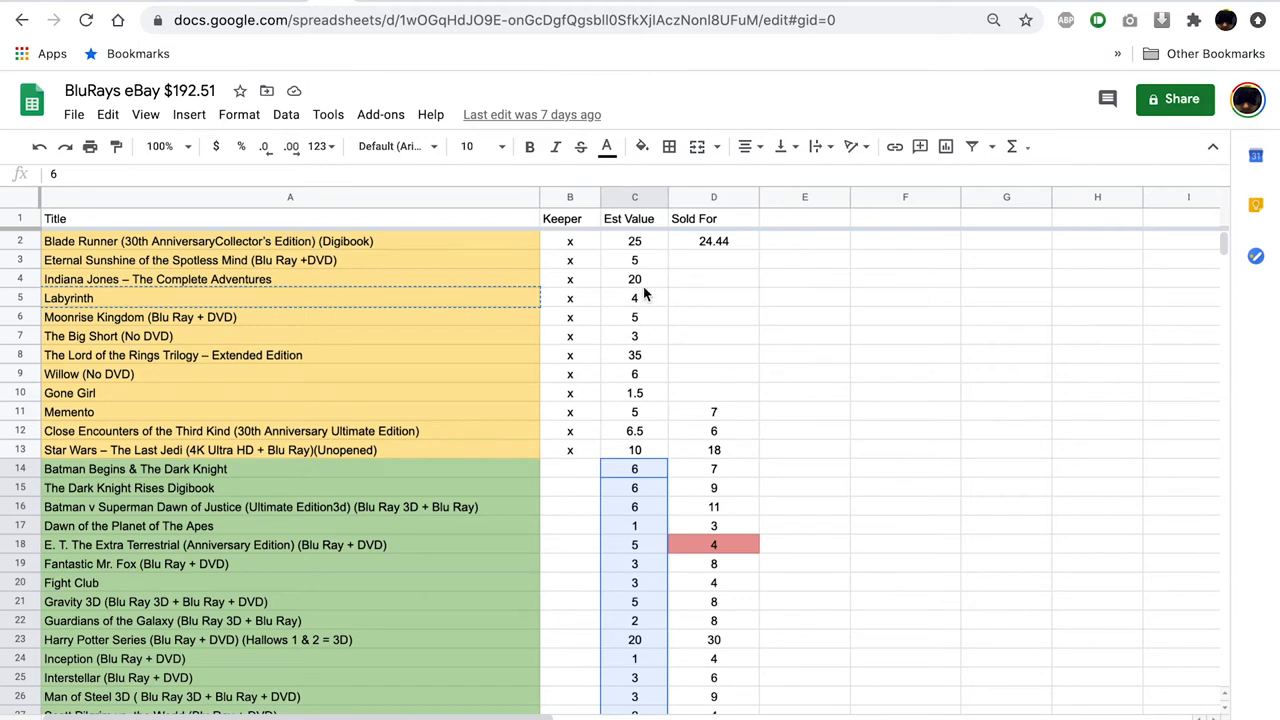
click(634, 198)
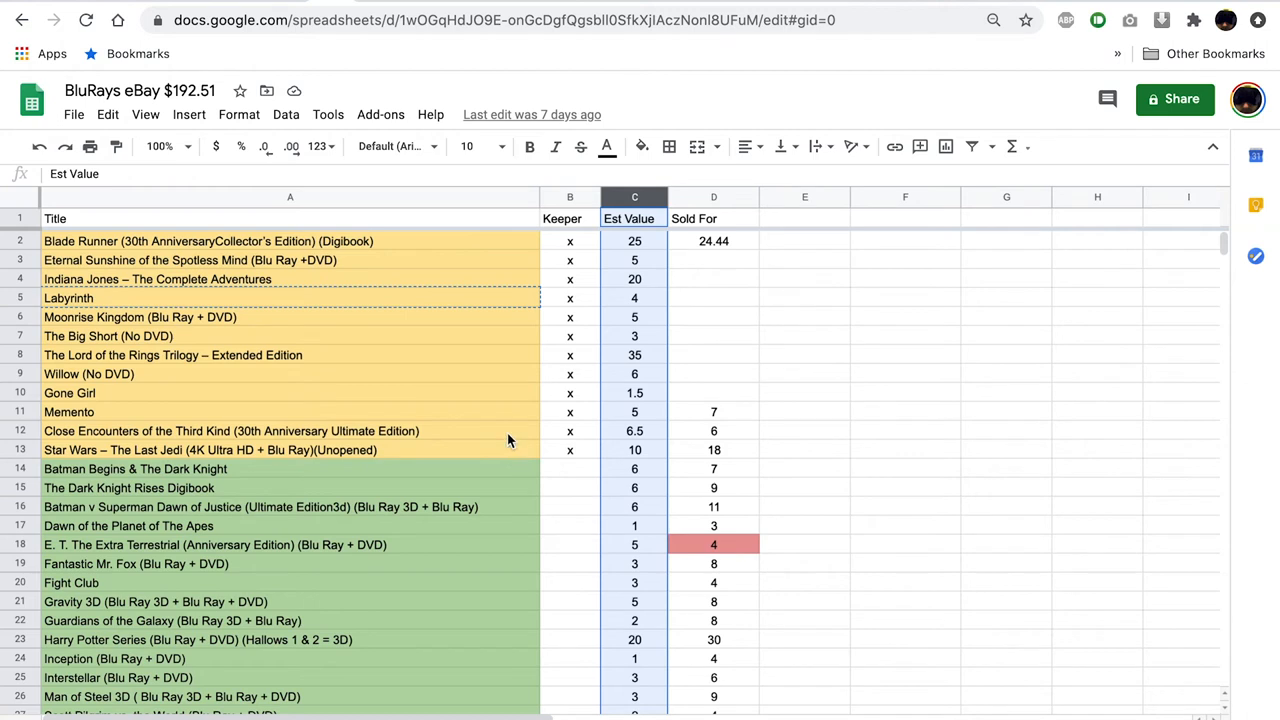
mouse_move(500, 452)
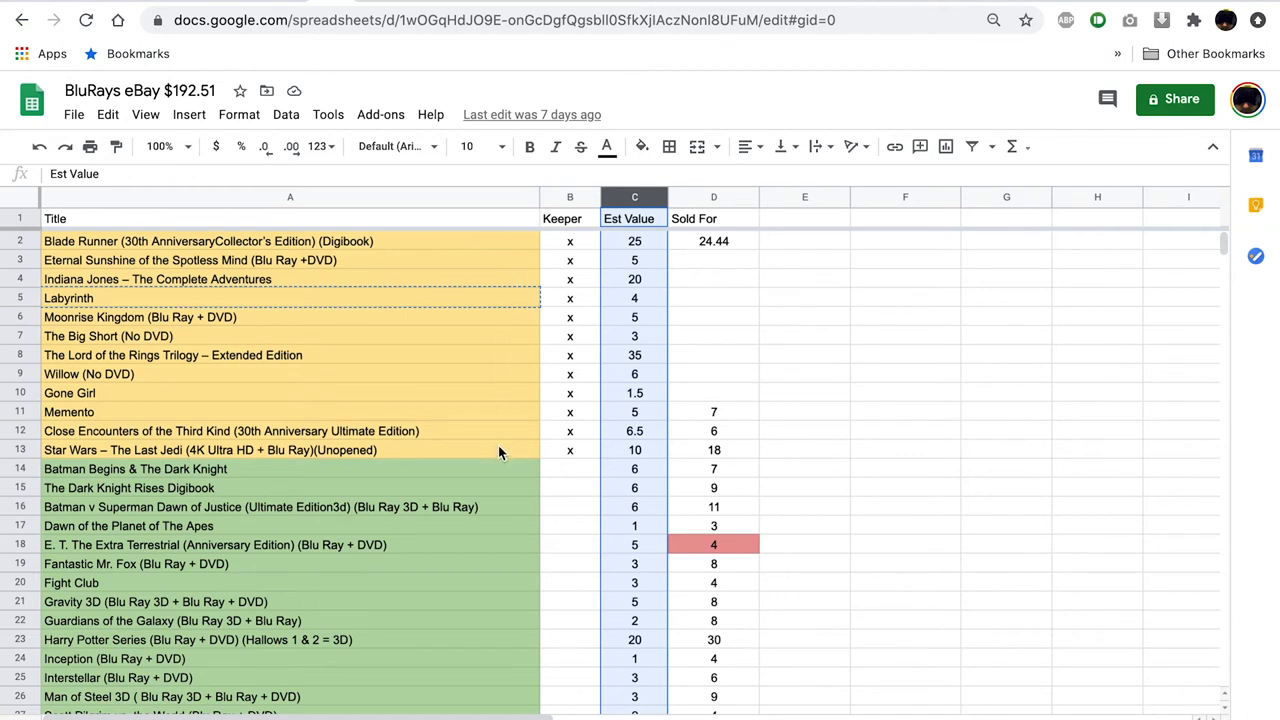
mouse_move(1018, 688)
text(137)
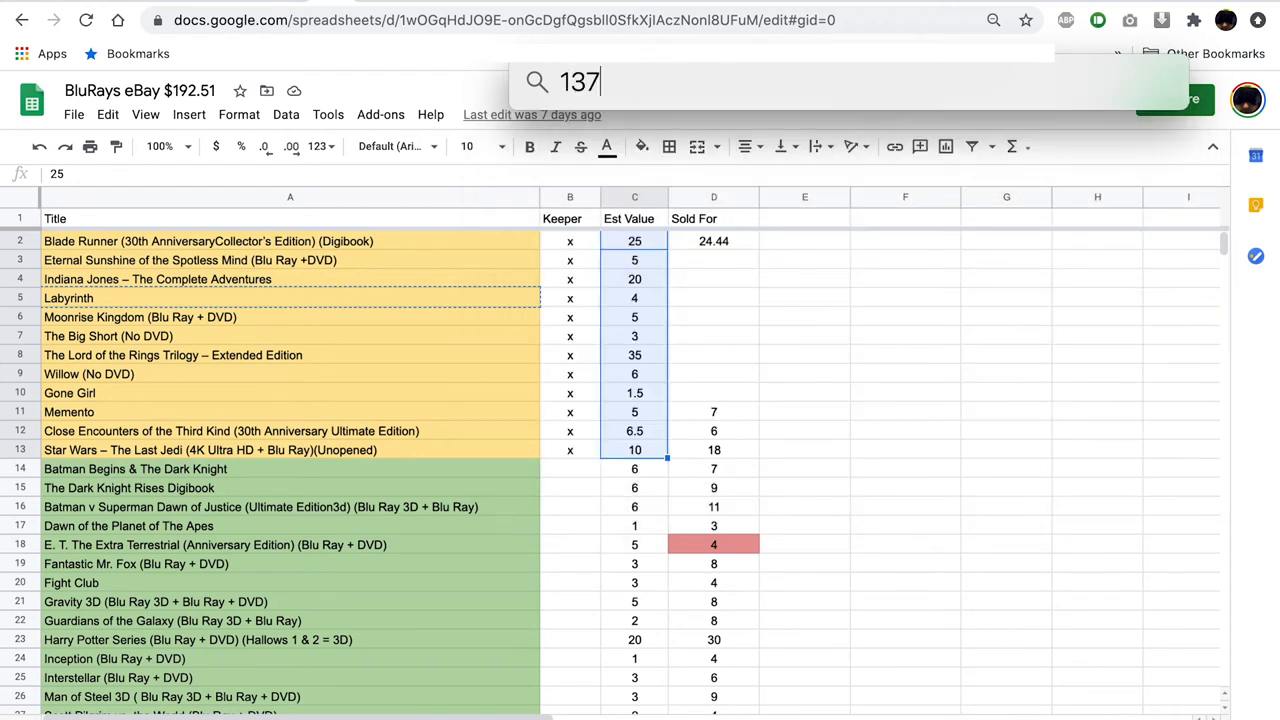
Compute 137/2 = 68.5 in Spotlight and return to the sheet
text(/2)
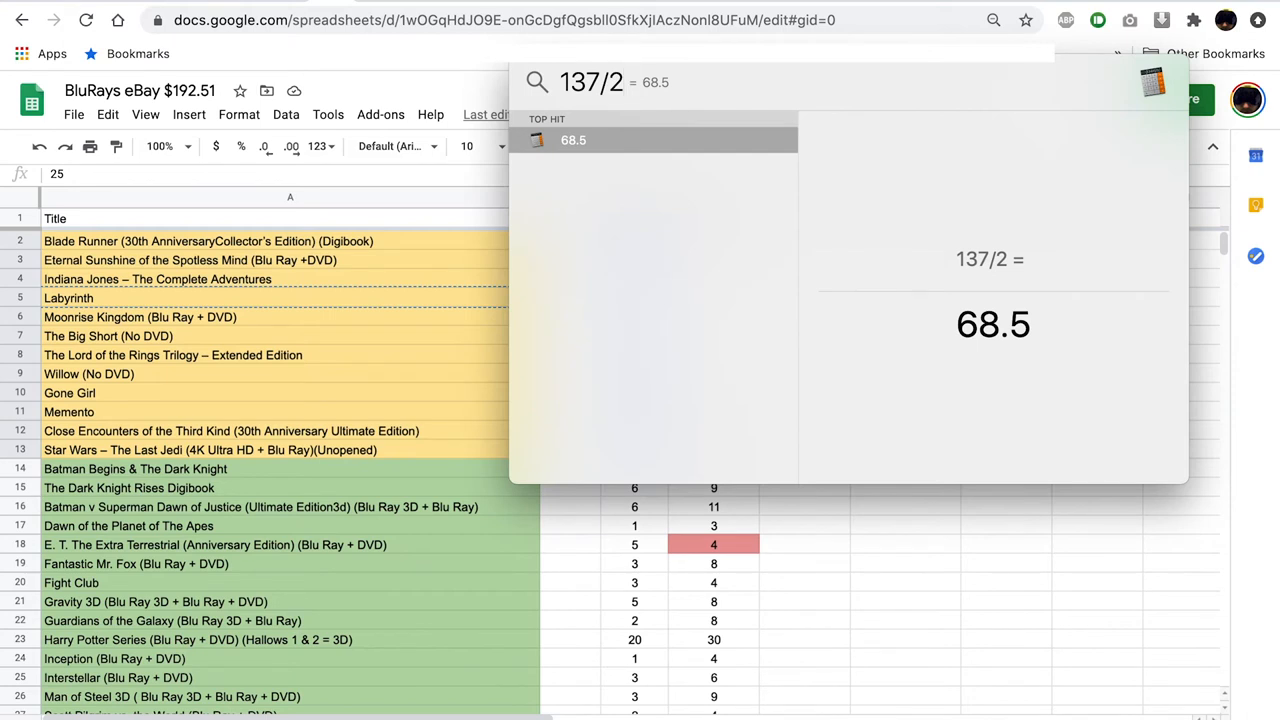
click(634, 468)
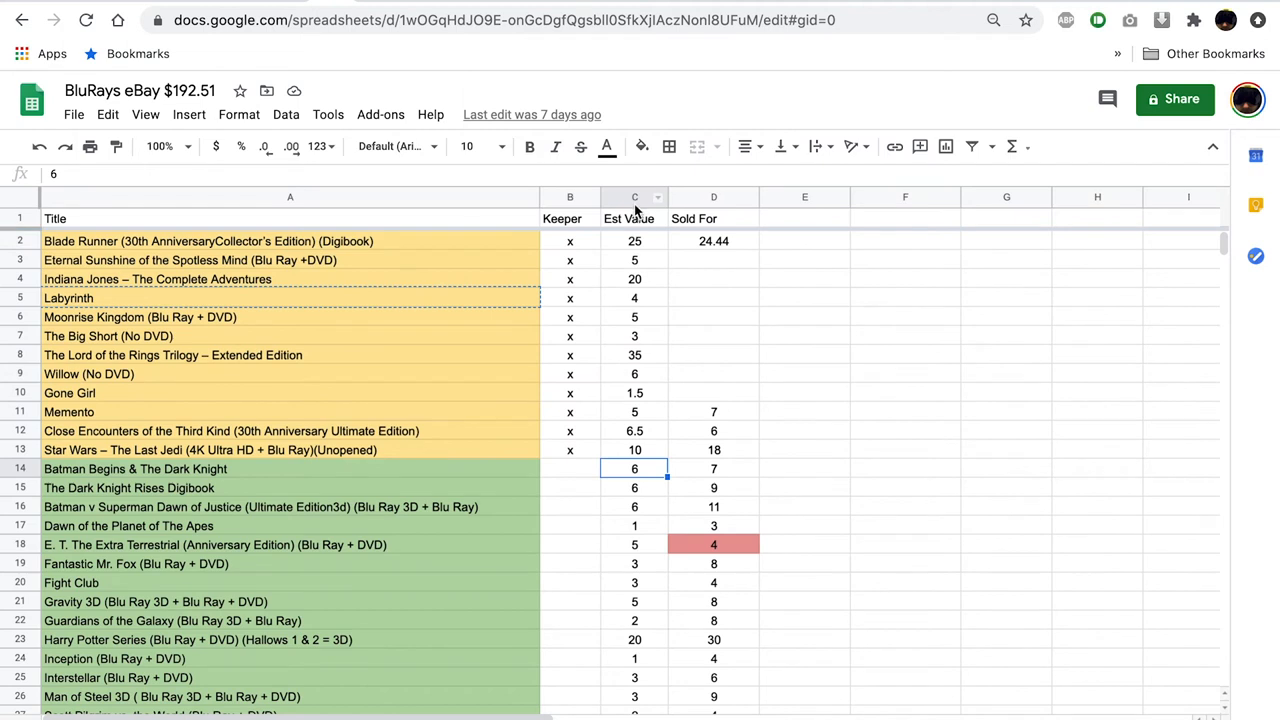
click(634, 198)
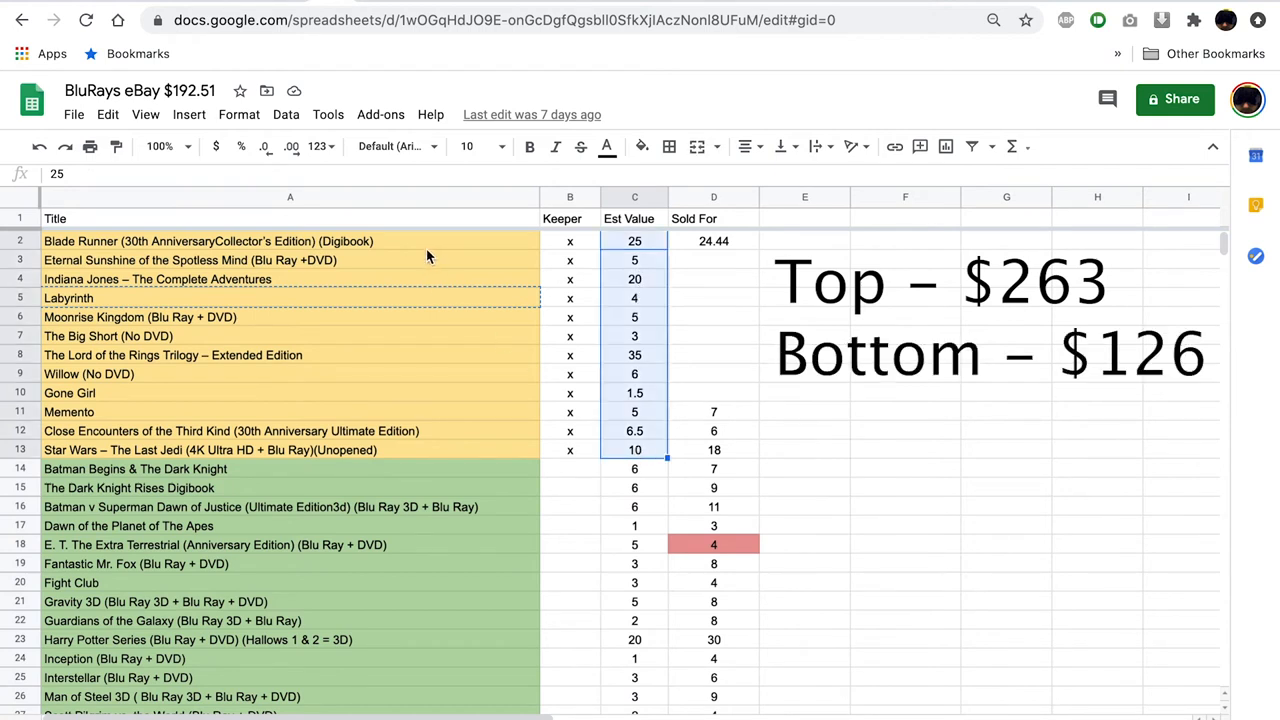
mouse_move(452, 464)
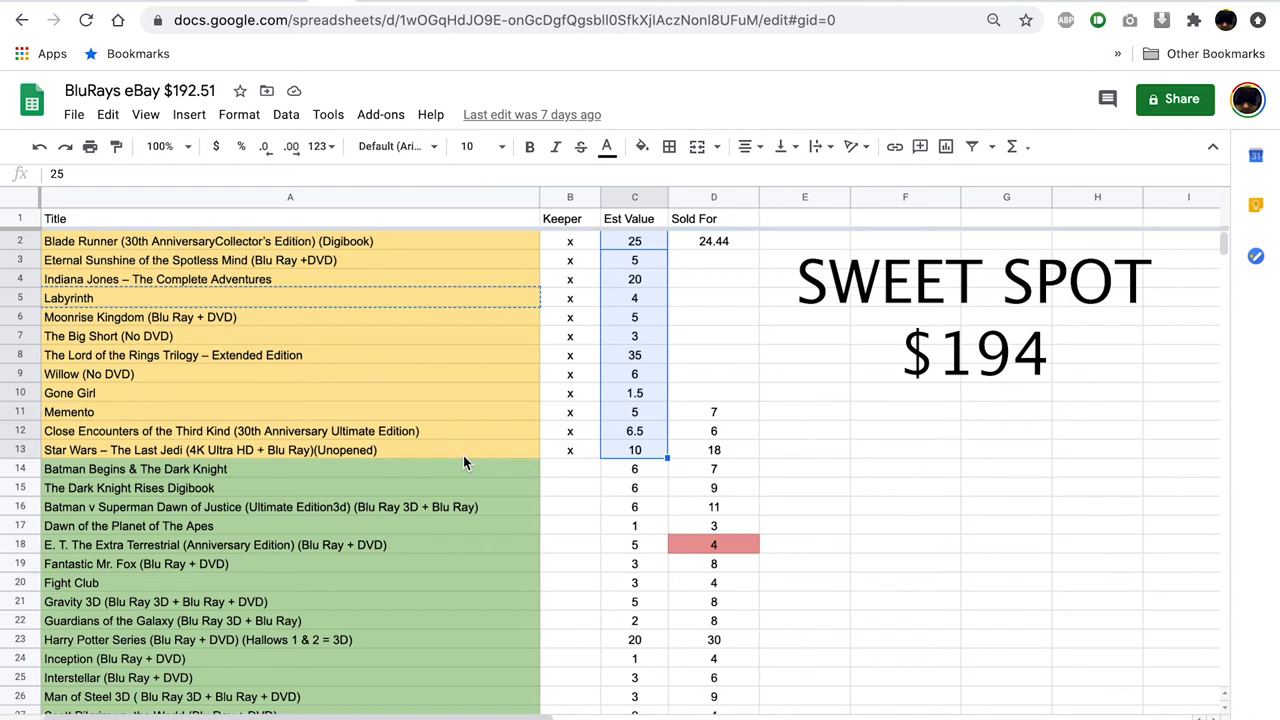
mouse_move(464, 462)
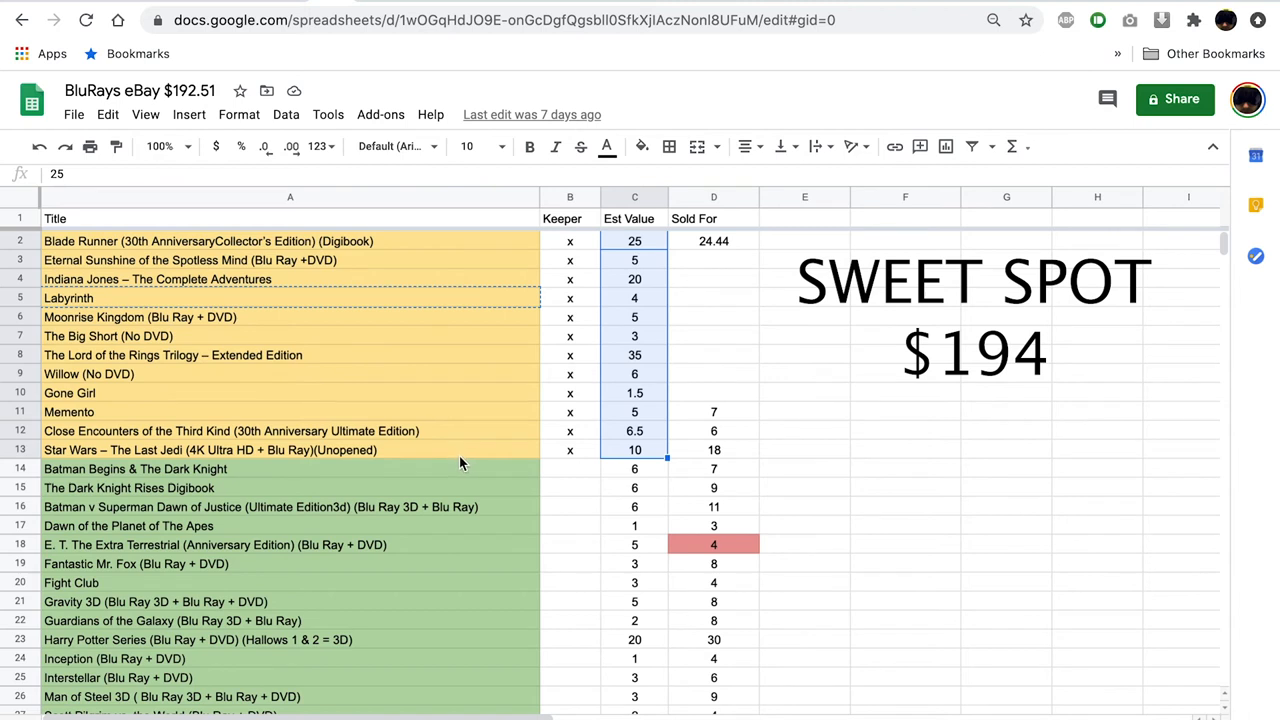
mouse_move(452, 676)
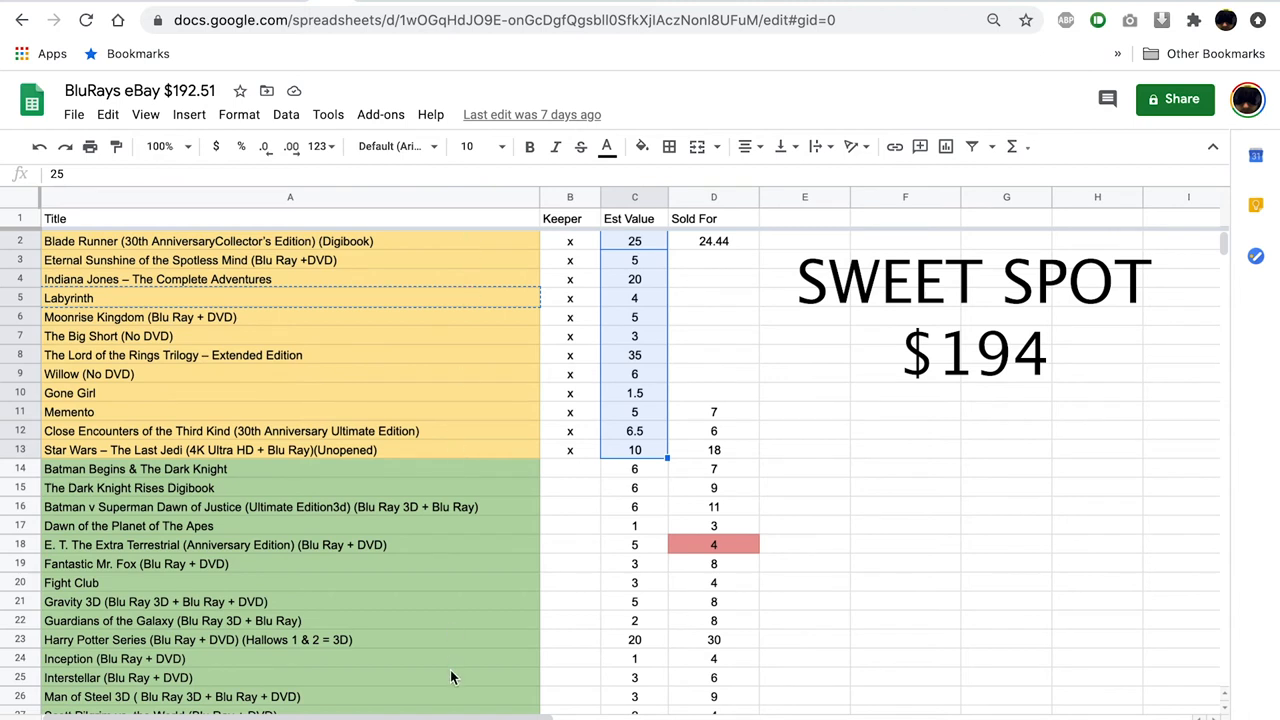
mouse_move(448, 454)
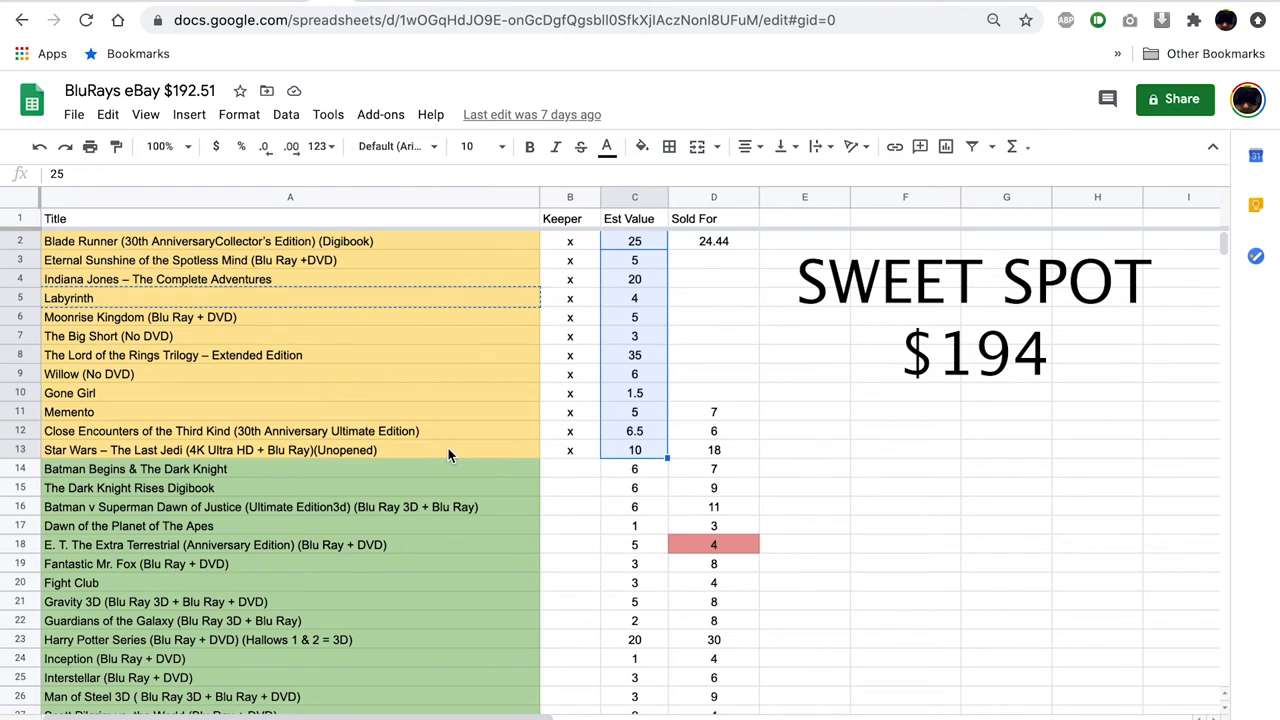
mouse_move(448, 250)
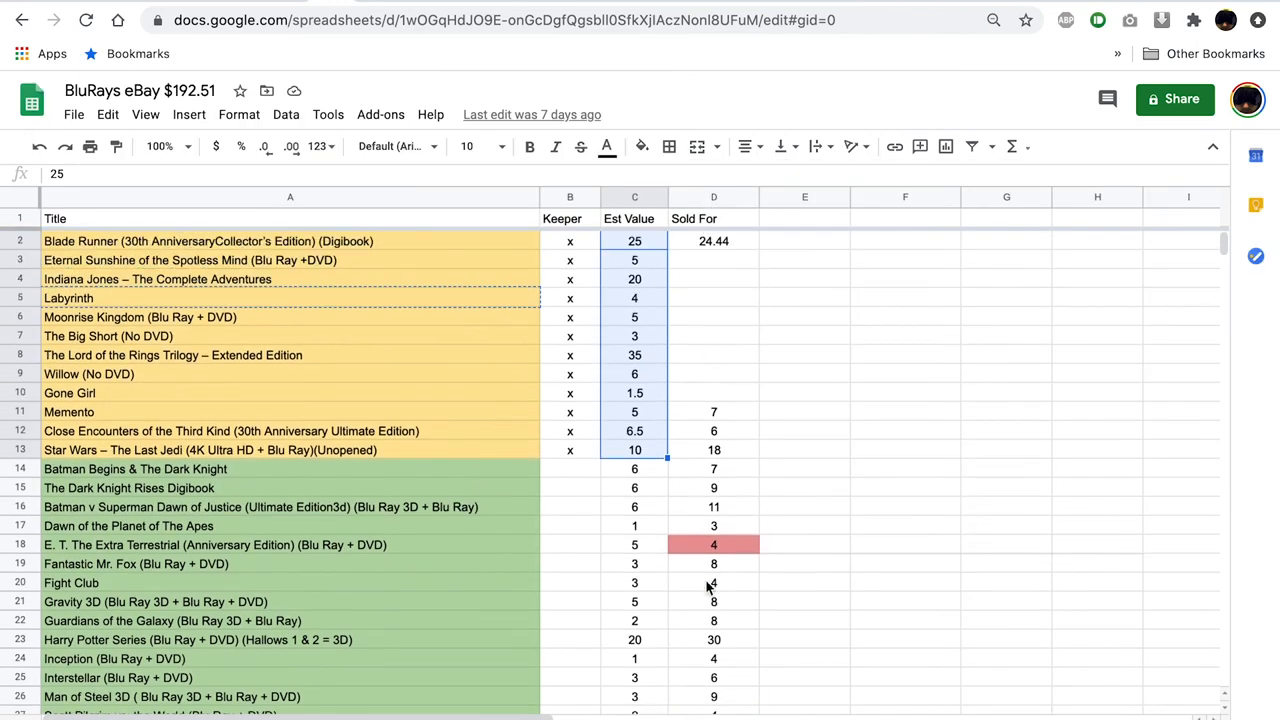
mouse_move(728, 604)
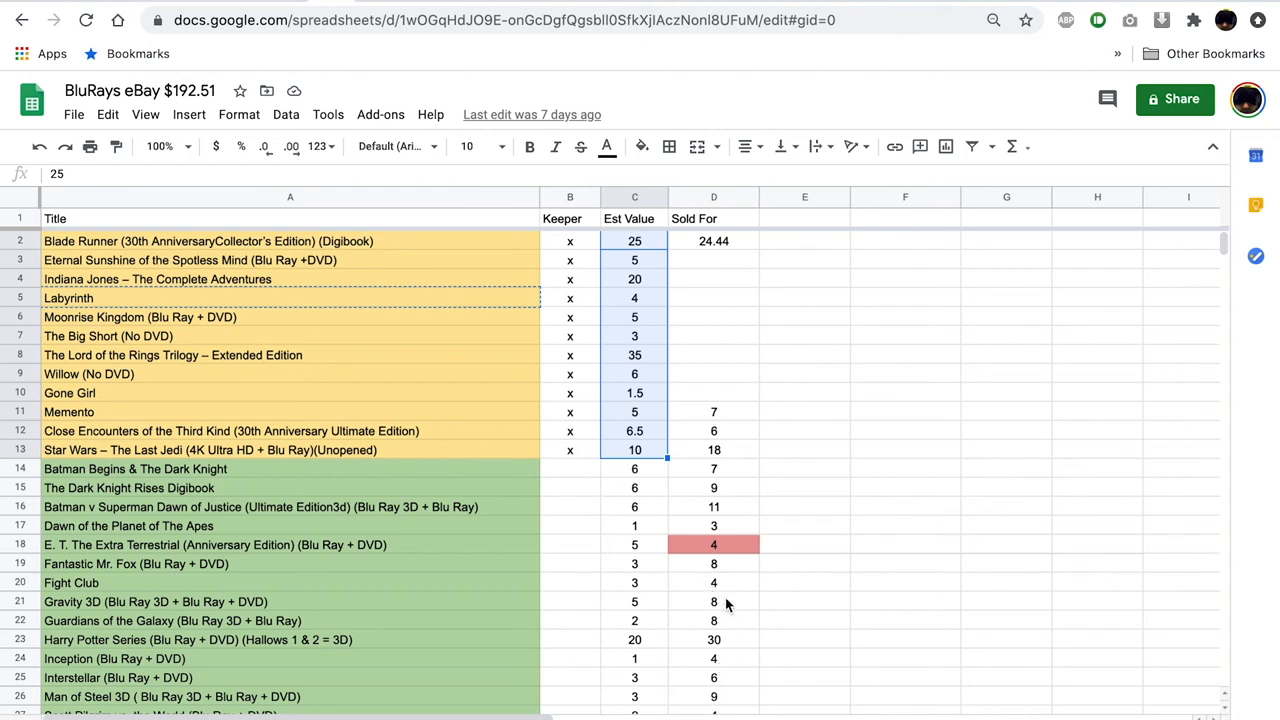
scroll(down, 3)
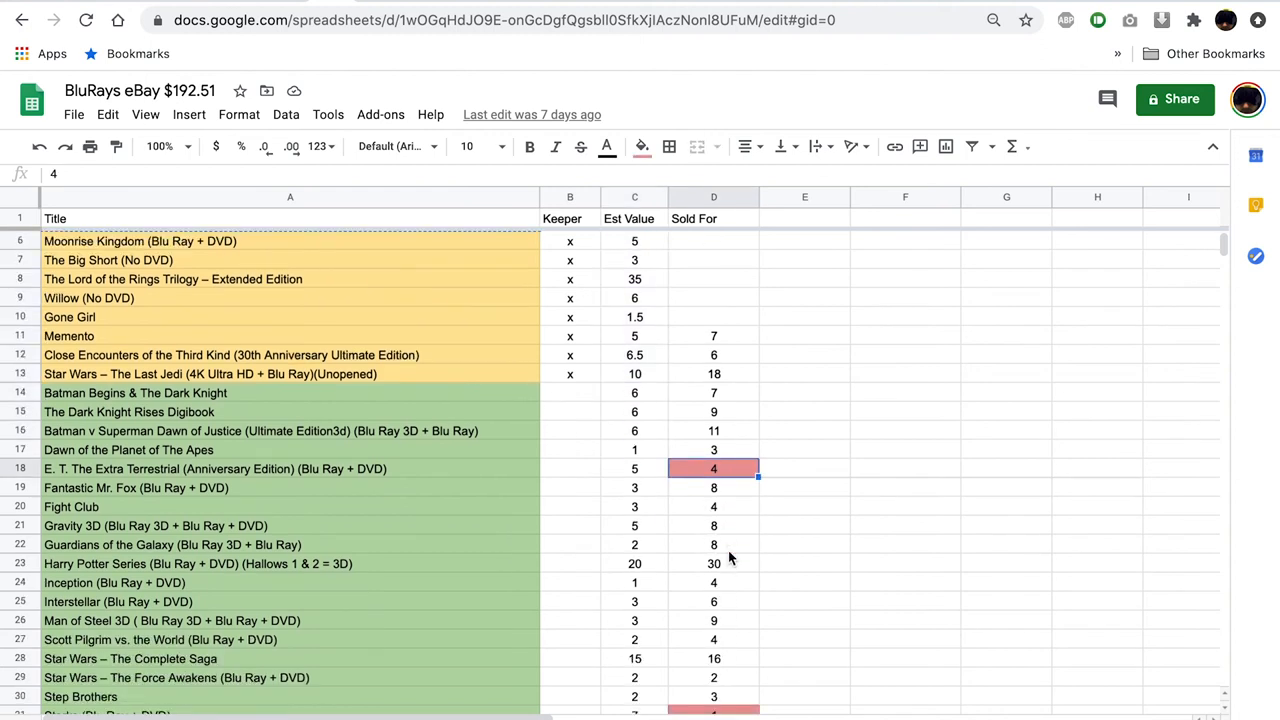
scroll(down, 3)
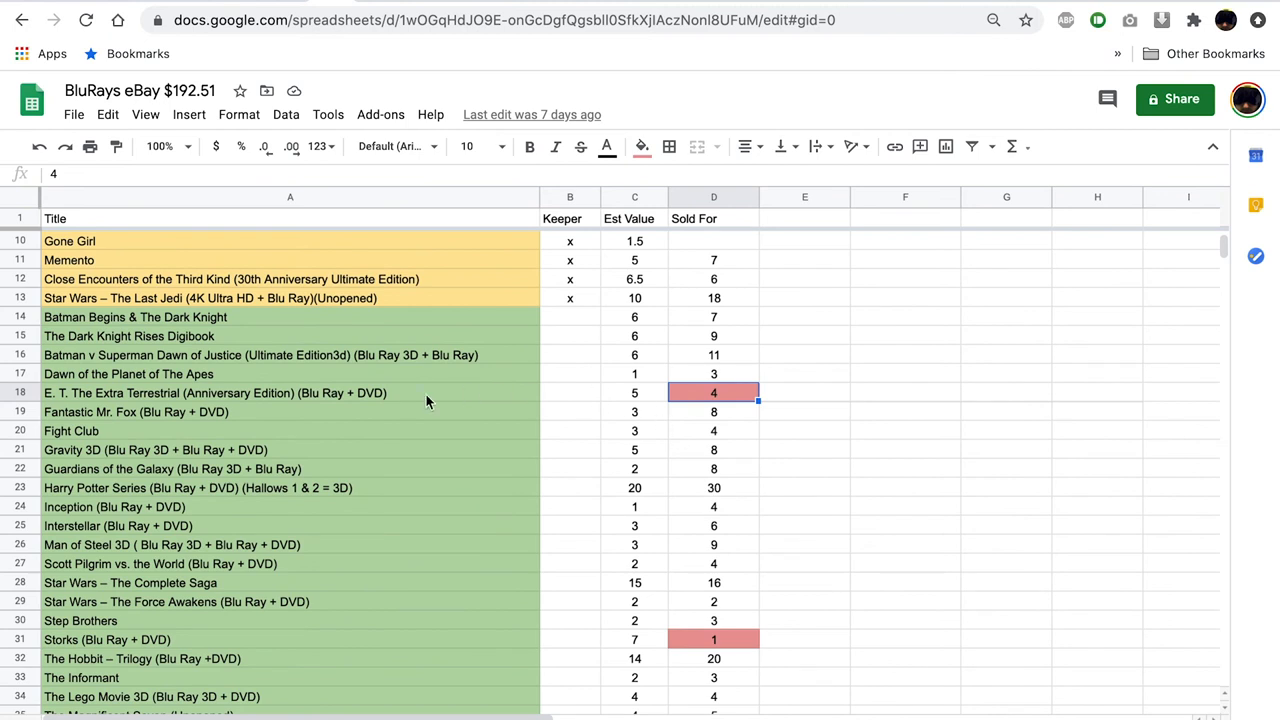
click(290, 392)
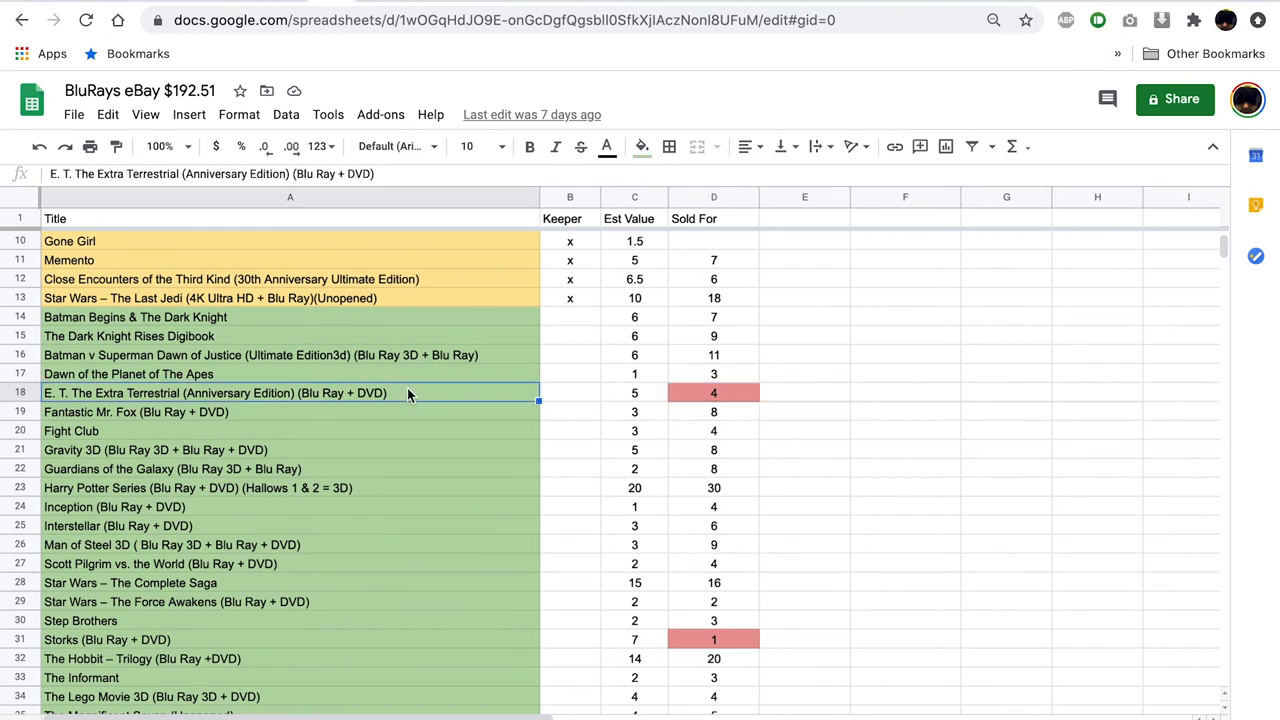
click(634, 392)
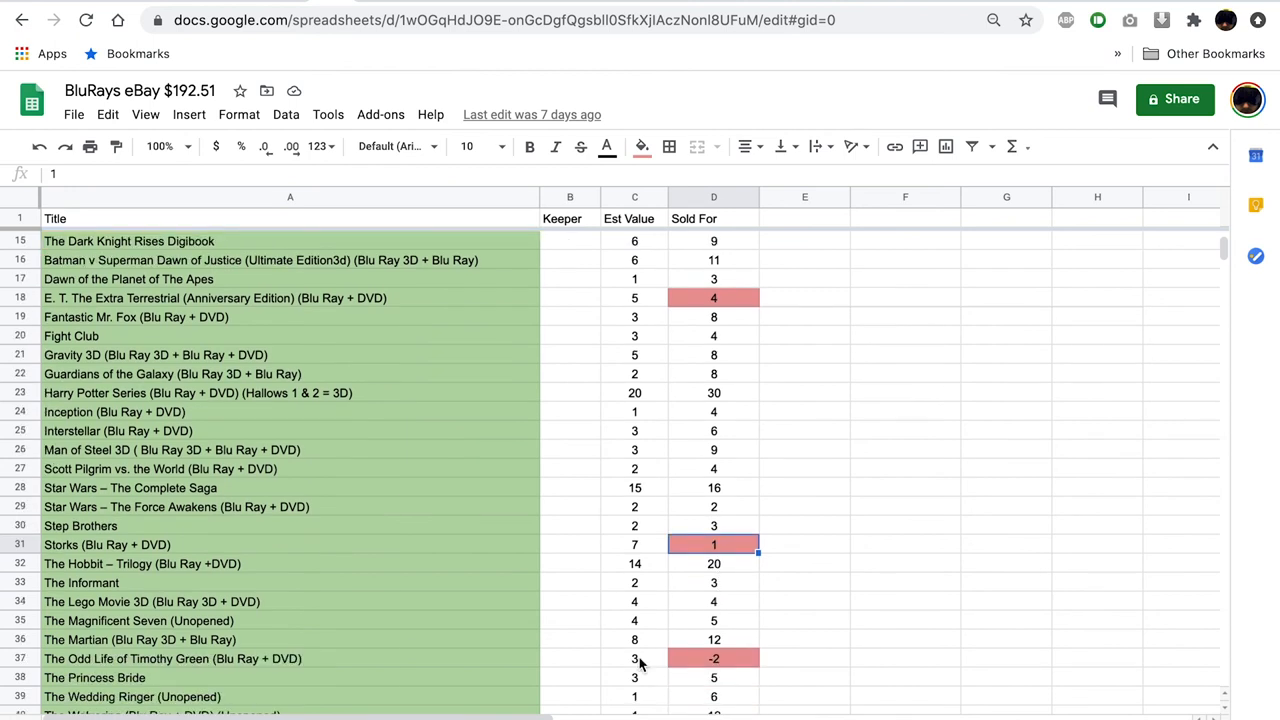
click(634, 658)
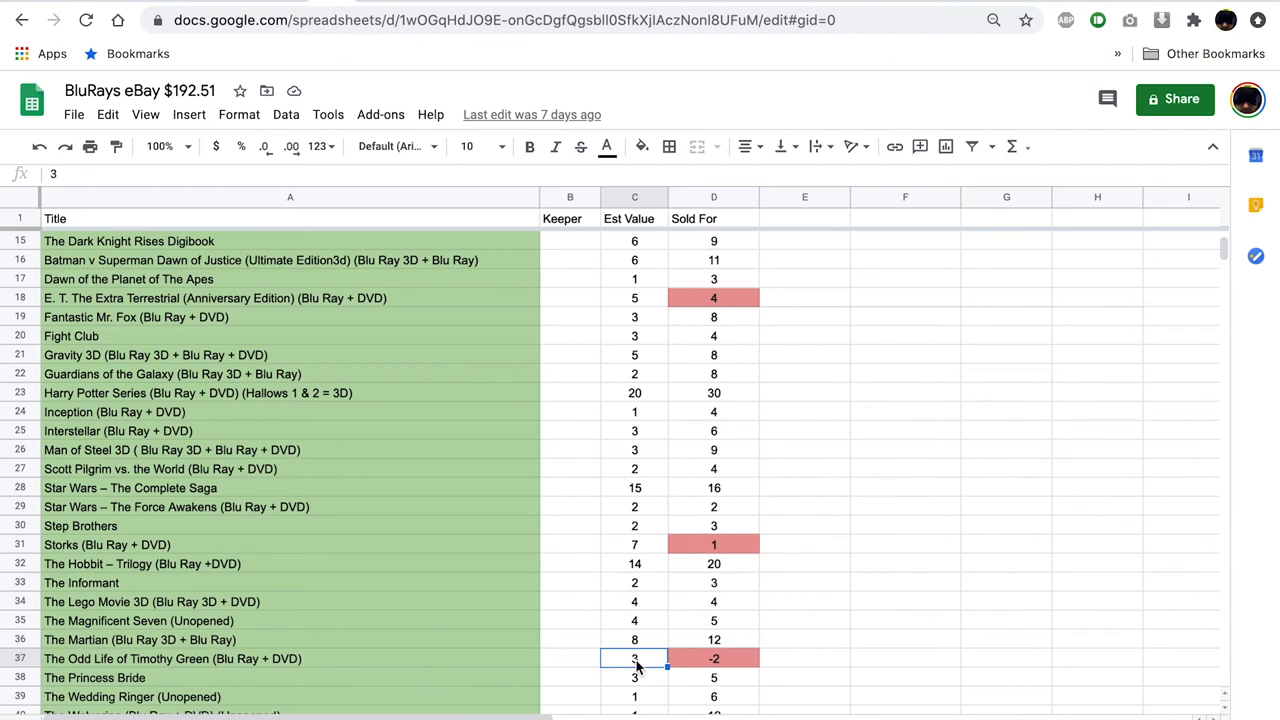
click(714, 658)
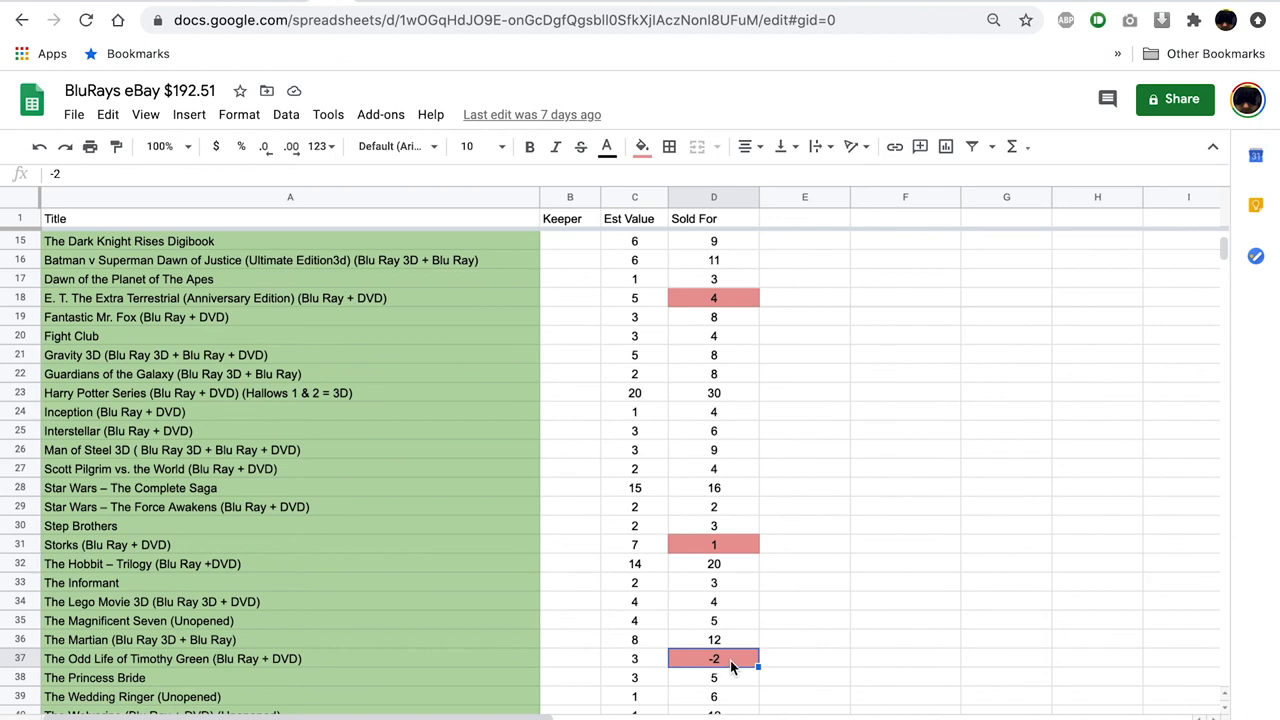
scroll(down, 3)
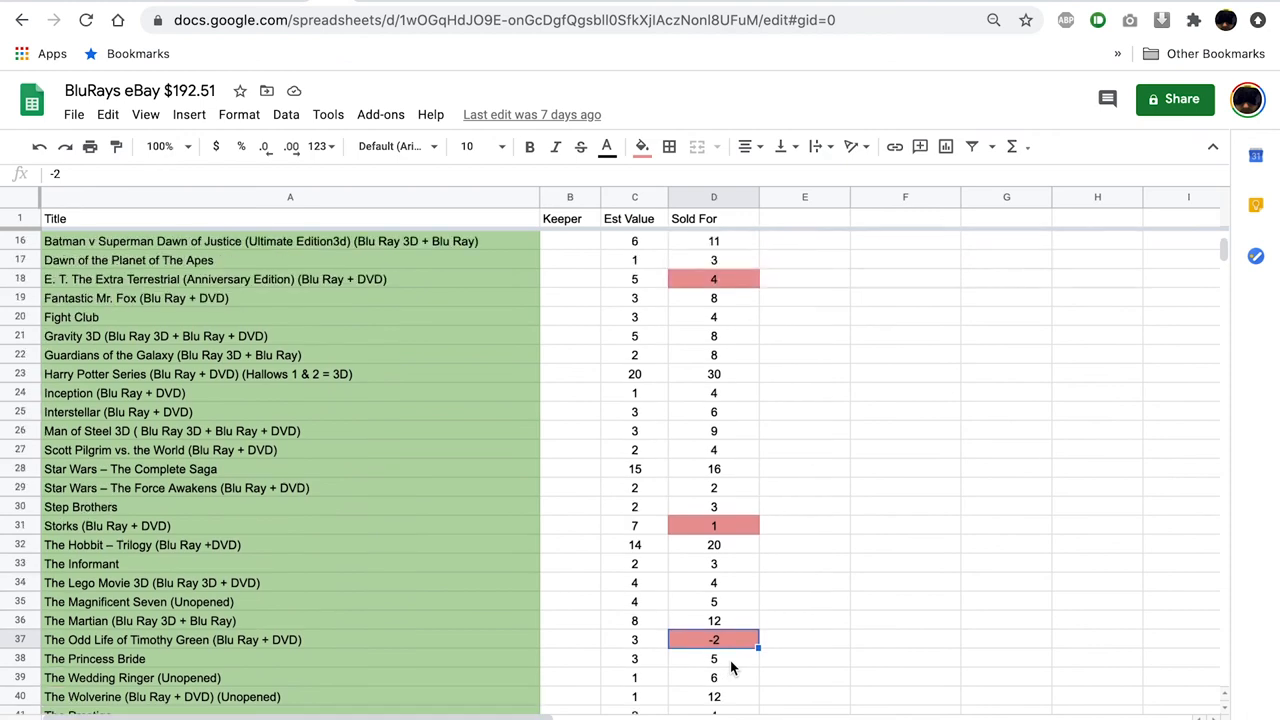
scroll(down, 3)
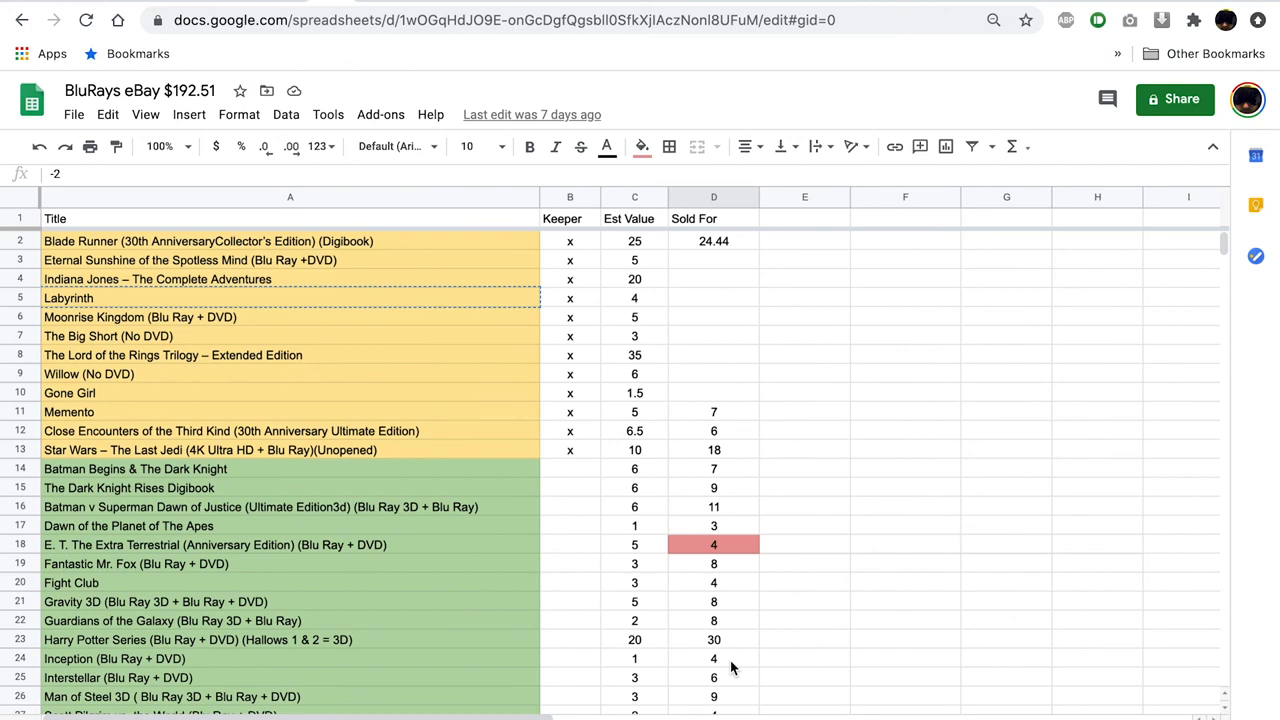
scroll(down, 3)
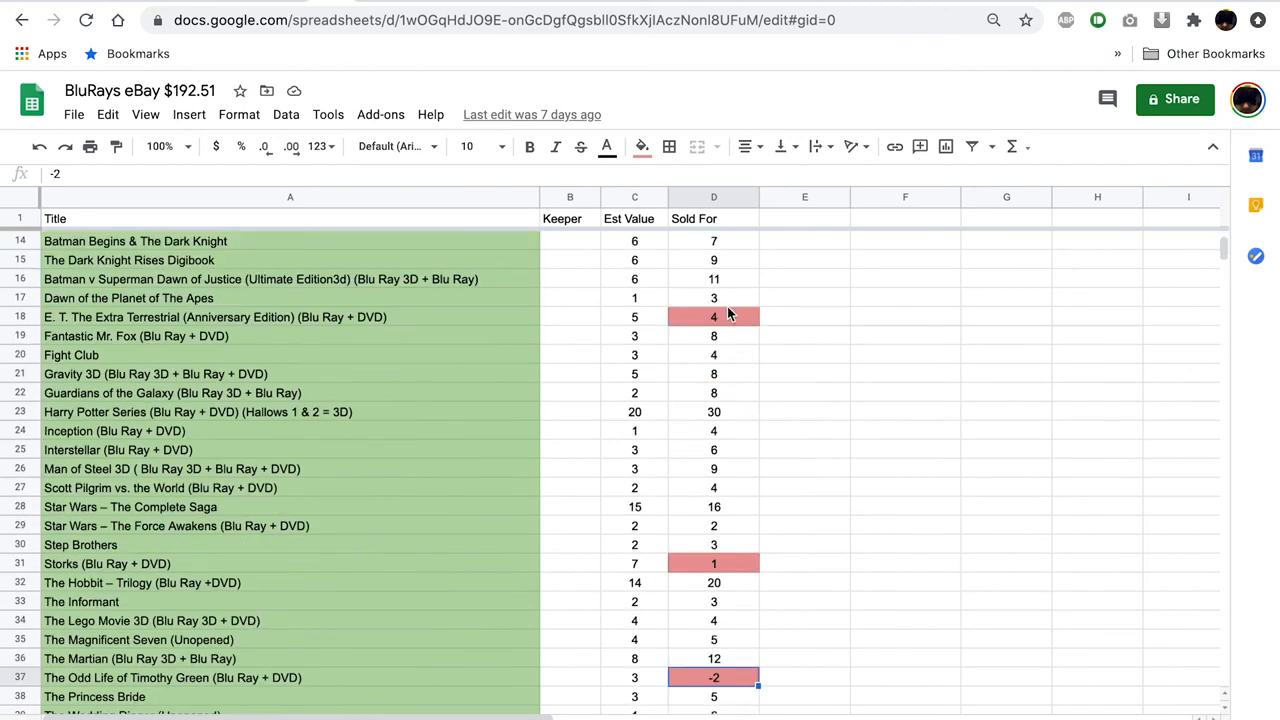
mouse_move(644, 344)
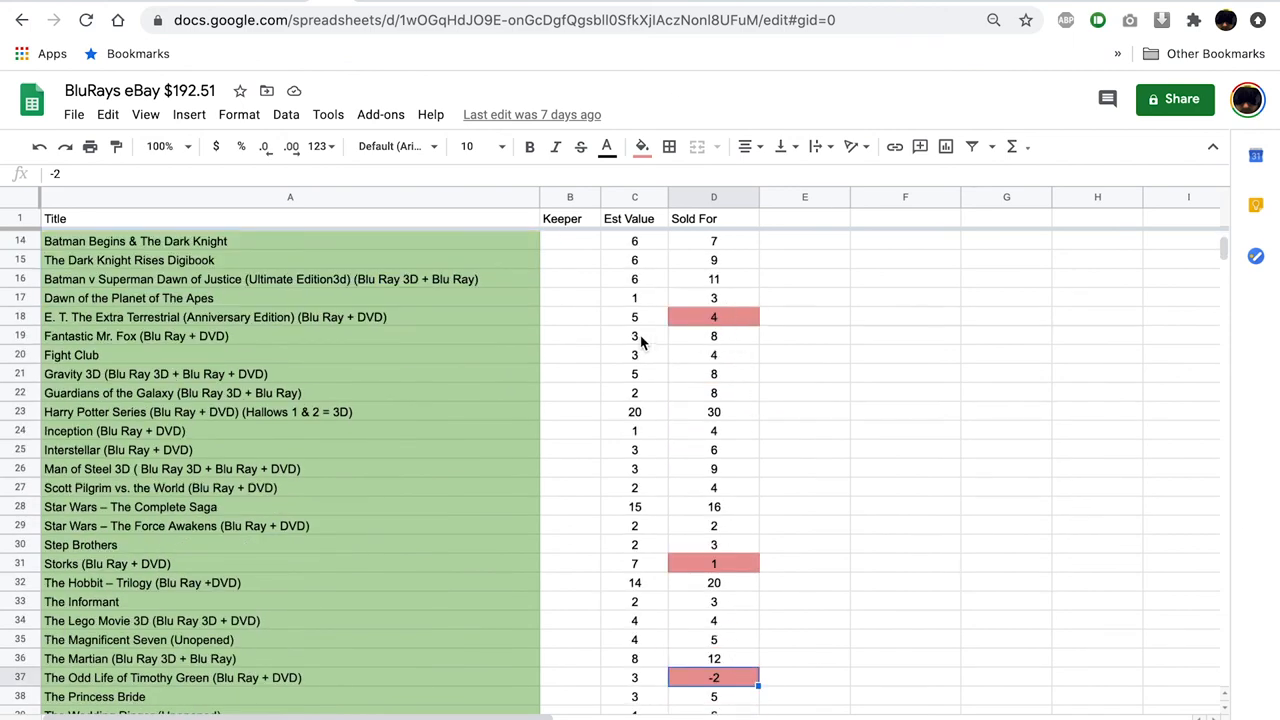
click(634, 336)
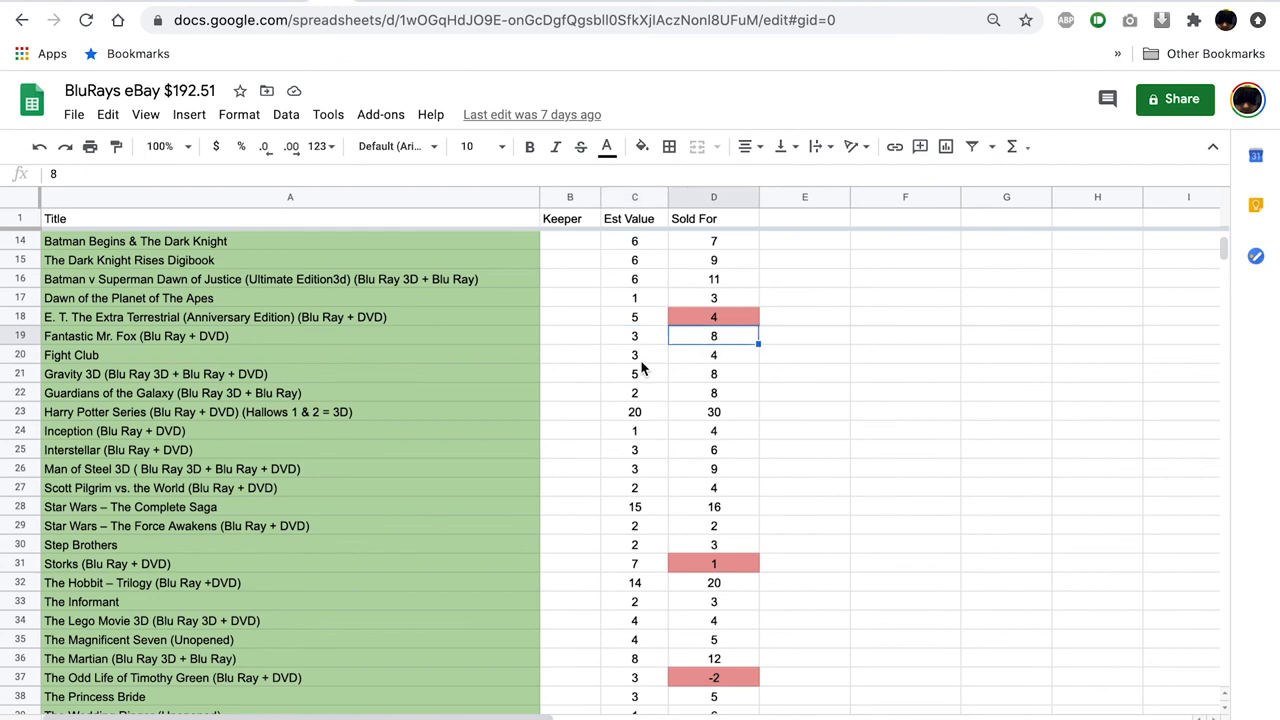
click(634, 356)
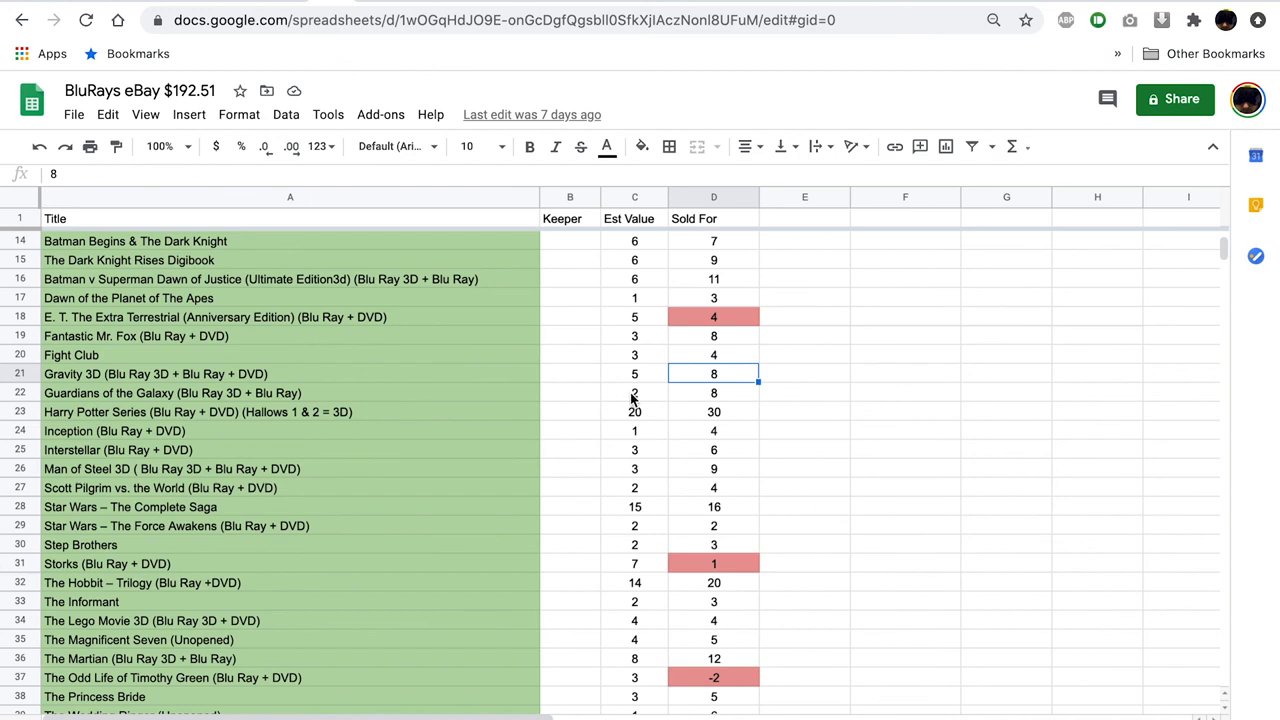
click(634, 392)
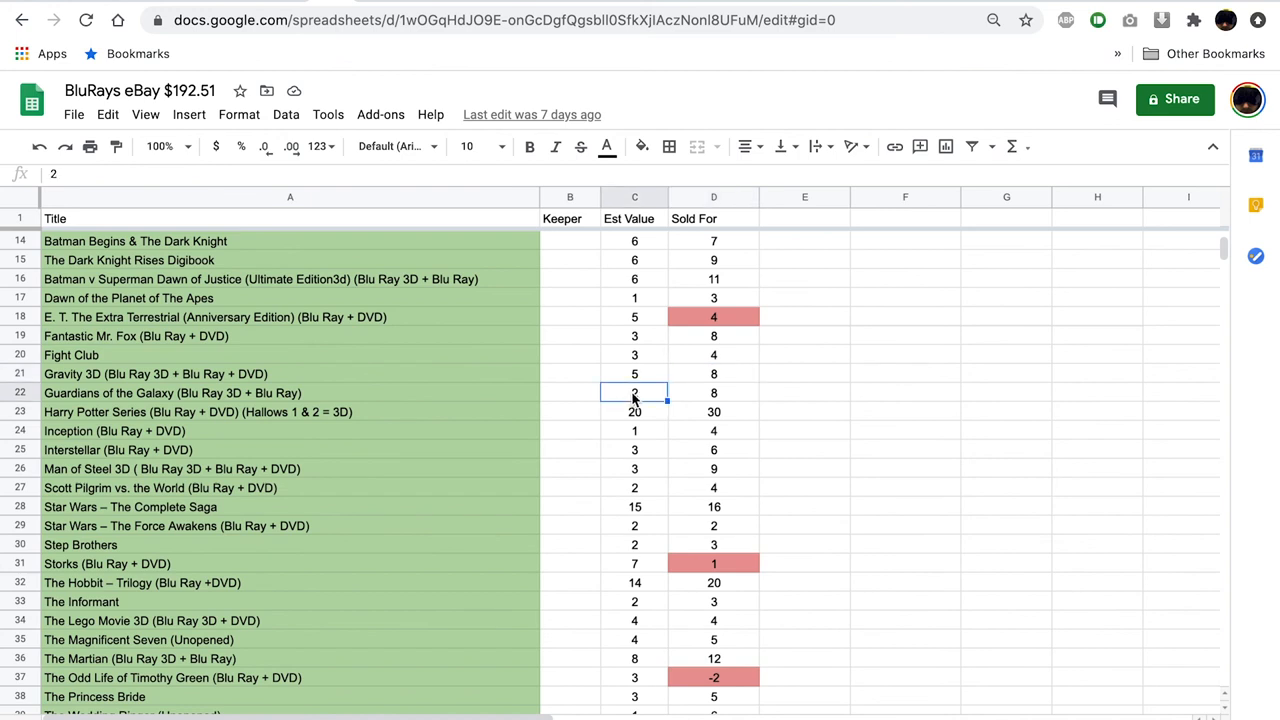
click(712, 392)
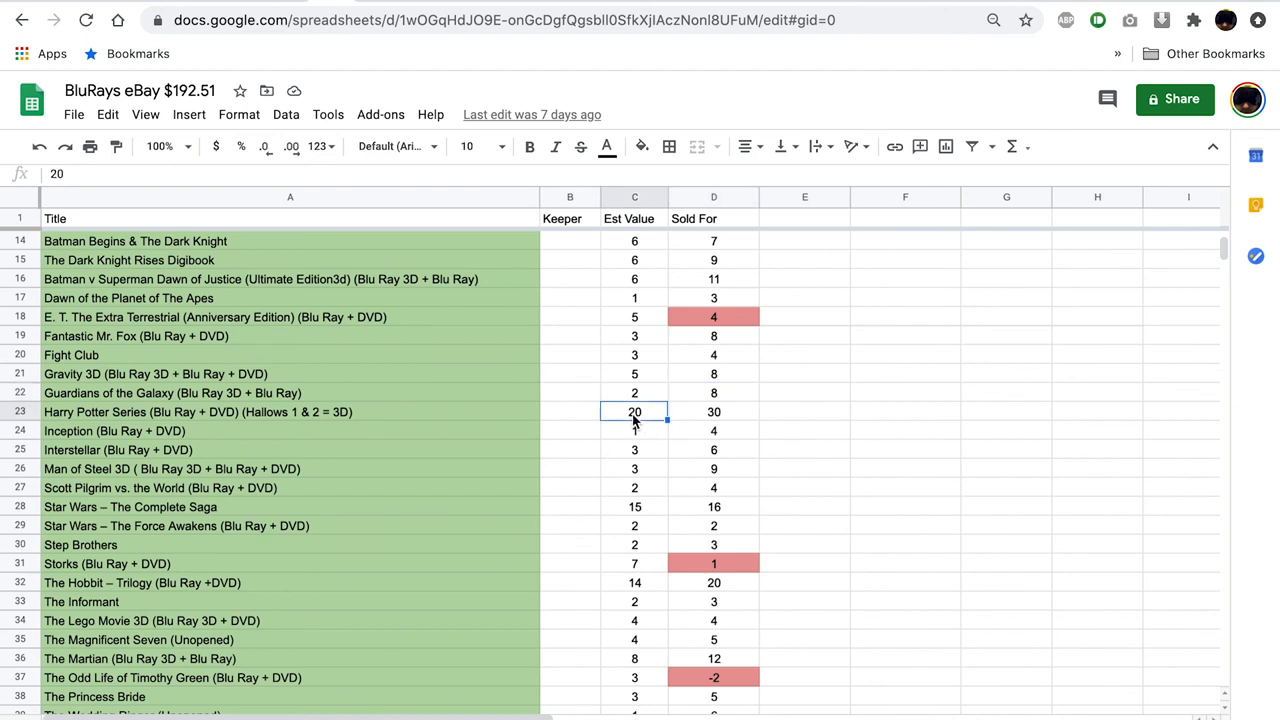
click(714, 412)
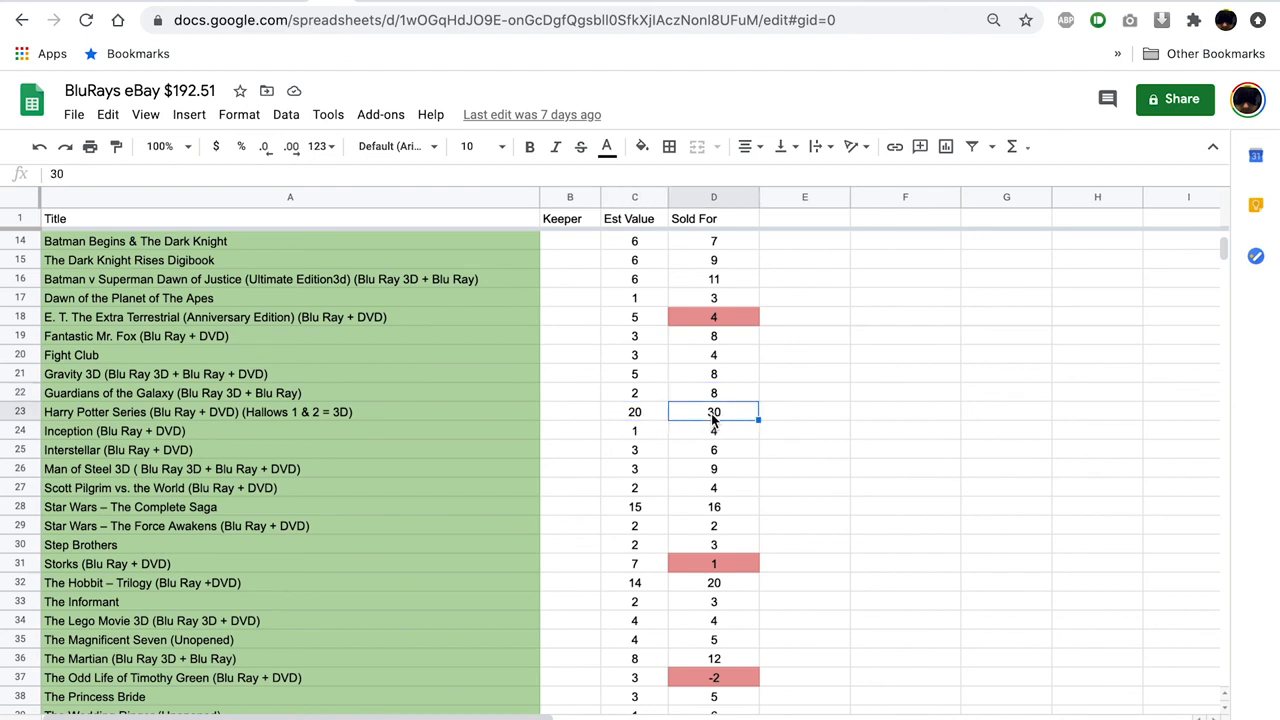
scroll(up, 3)
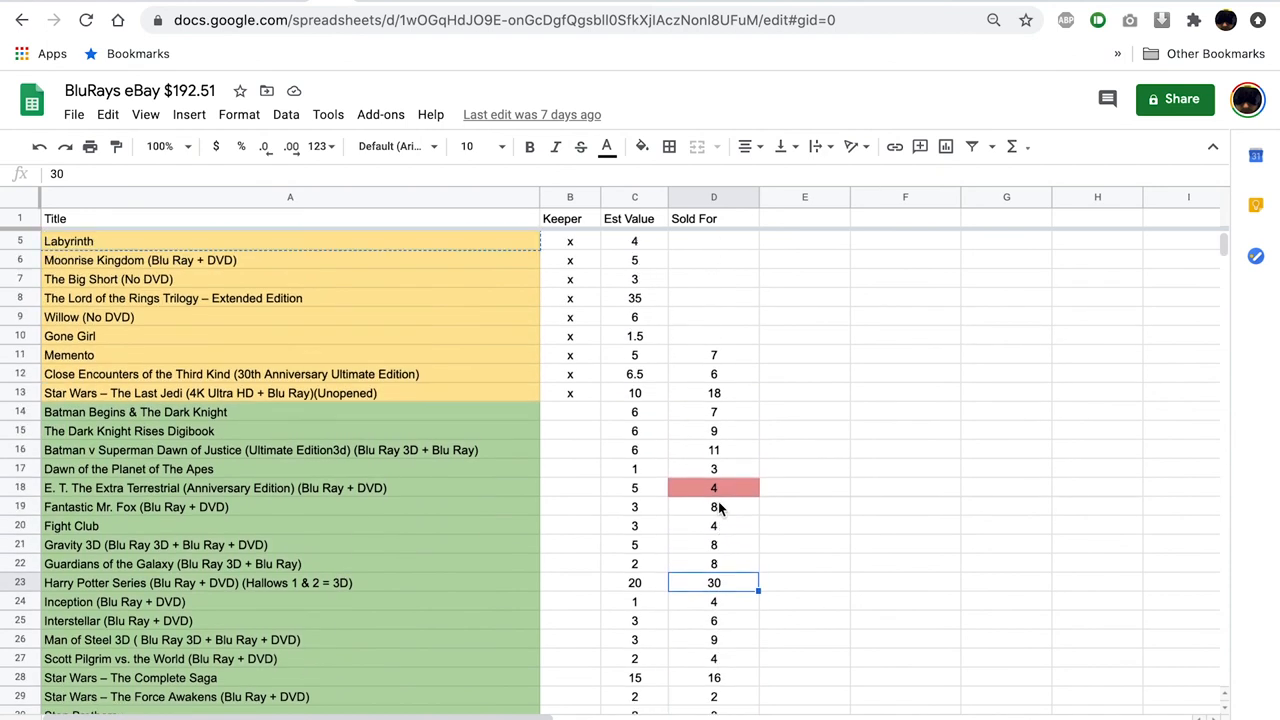
scroll(up, 3)
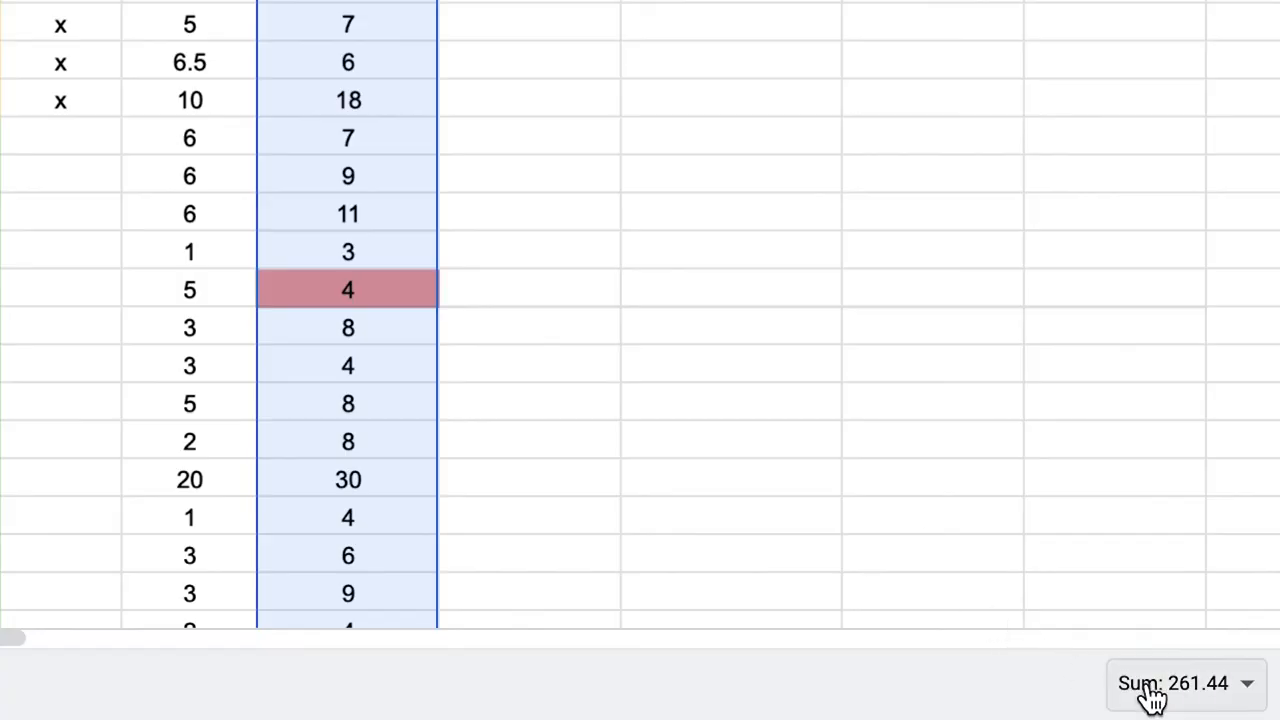
mouse_move(1004, 700)
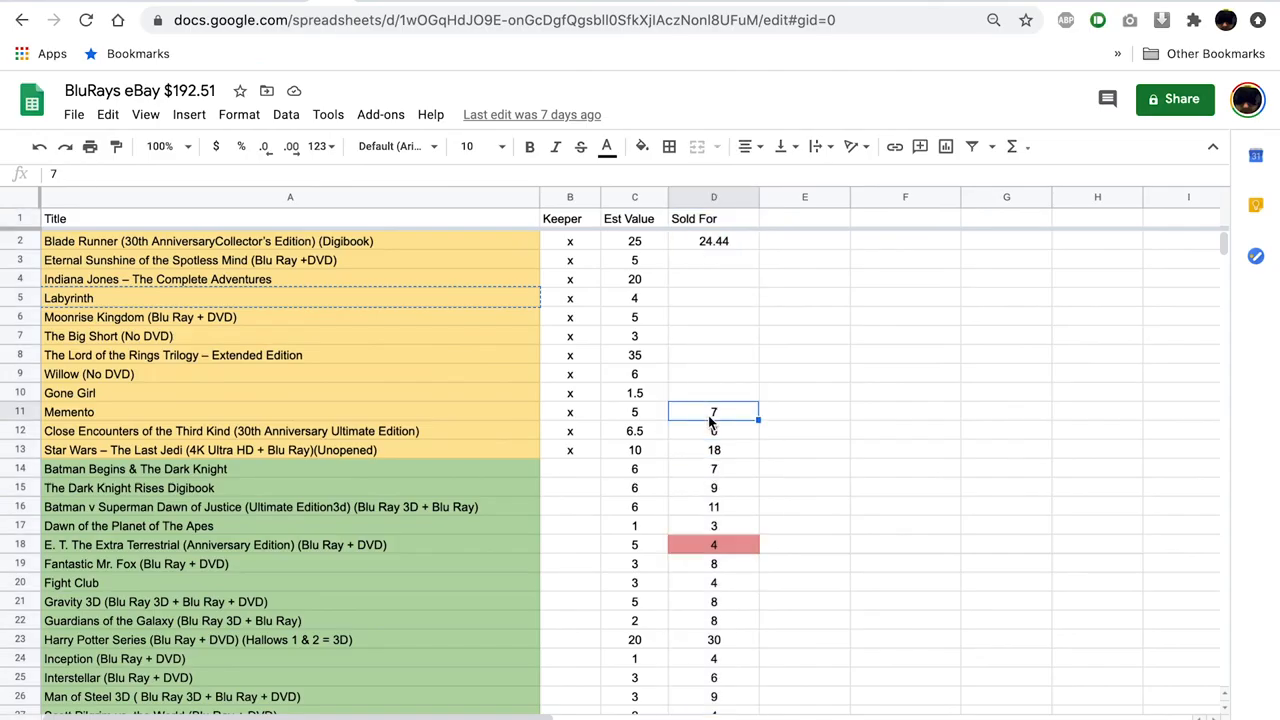
click(714, 448)
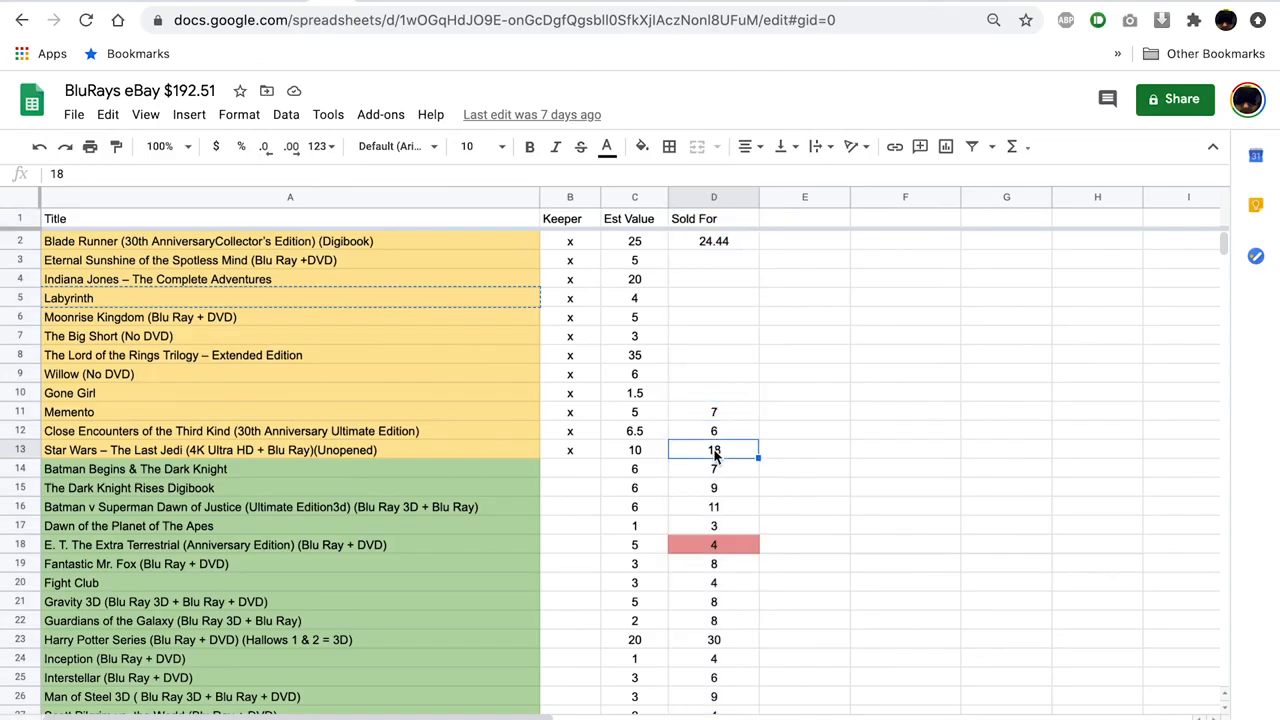
click(712, 240)
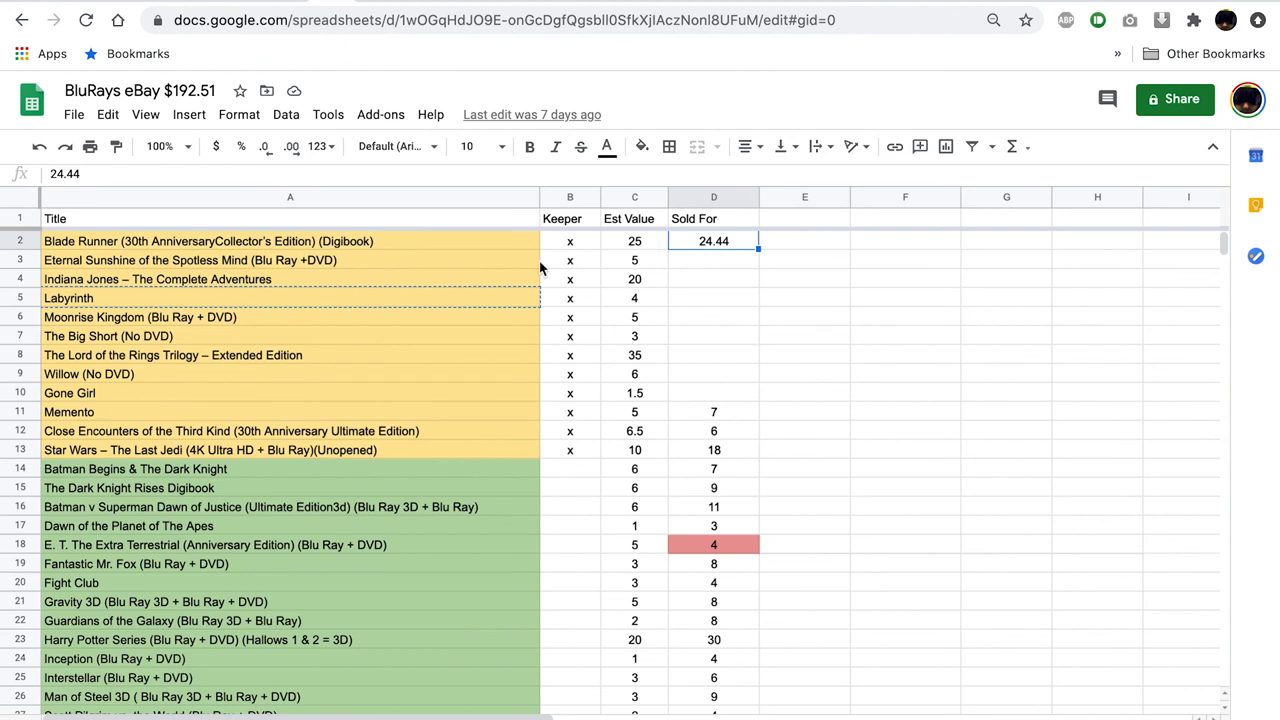
click(290, 240)
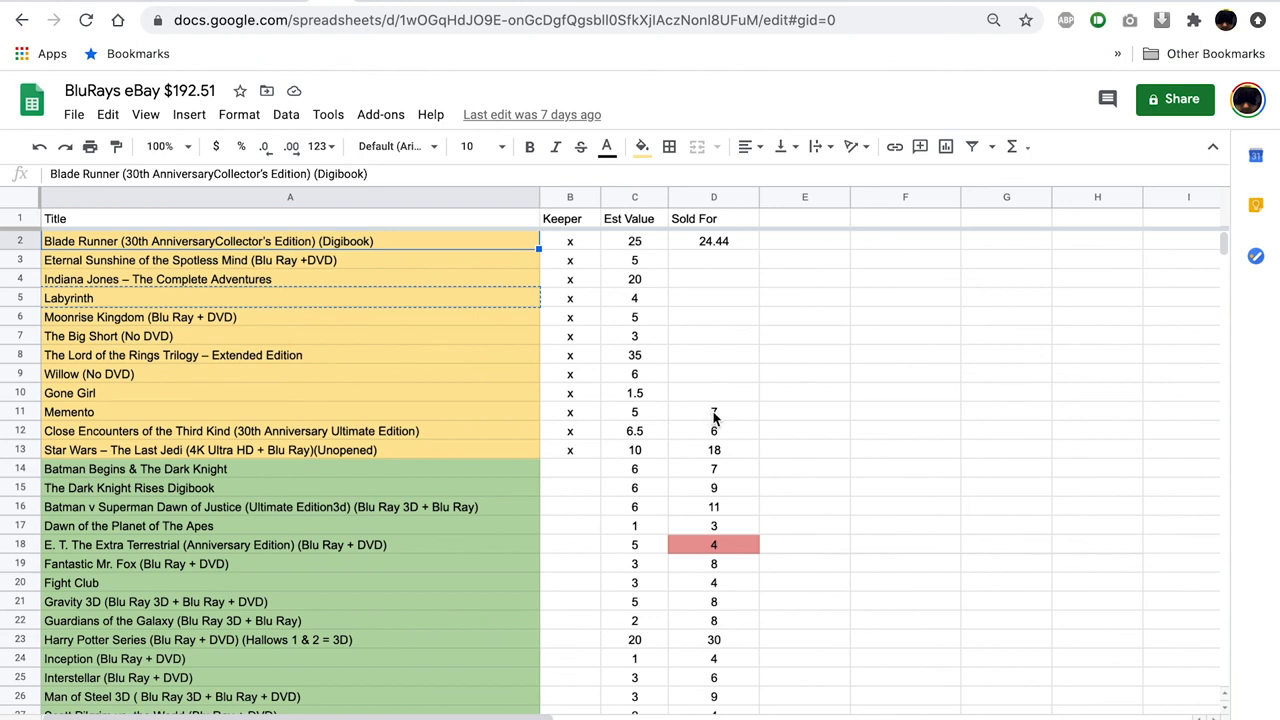
click(712, 412)
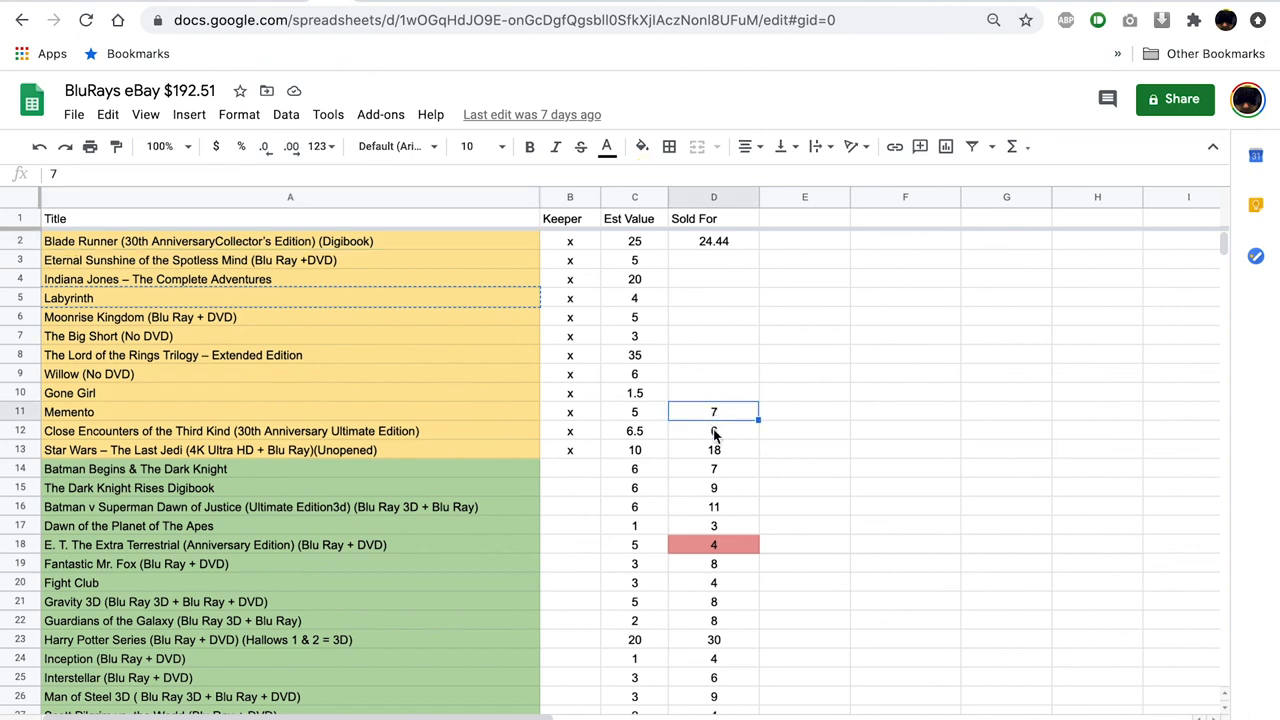
click(712, 432)
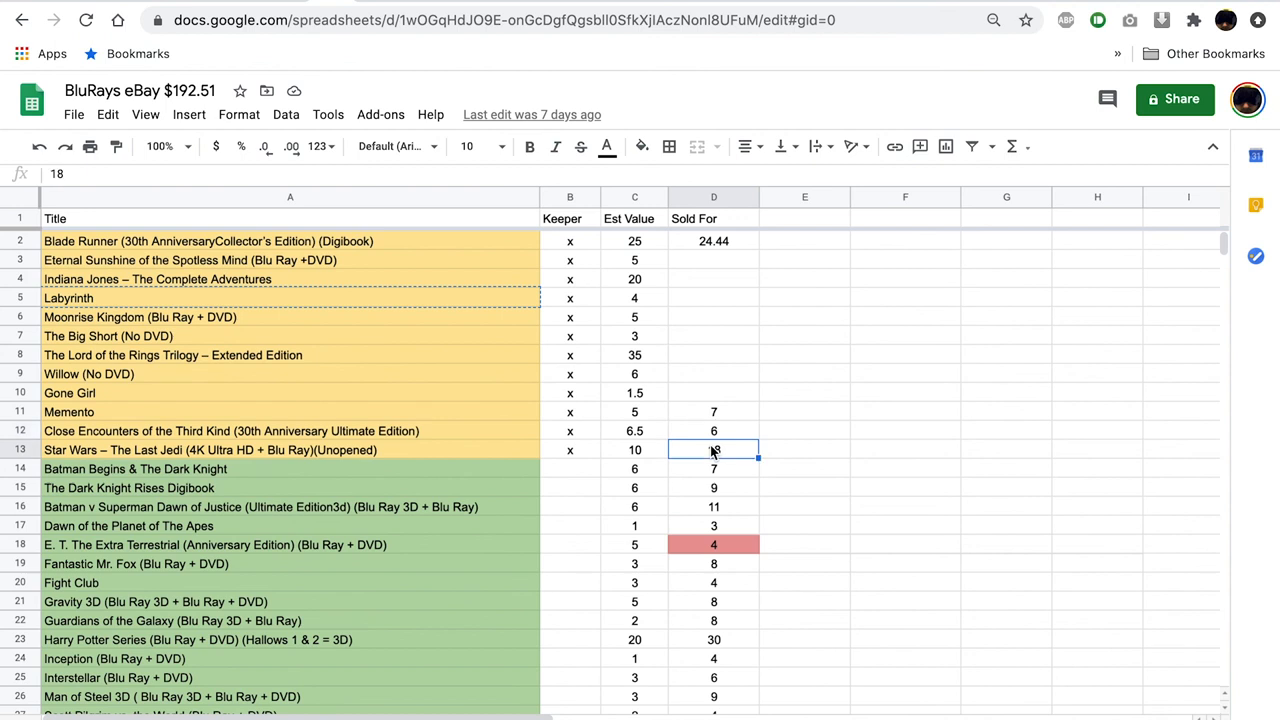
text(18)
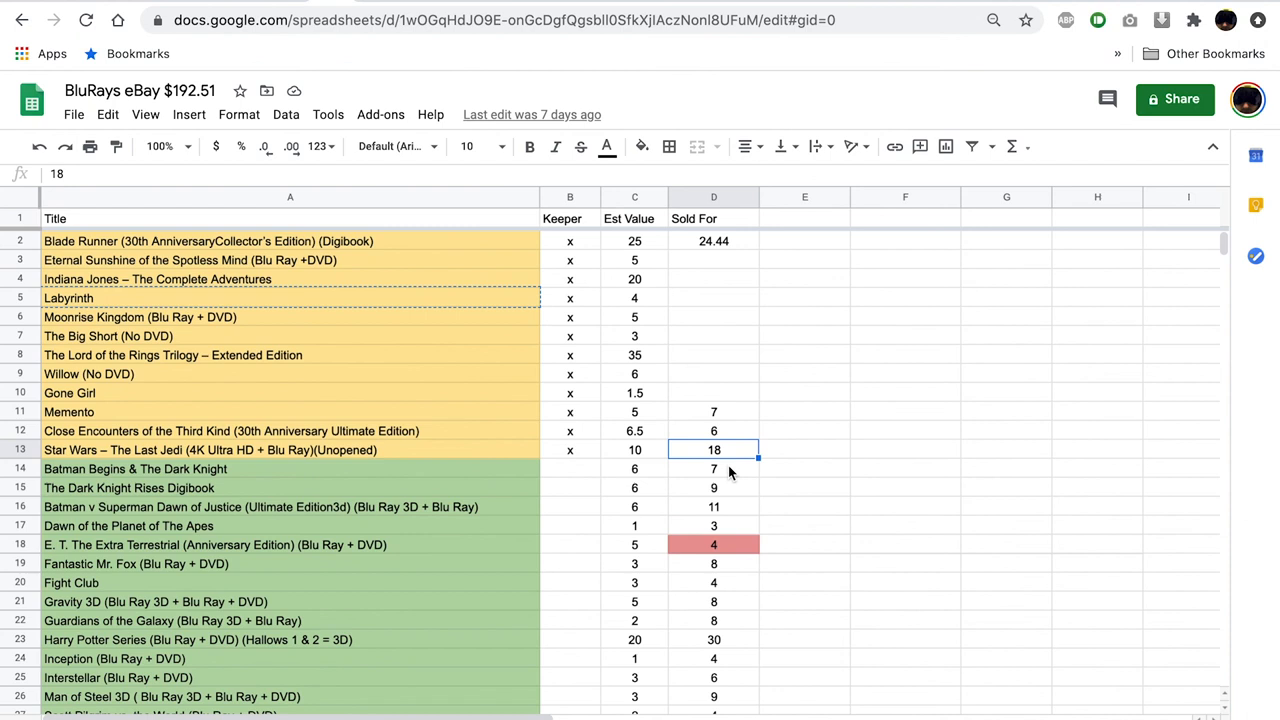
click(714, 196)
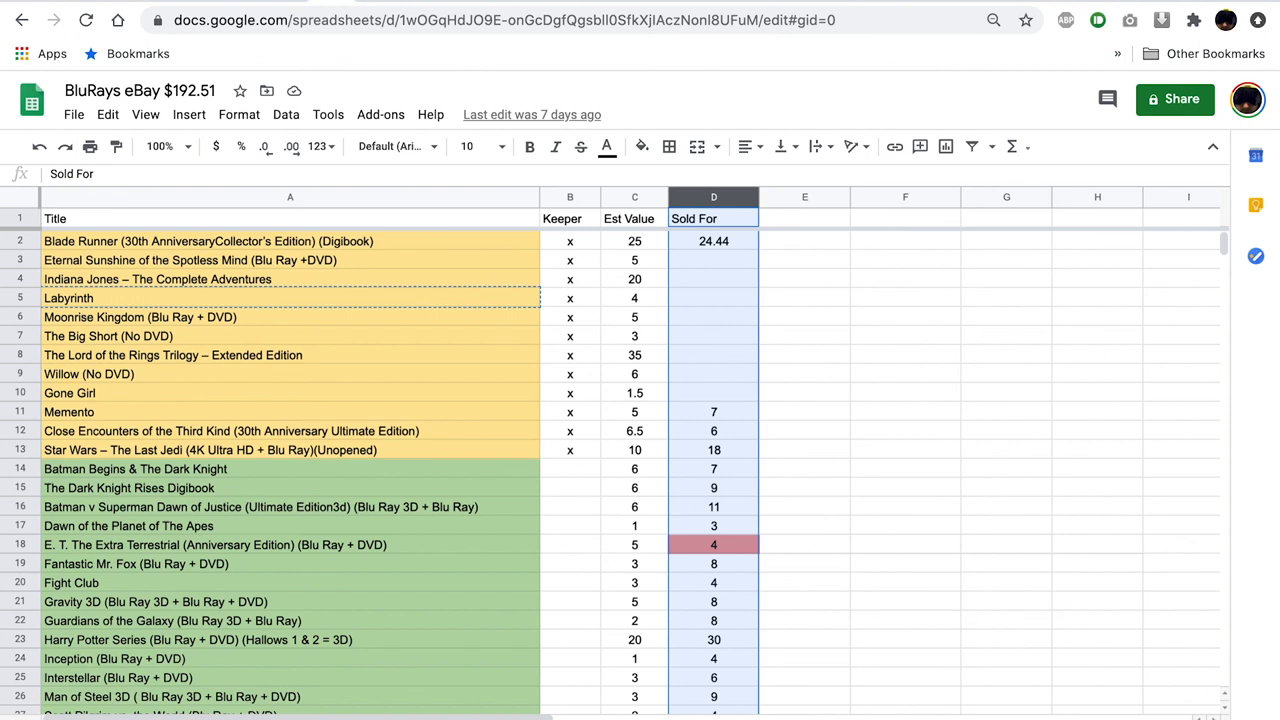
mouse_move(716, 460)
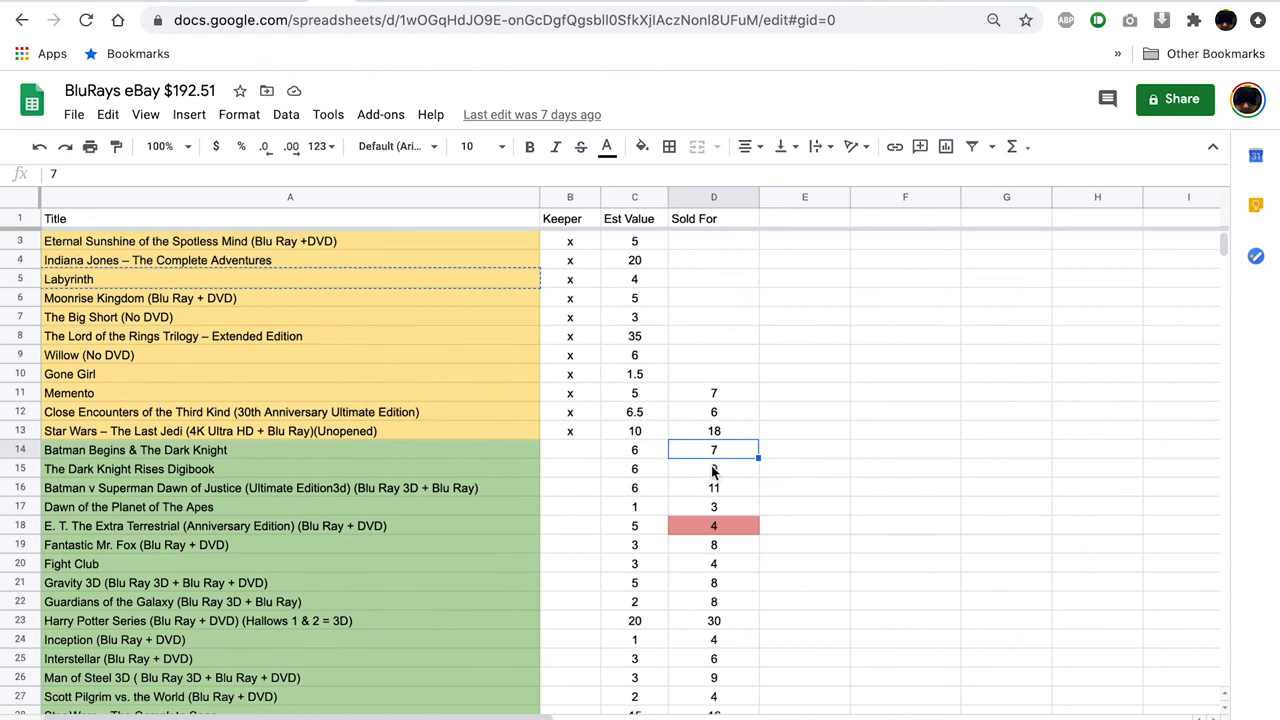
scroll(down, 3)
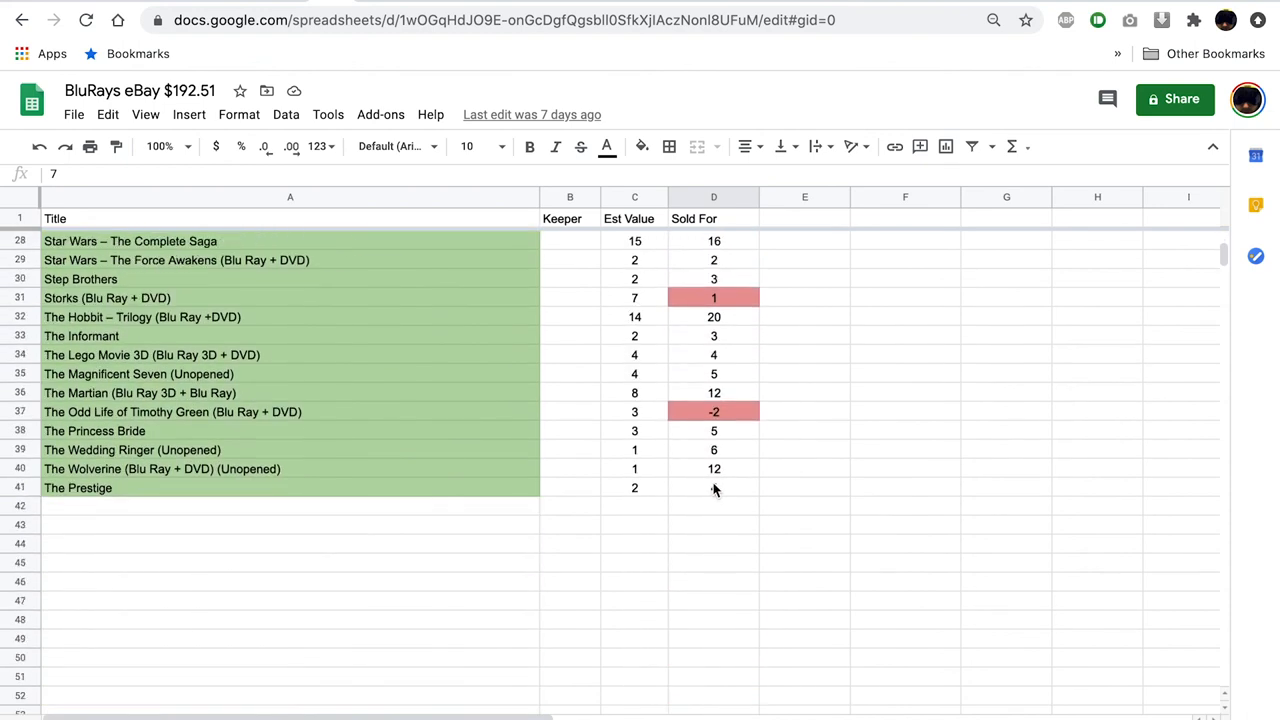